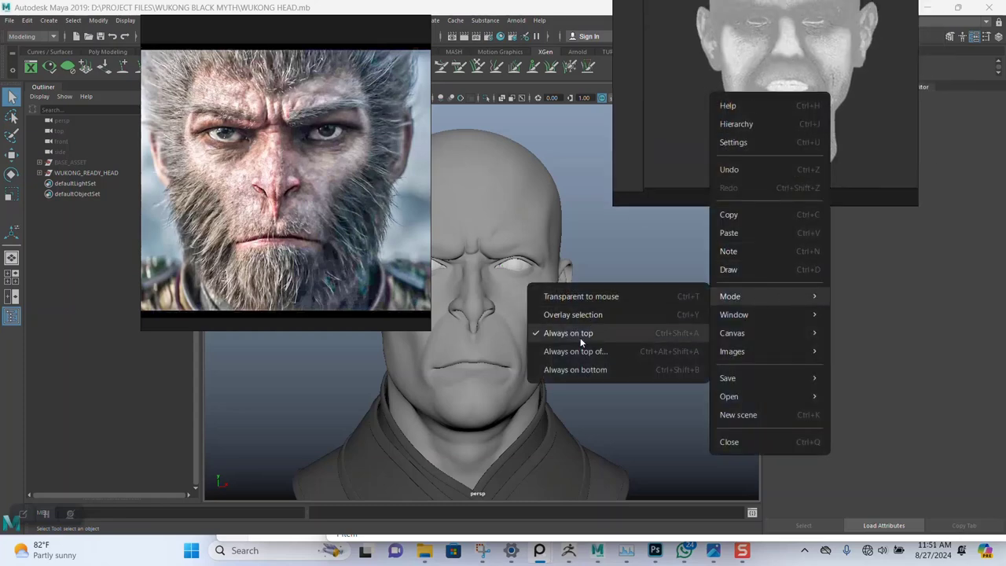
mouse_move(574, 370)
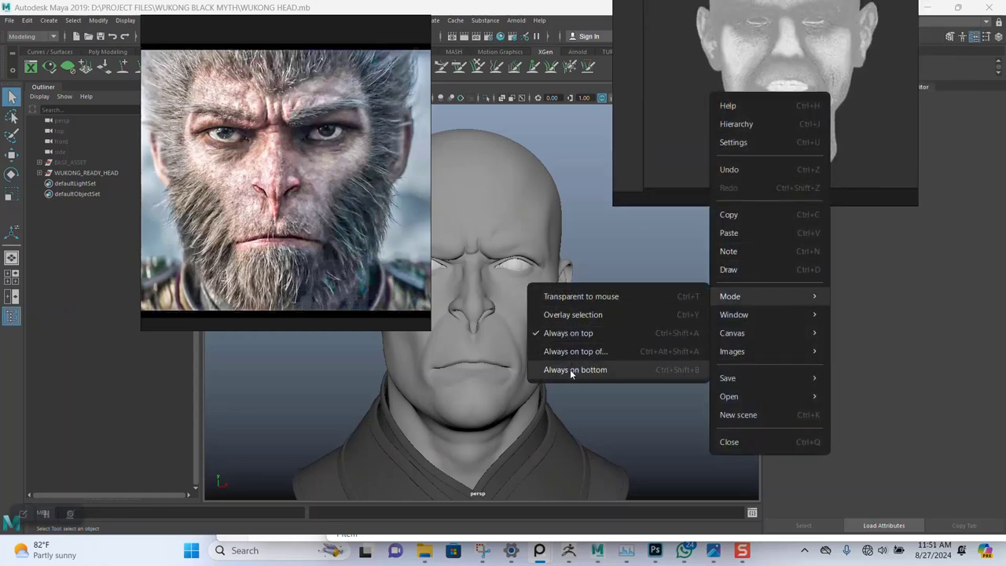
- Dismiss PureRef's window options and orbit the bald head from all sides, ending near the face
left_click(575, 370)
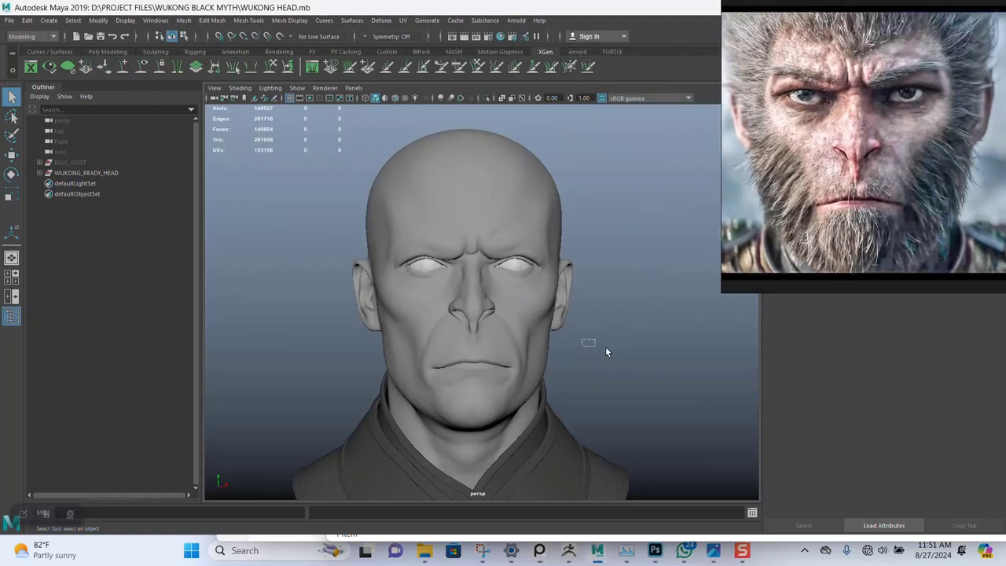
left_click_drag(586, 352, 637, 322)
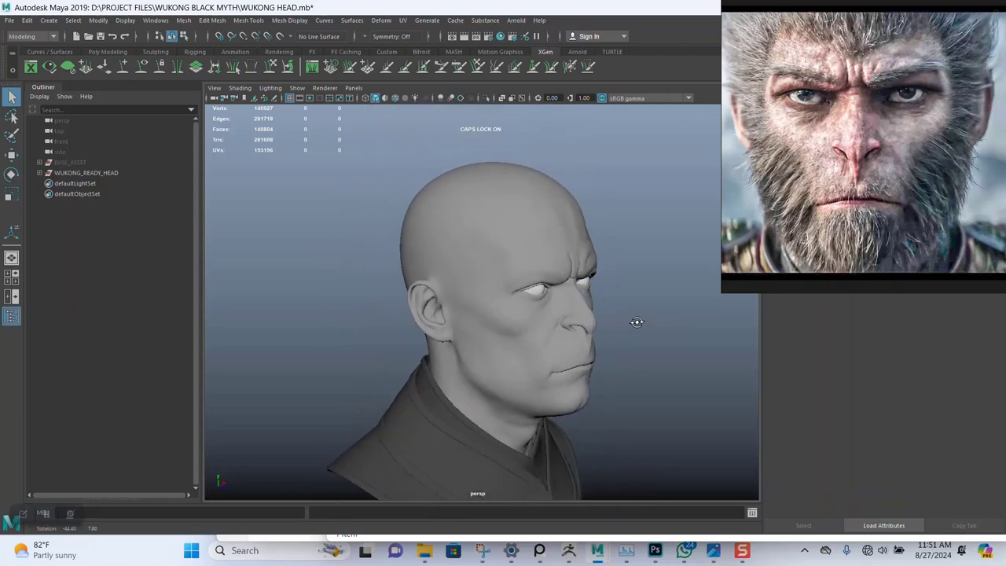
left_click_drag(637, 322, 594, 331)
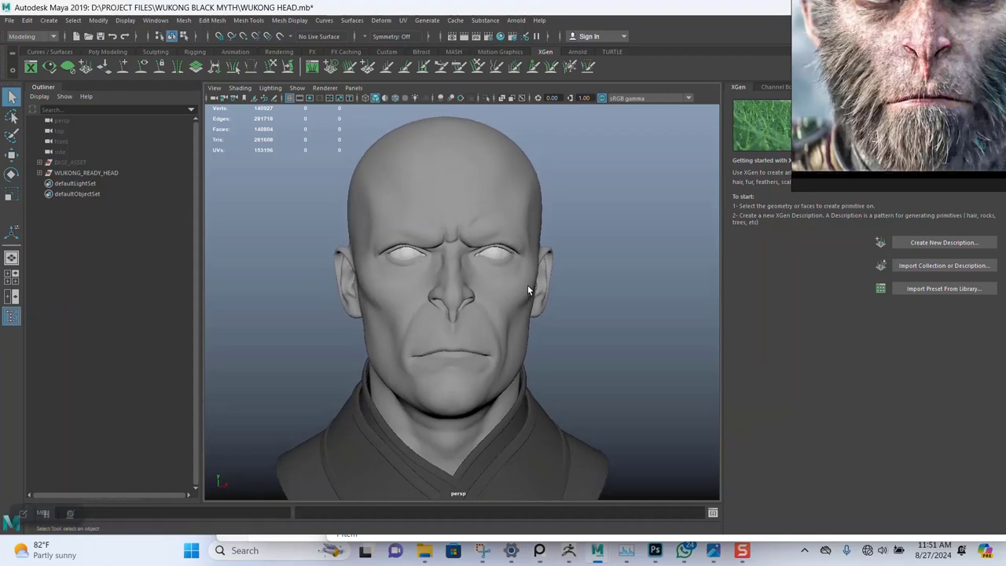
left_click_drag(527, 291, 607, 281)
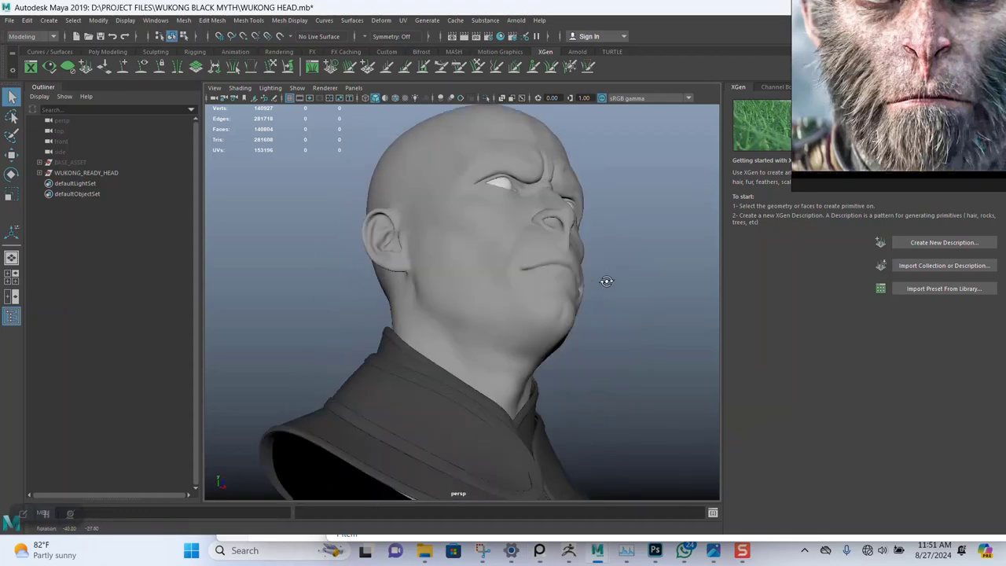
left_click_drag(607, 281, 463, 301)
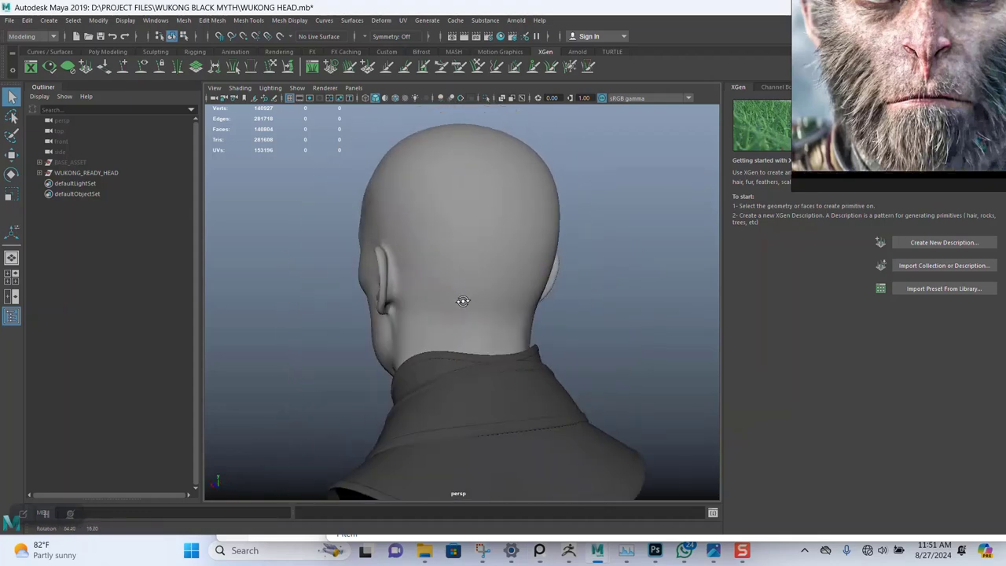
left_click_drag(463, 302, 603, 289)
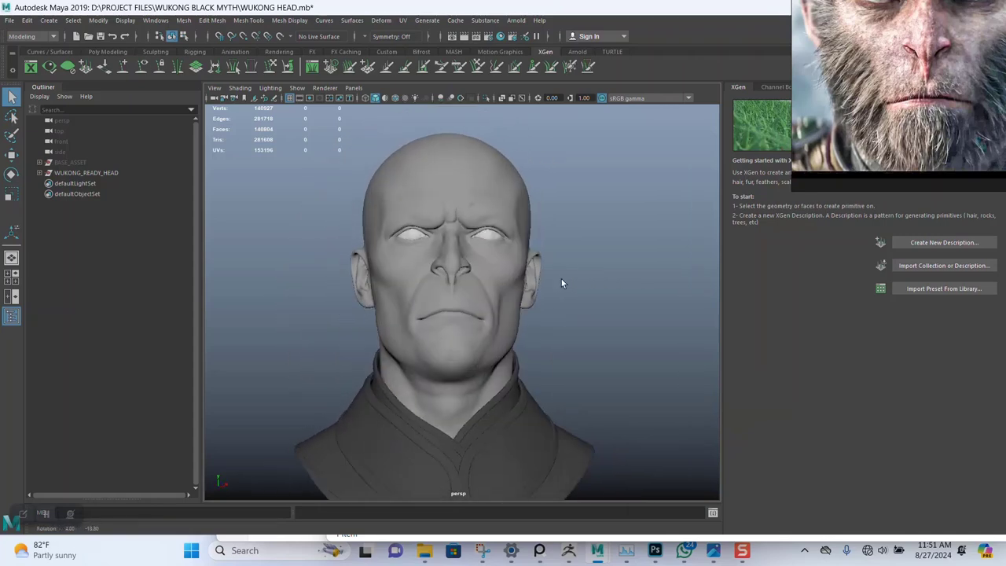
left_click_drag(562, 283, 613, 375)
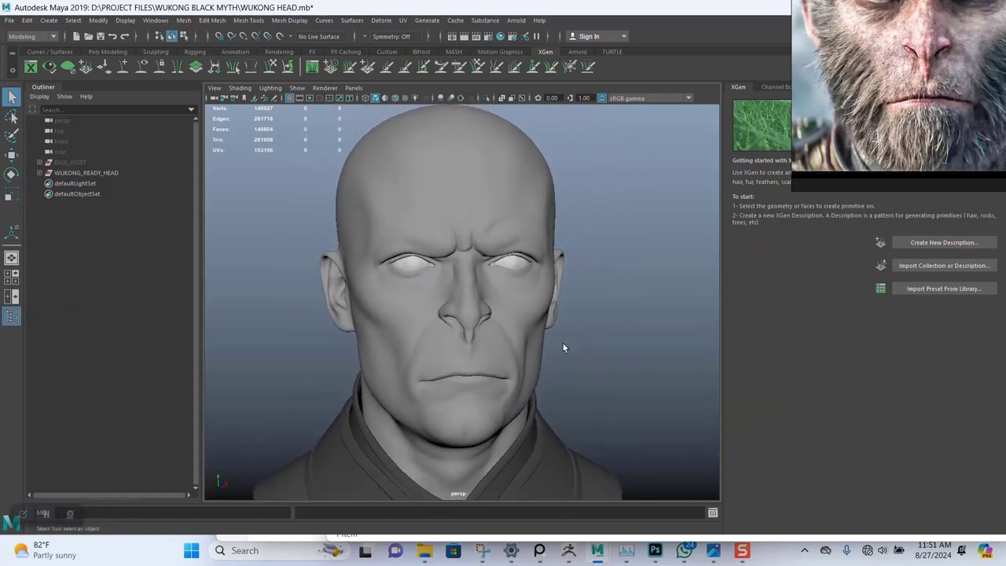
mouse_move(549, 343)
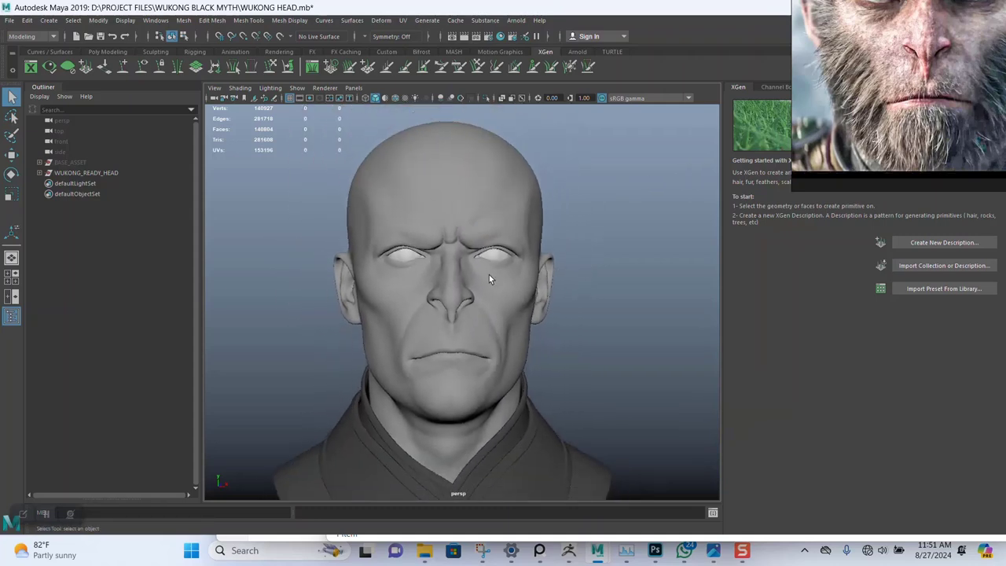
left_click_drag(487, 279, 566, 310)
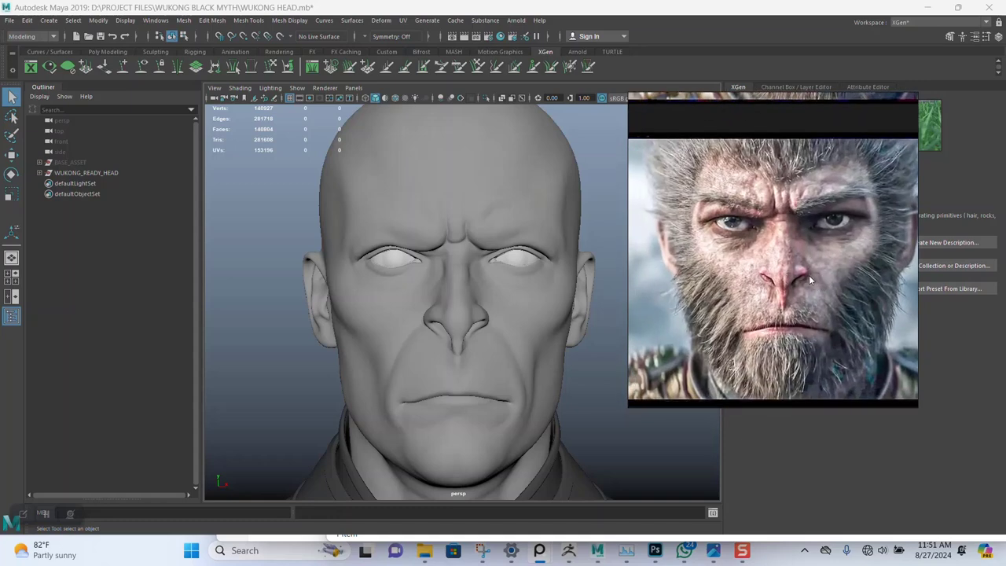
mouse_move(444, 267)
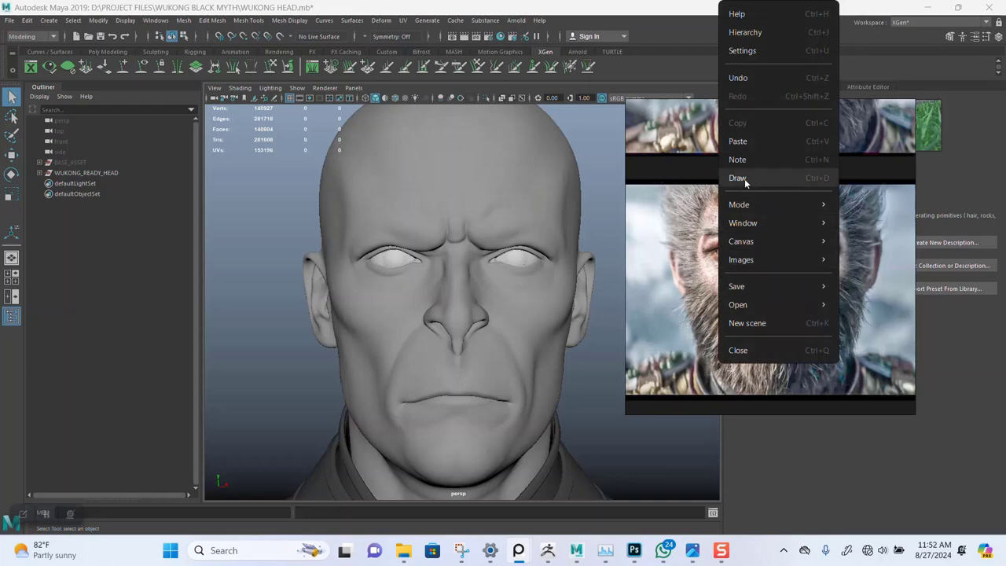
- Enable PureRef drawing, erase a trial stroke, and set the pen colour to red (EF2C00)
left_click(738, 177)
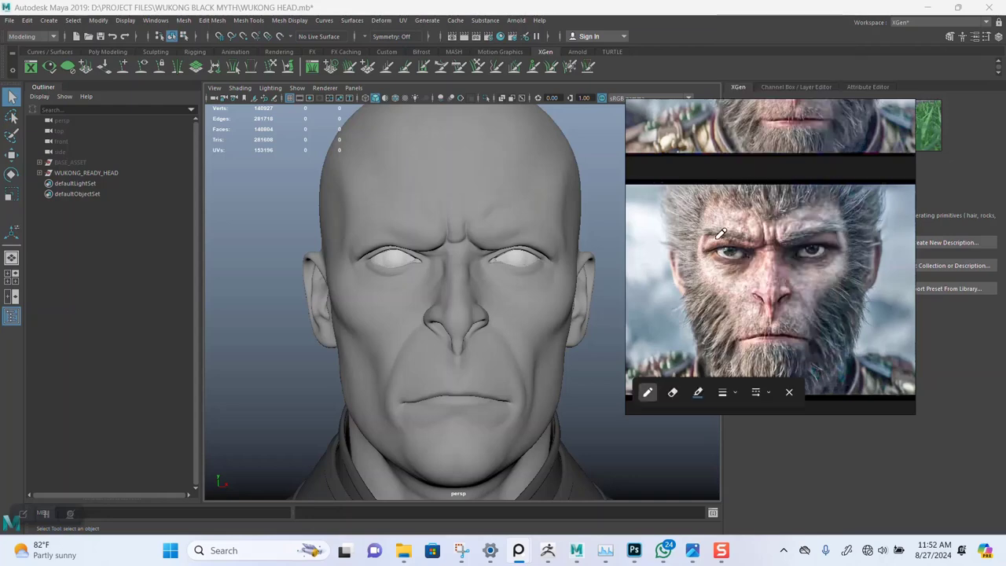
mouse_move(698, 223)
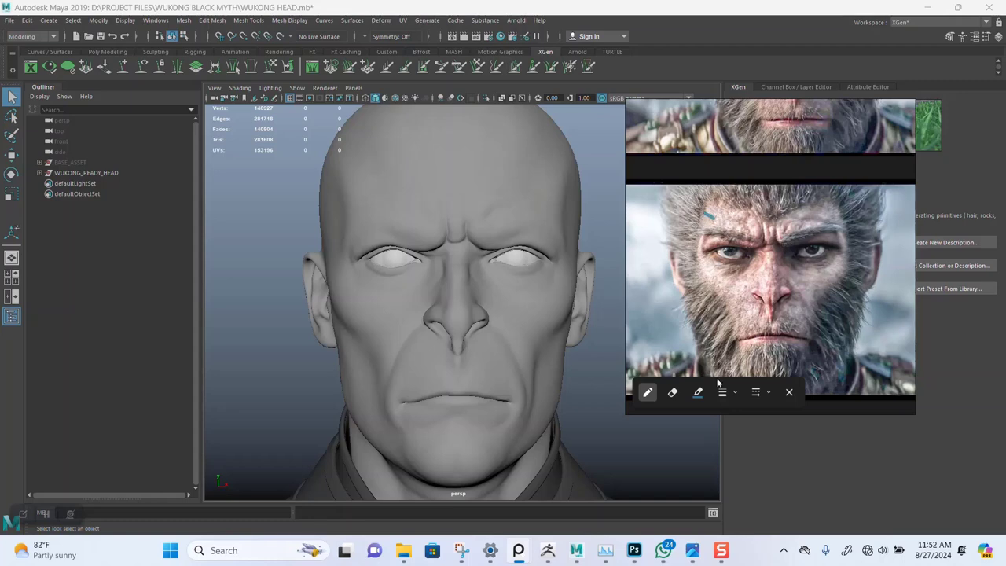
left_click(672, 392)
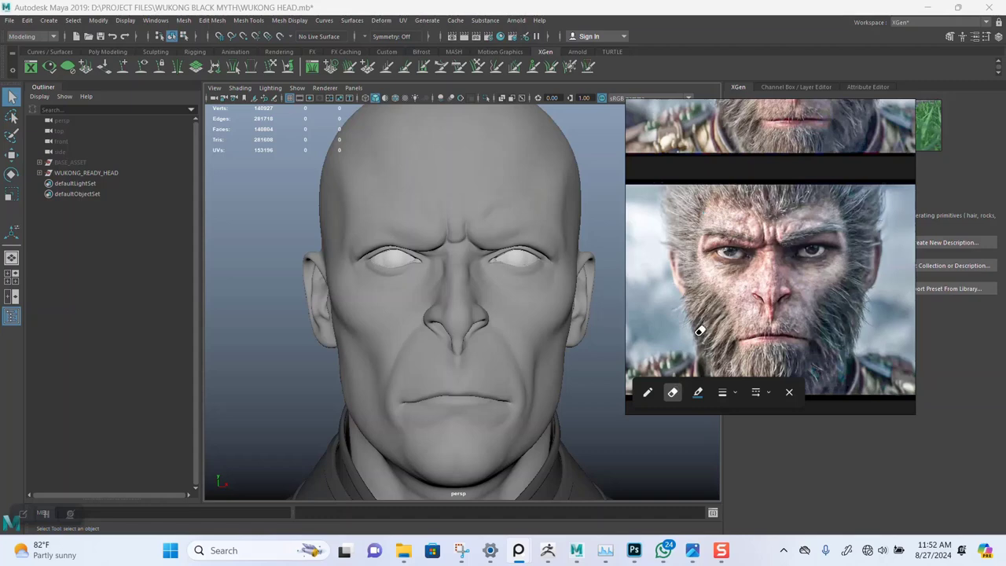
left_click(697, 393)
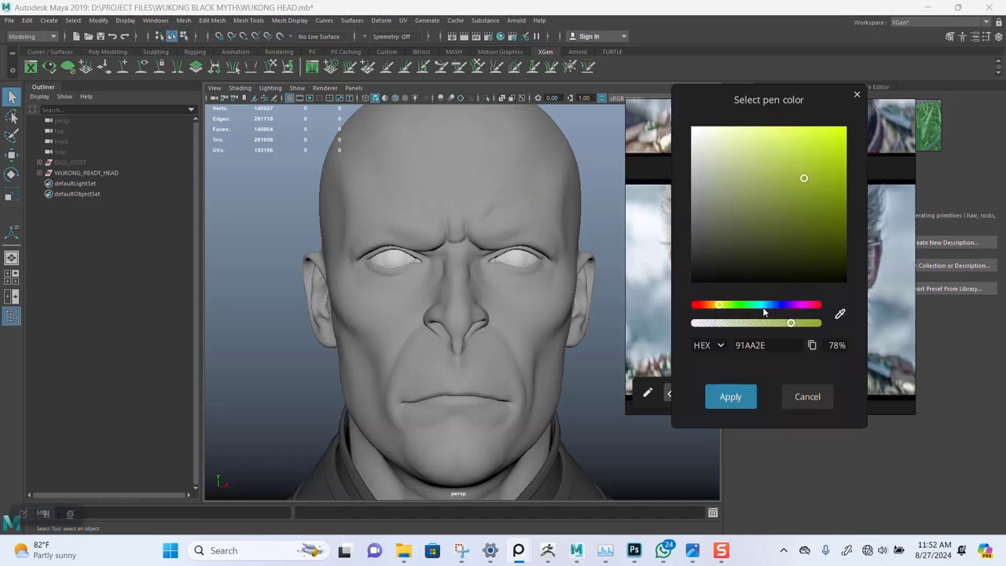
left_click(703, 305)
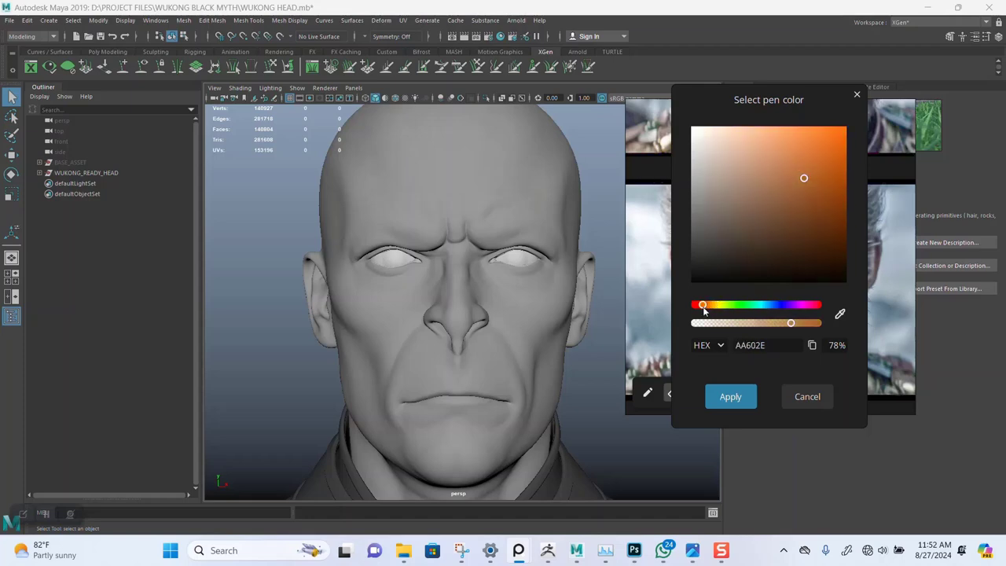
left_click(847, 140)
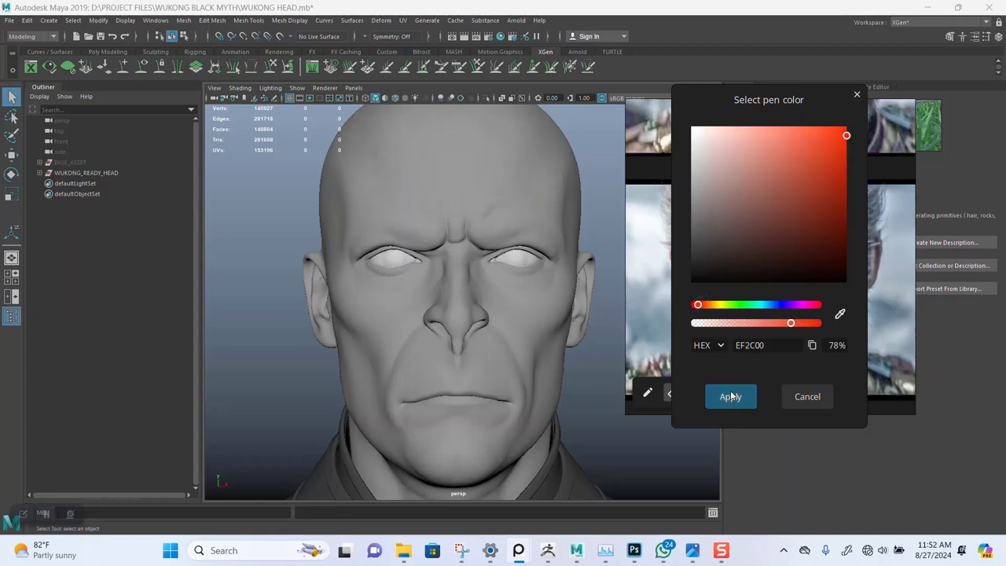
left_click(731, 396)
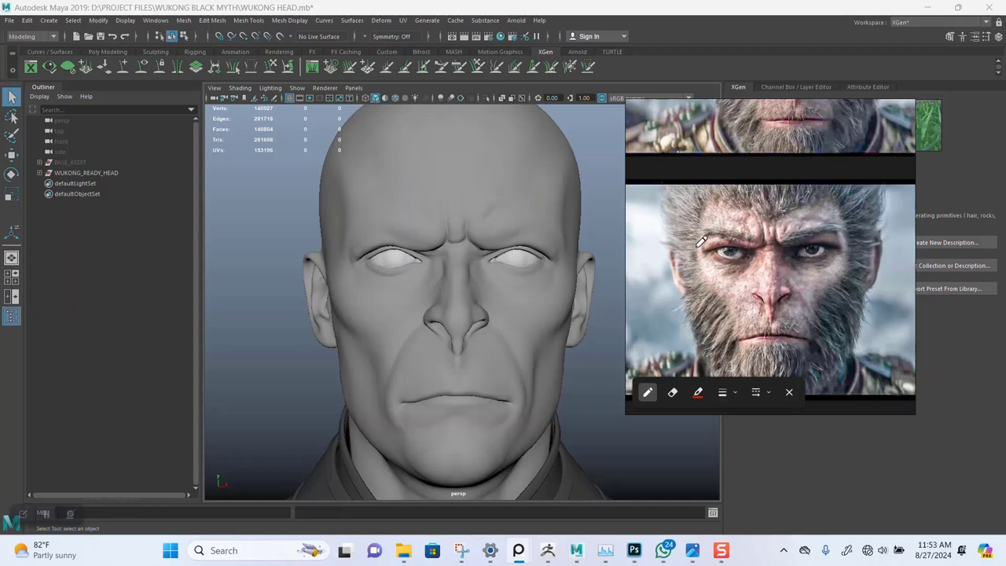
- Draw a red outline across the brow to the right temple and down the face
left_click_drag(696, 244, 747, 227)
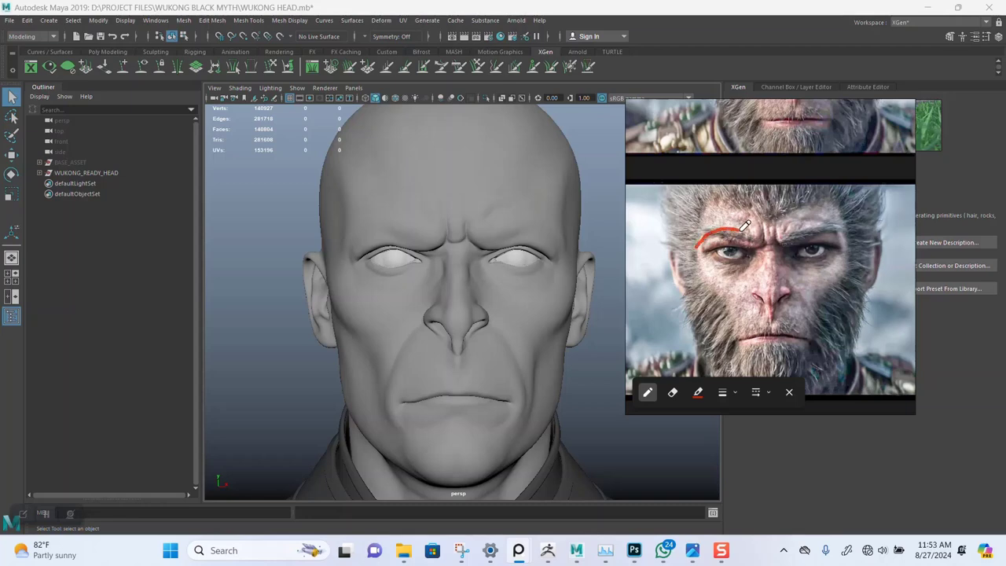
left_click_drag(747, 232, 798, 232)
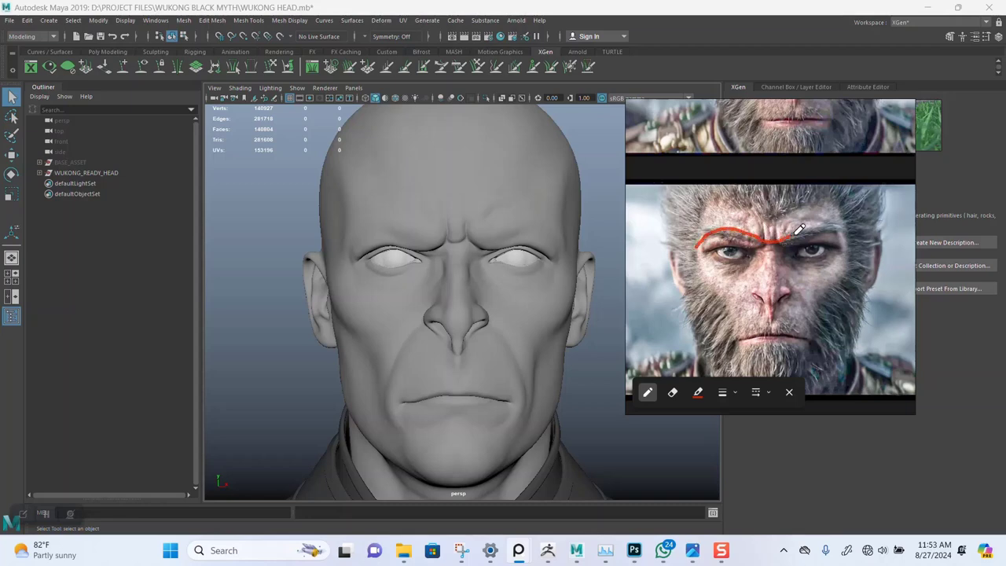
left_click_drag(802, 228, 845, 255)
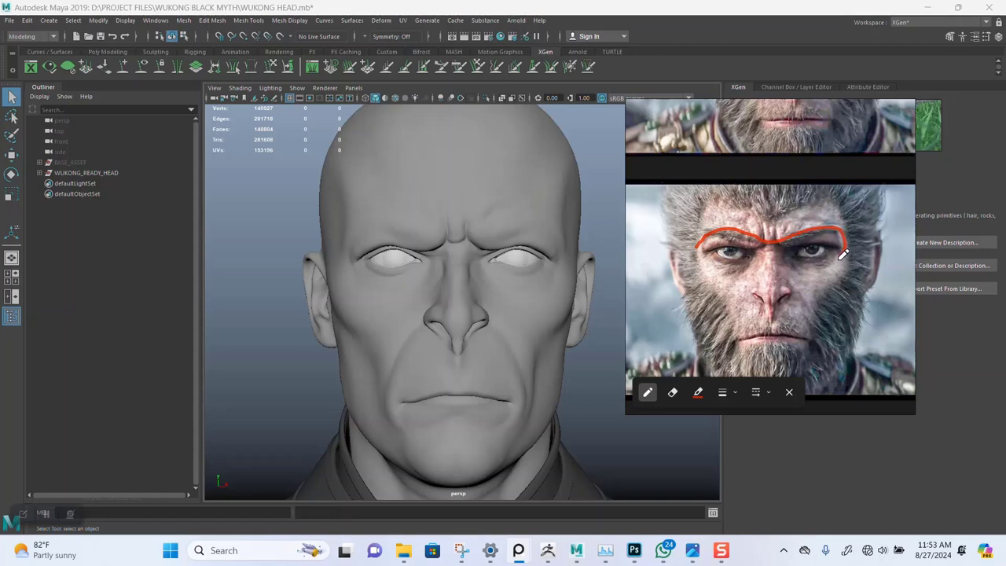
left_click_drag(845, 252, 803, 305)
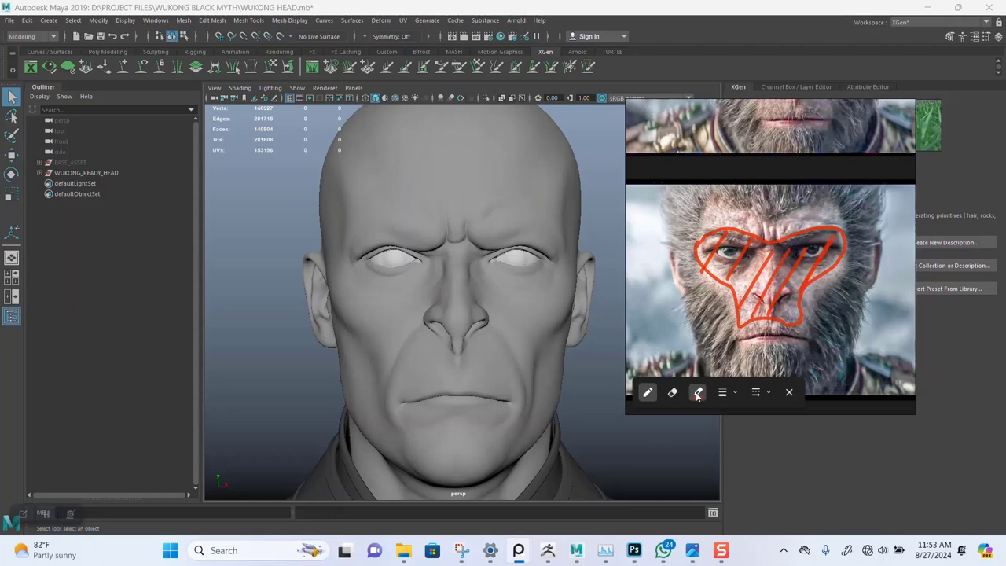
- Switch the pen to green and trace the brow, right cheek and eye area
left_click(698, 392)
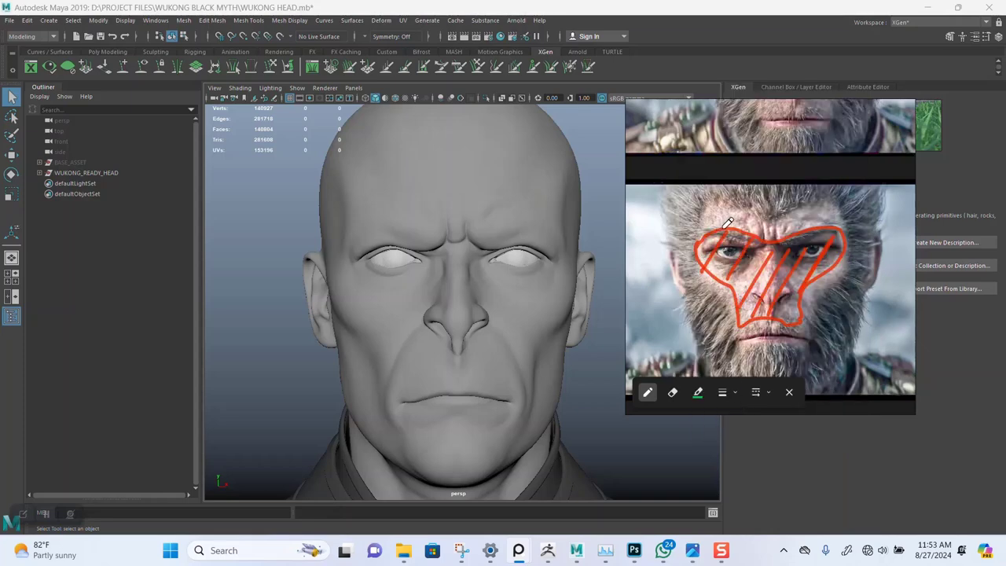
left_click_drag(727, 224, 817, 228)
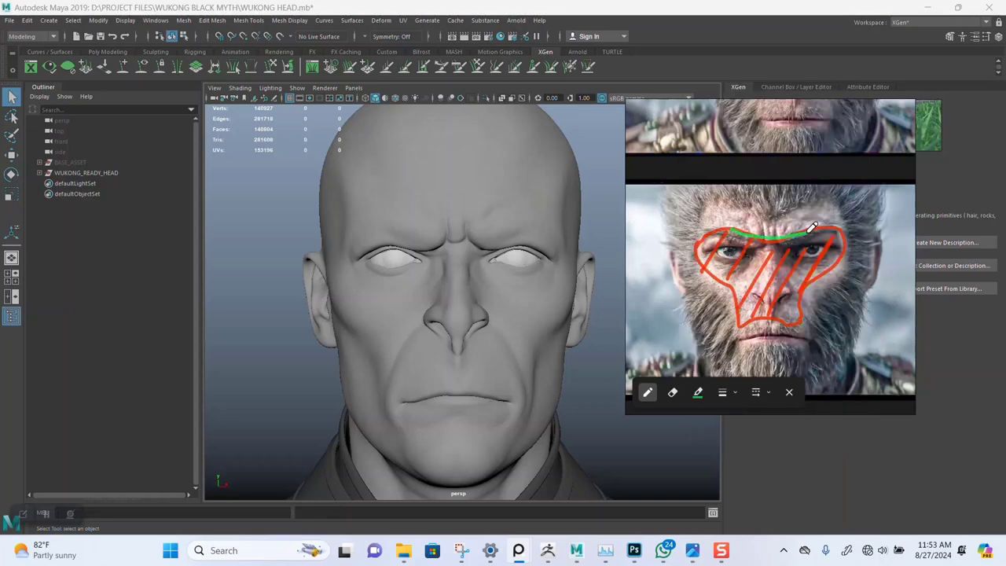
left_click_drag(813, 232, 822, 287)
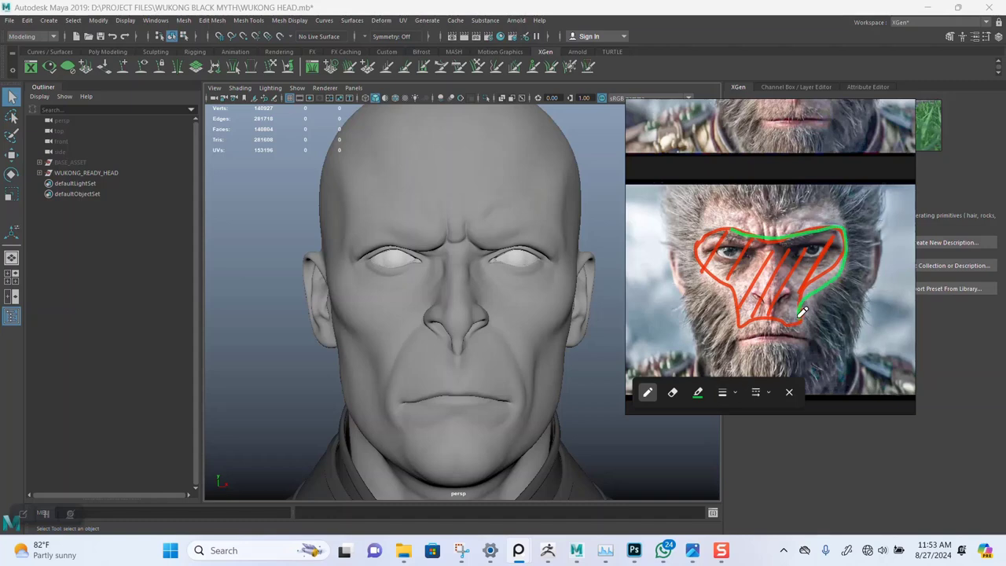
left_click_drag(798, 315, 802, 352)
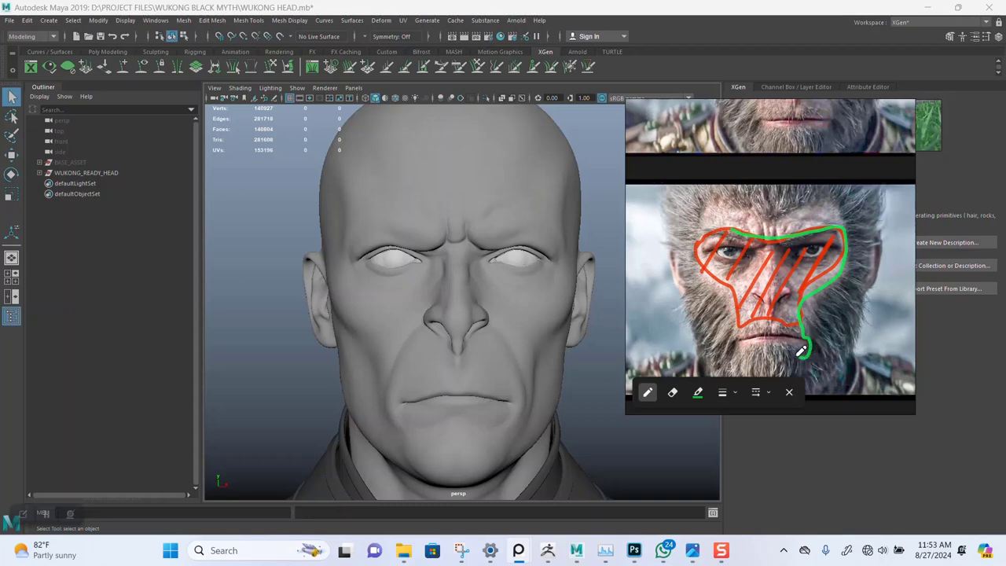
left_click_drag(802, 350, 707, 276)
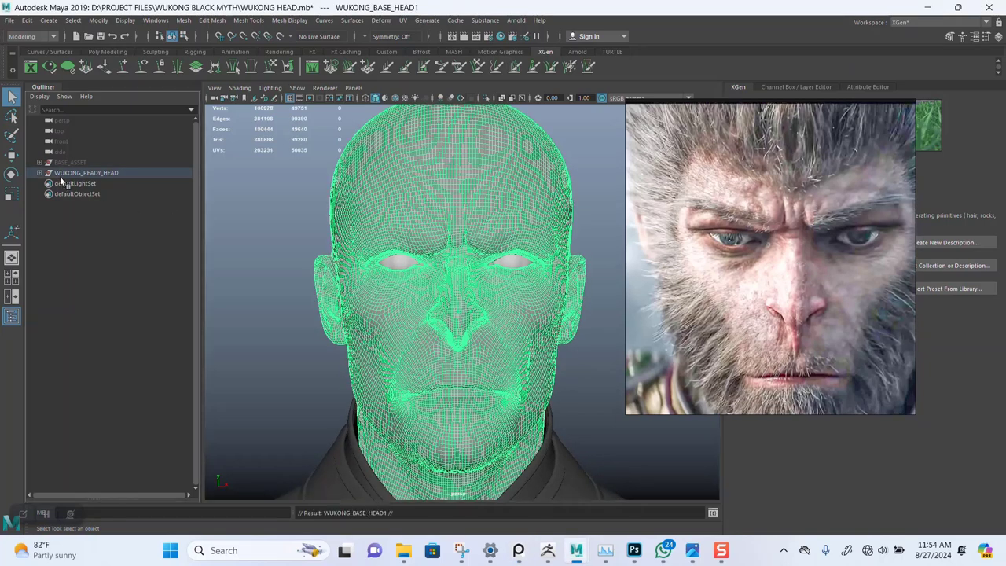
- Select the duplicated base head and hide the extra HEAD2 and HEAD3 copies
left_click(86, 182)
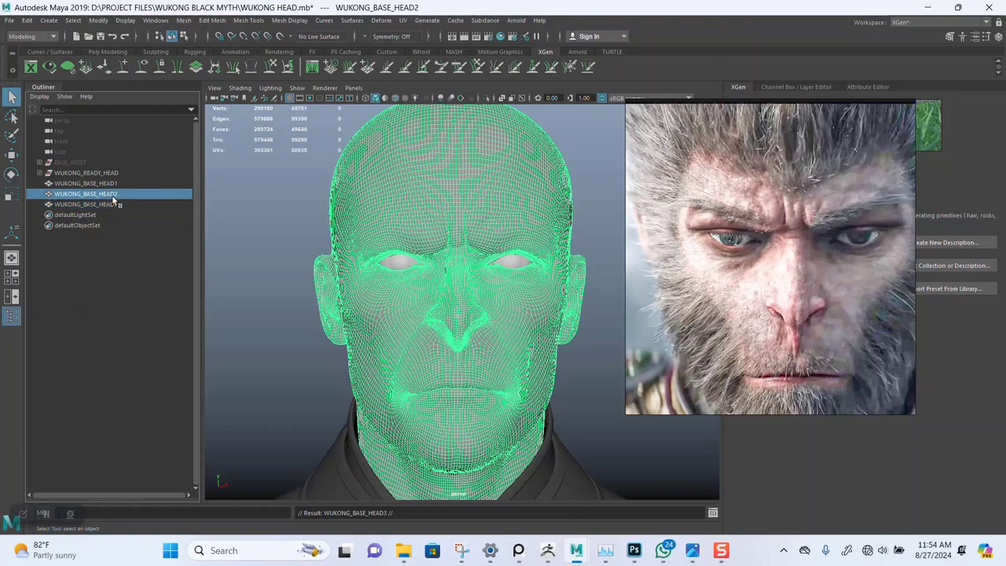
key("h")
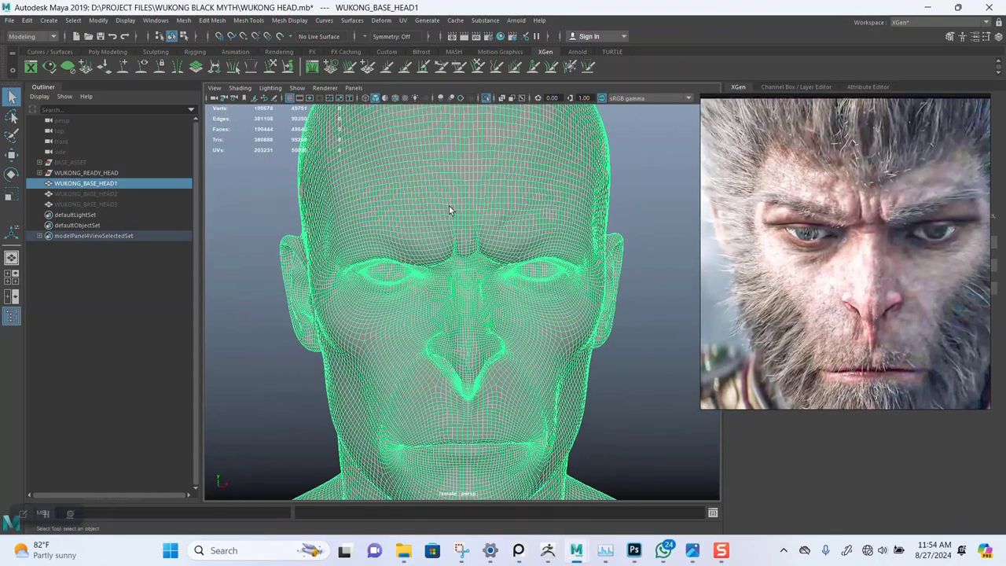
- Set the status-line Symmetry dropdown to Object X
left_click(397, 36)
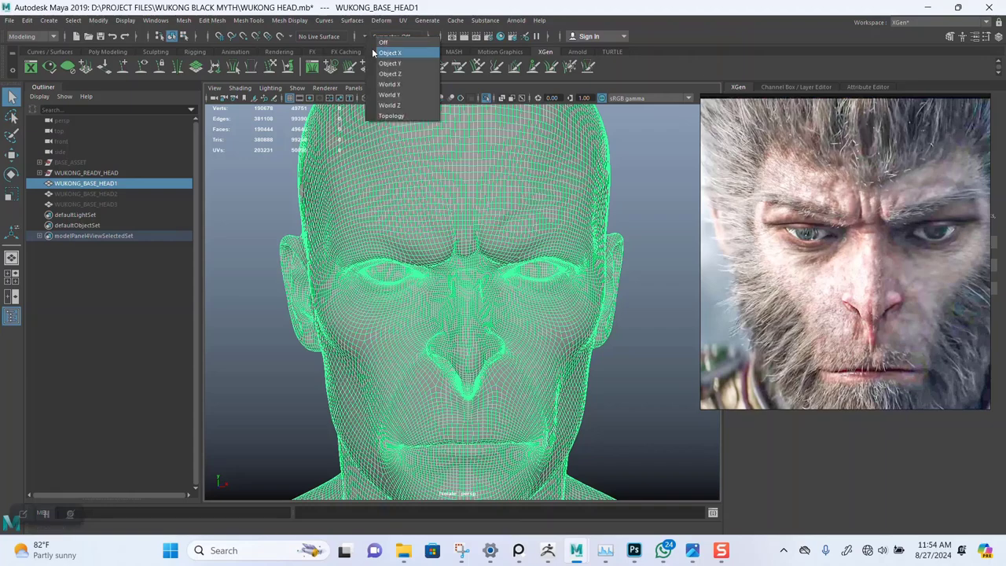
left_click(390, 52)
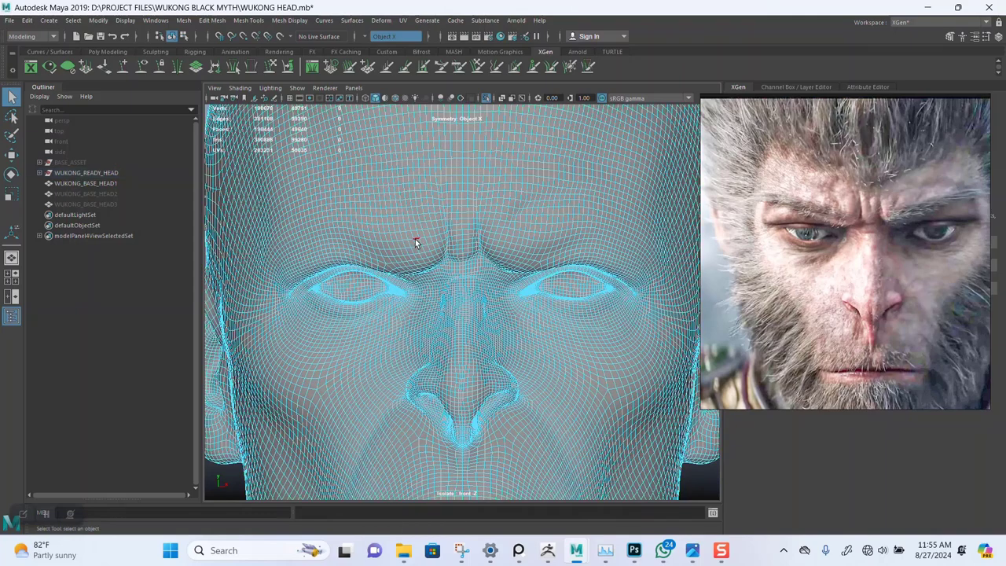
mouse_move(470, 233)
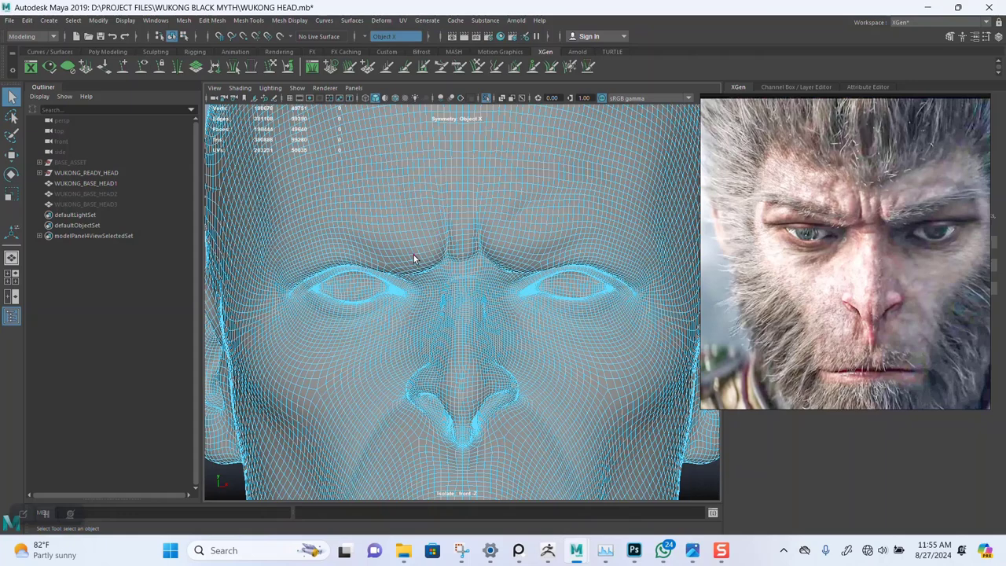
mouse_move(415, 258)
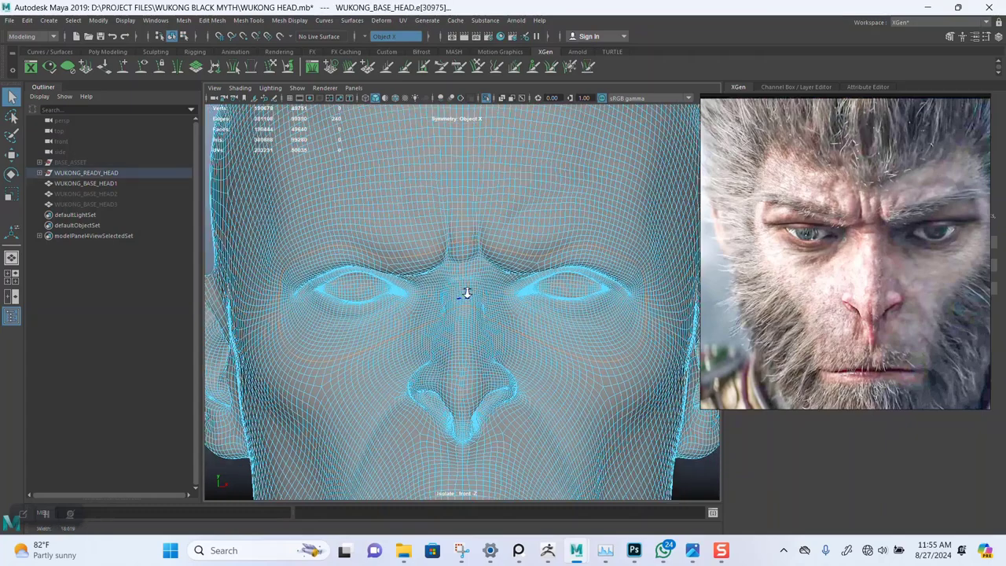
- Select mirrored edge loops around both eyes using the Edge marking menu
scroll("down", 3)
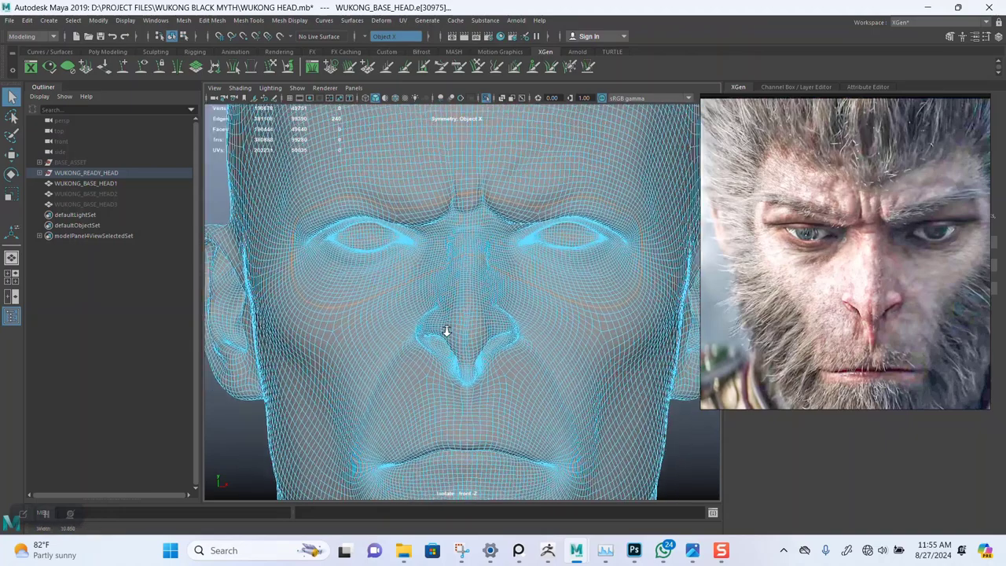
right_click(447, 331)
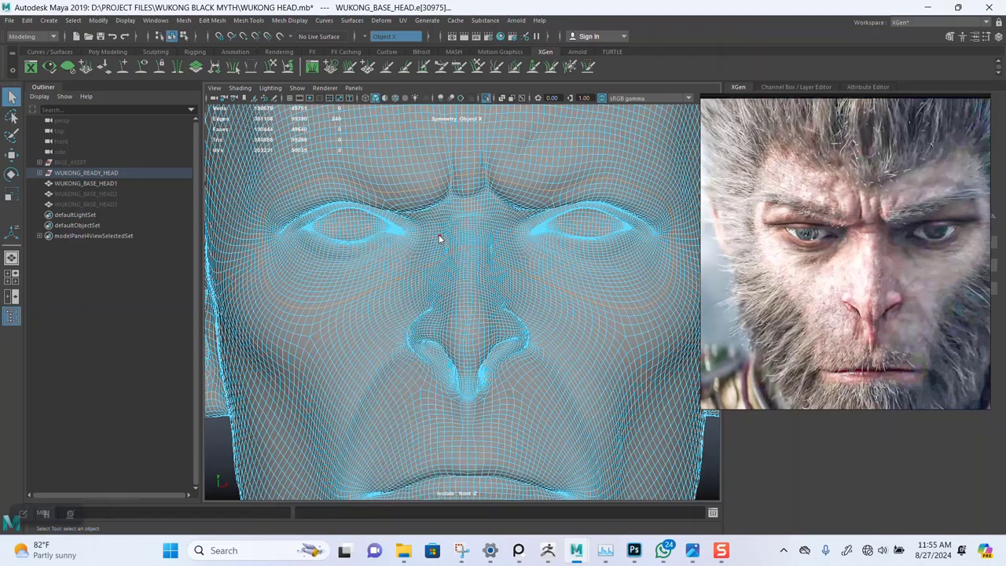
right_click(438, 235)
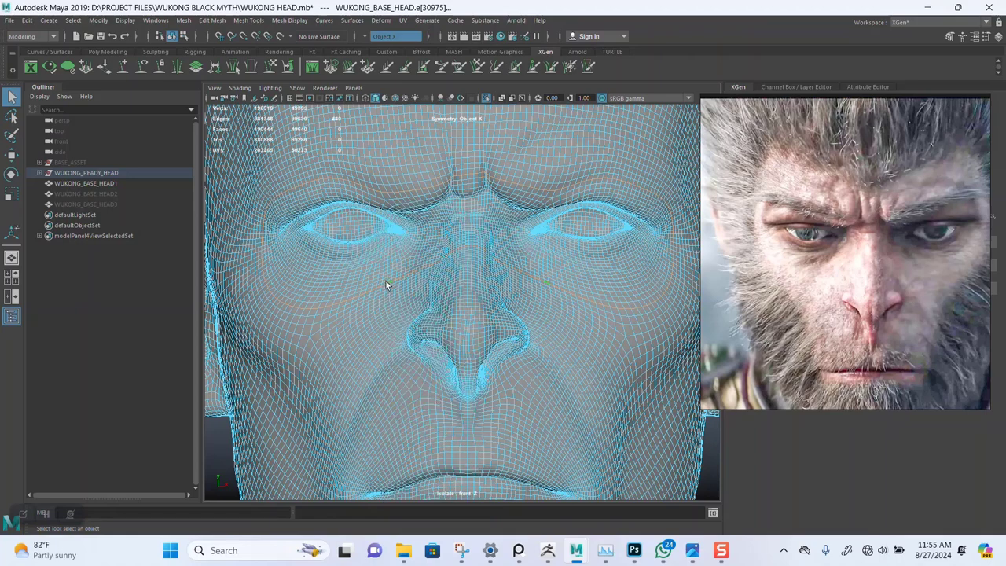
right_click(386, 283)
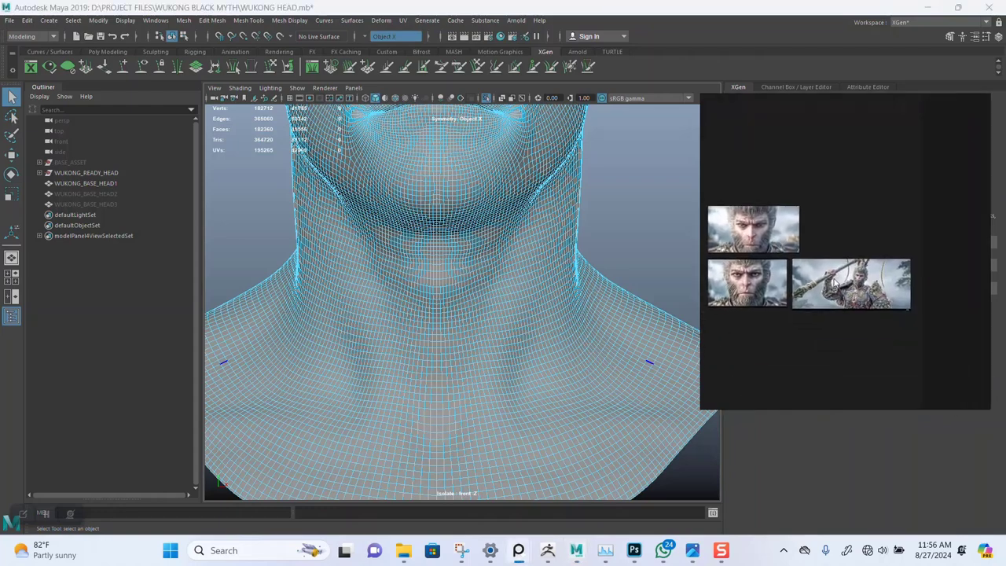
- Pick a lower-neck edge loop and choose an edge tool from the marking menu
left_click(850, 284)
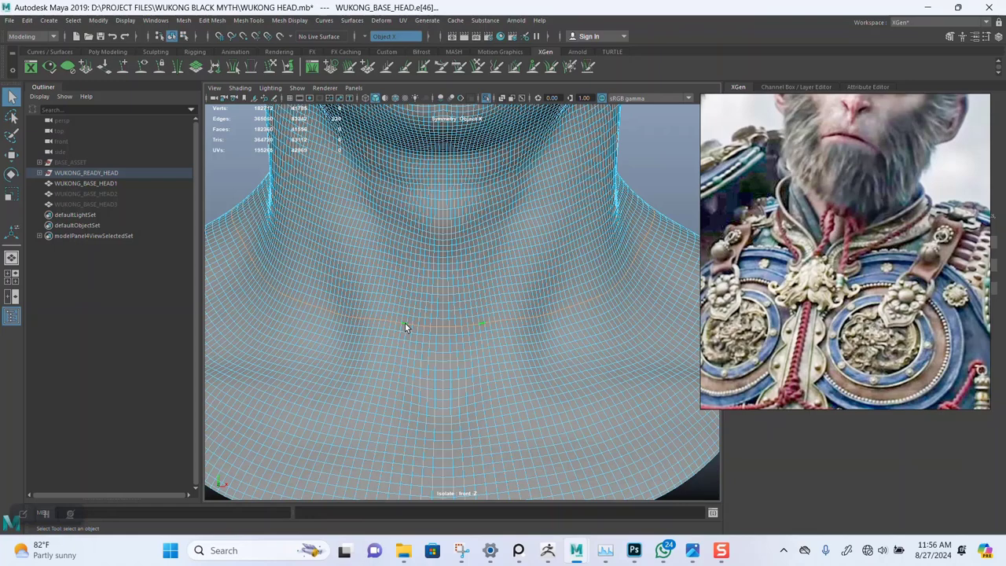
right_click(406, 324)
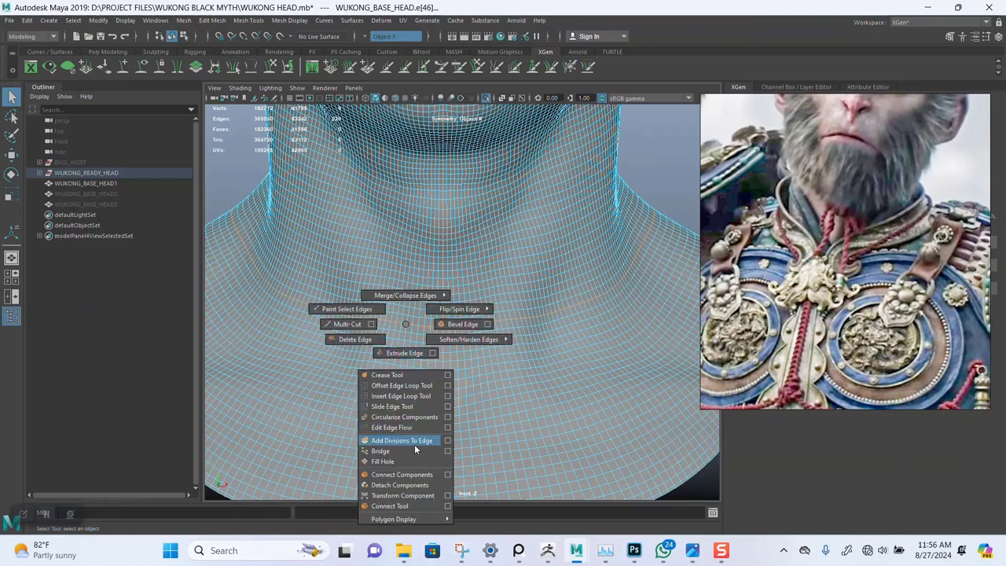
left_click(402, 441)
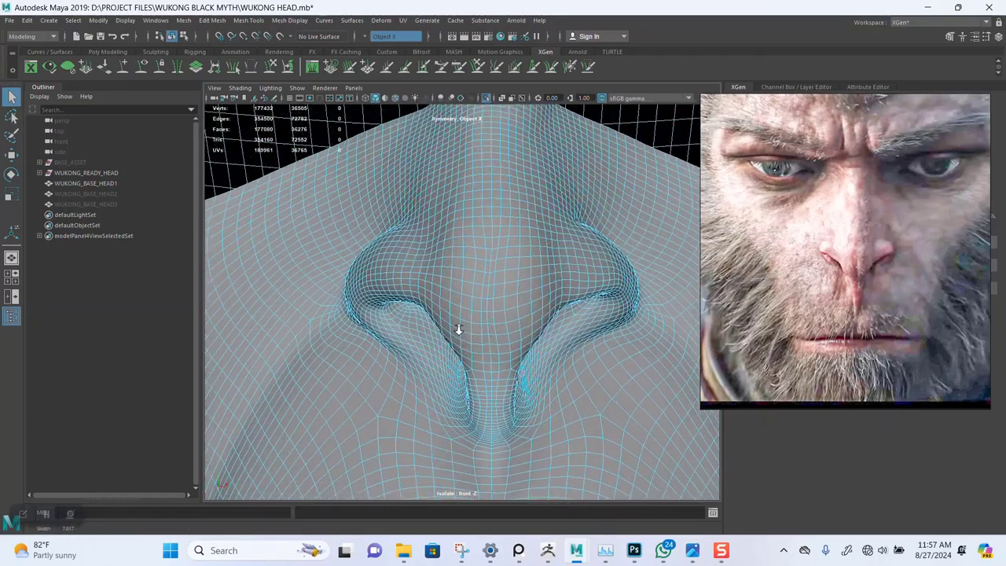
- Bring up the Edge marking menu on the nose to select the nostril edges
right_click(459, 328)
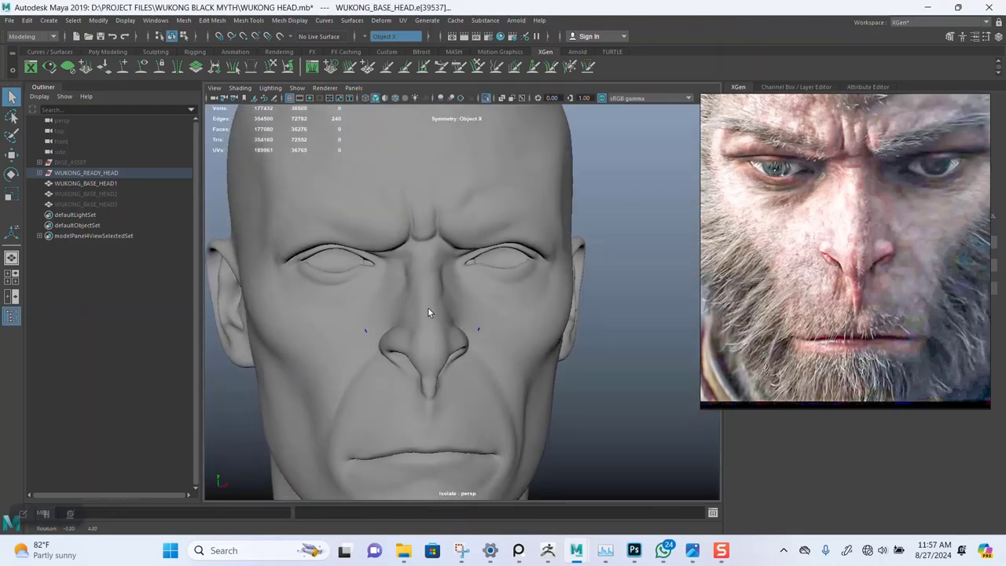
- Place WUKONG_BASE_HEAD1 inside WUKONG_READY_HEAD, move WUKONG_BASE_HEAD out, and select the group
left_click(85, 183)
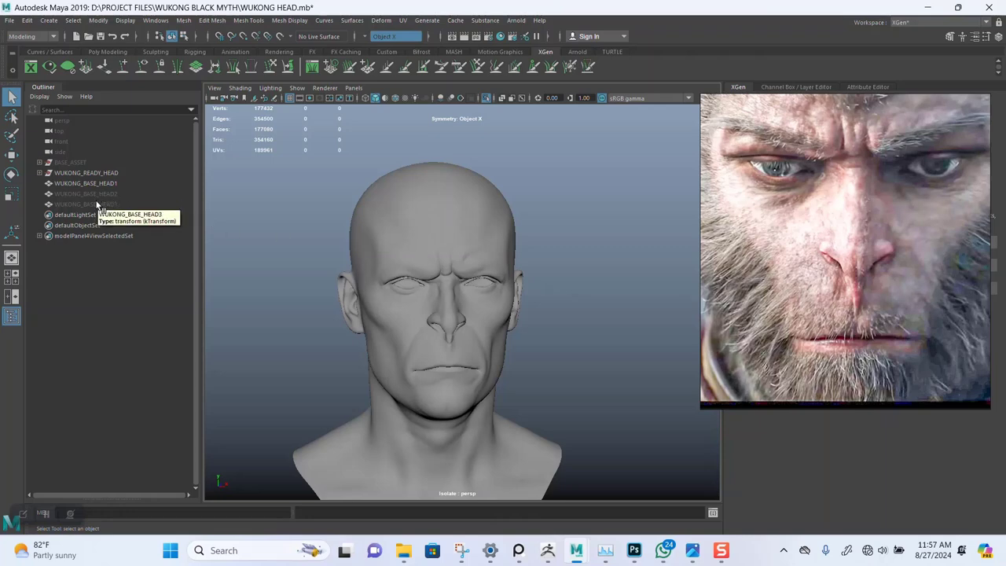
left_click(85, 183)
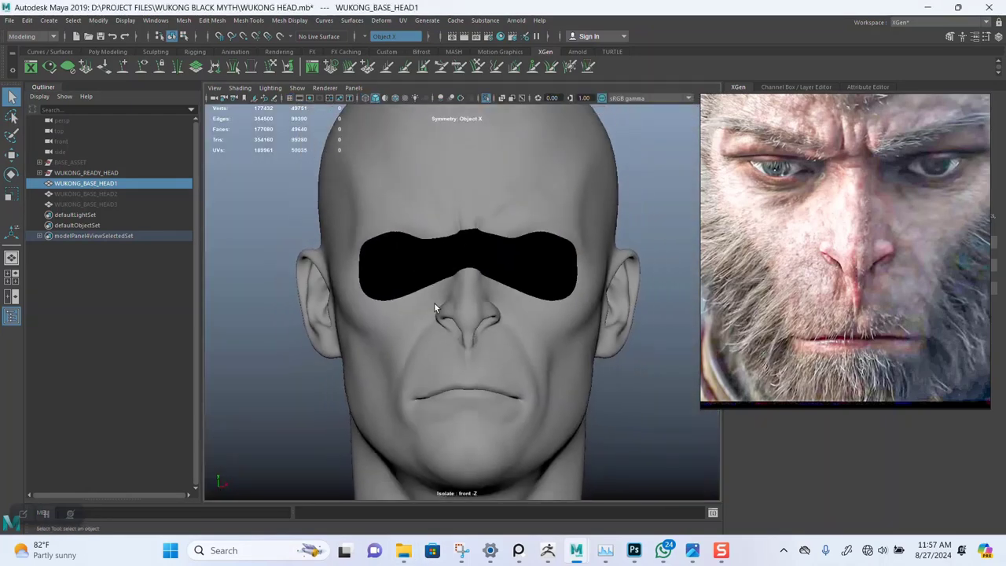
left_click(87, 172)
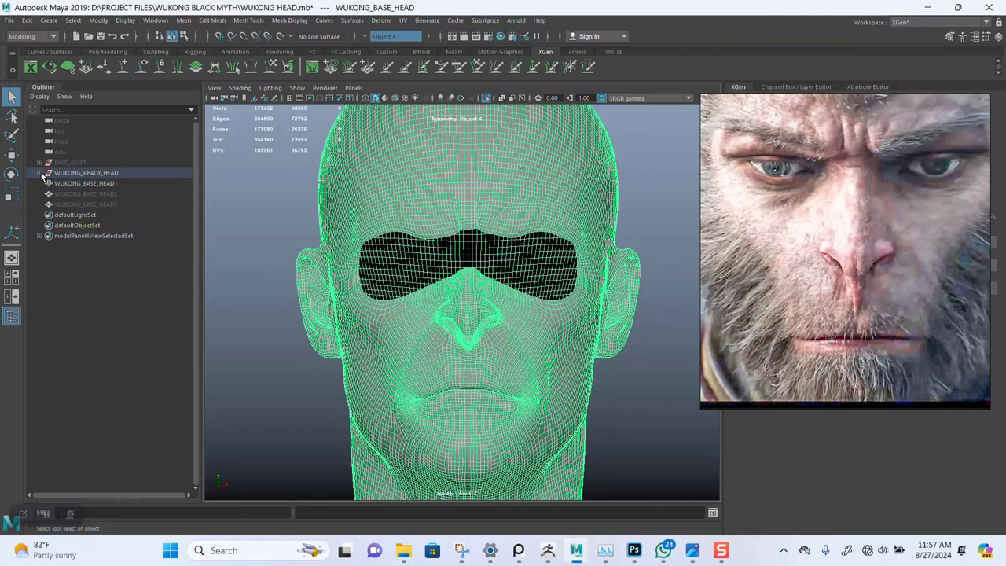
left_click(40, 172)
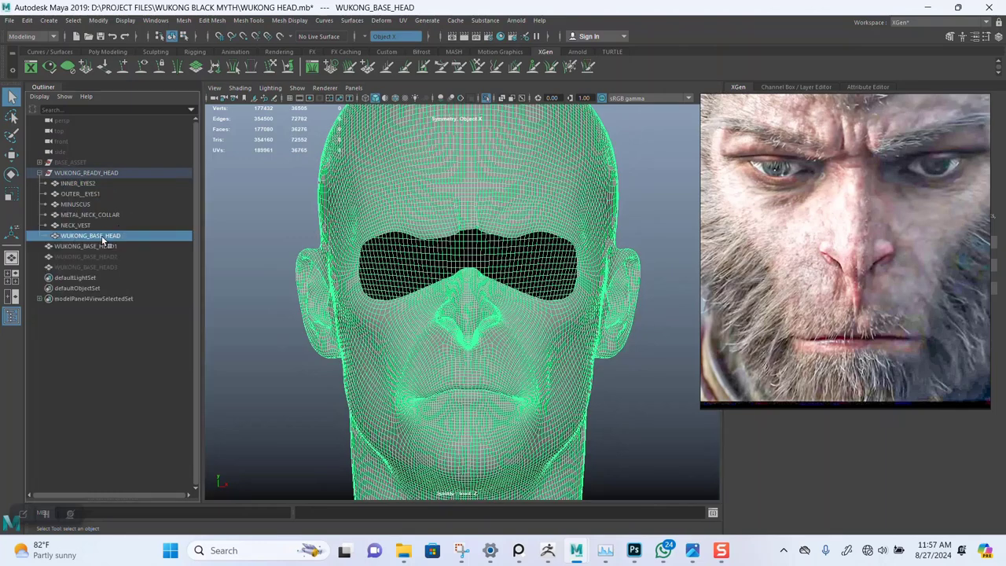
left_click(91, 246)
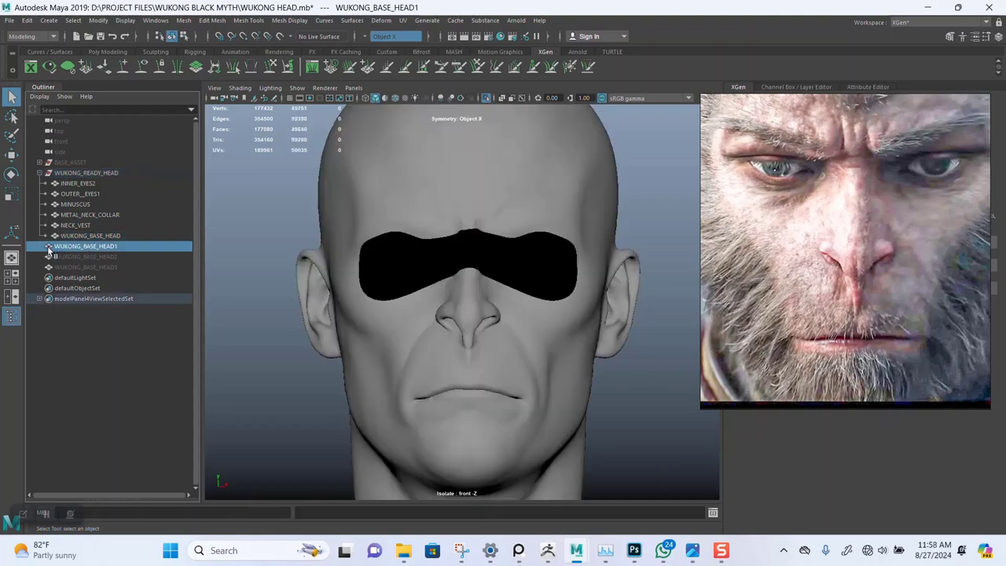
left_click(90, 235)
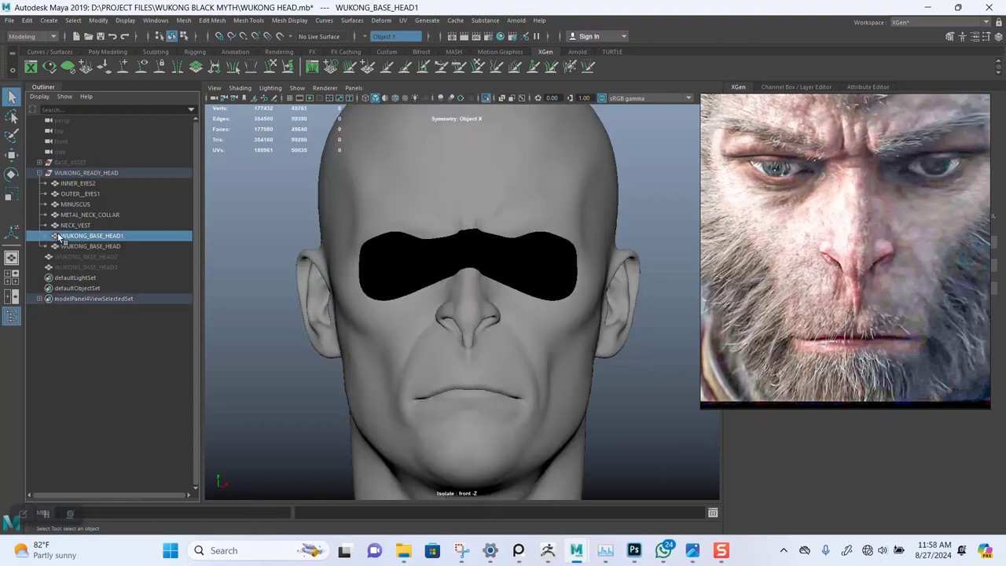
left_click(90, 246)
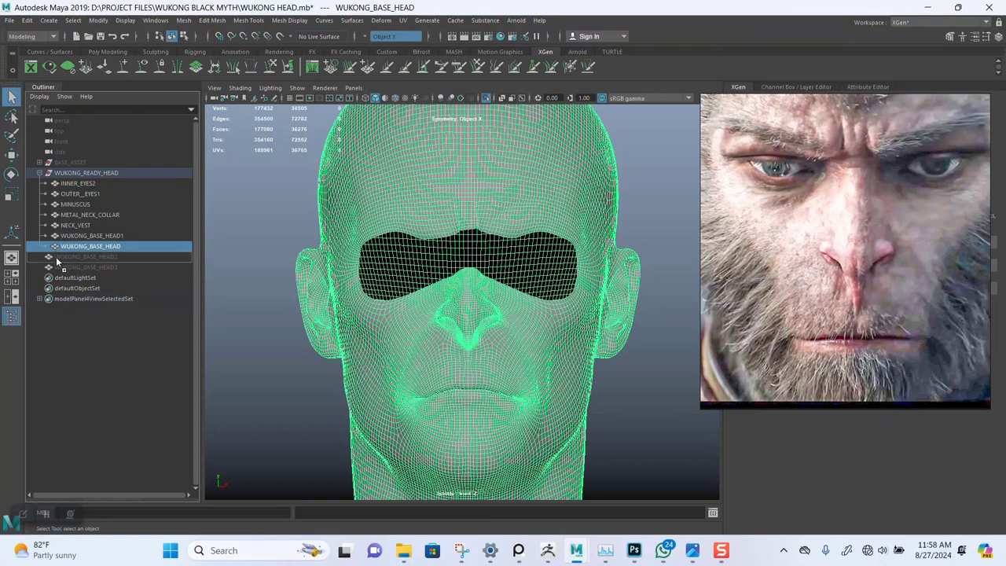
left_click(85, 256)
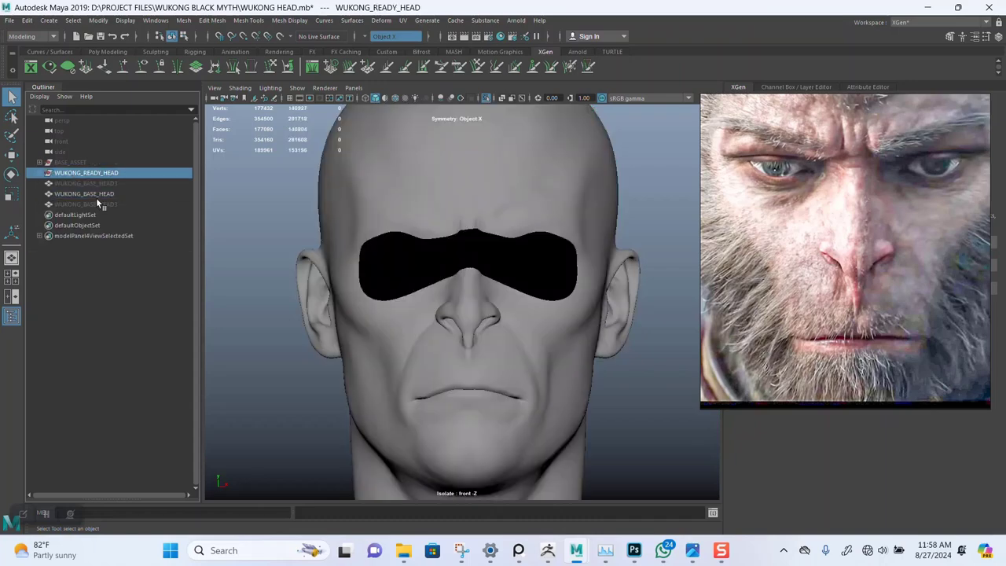
left_click(84, 193)
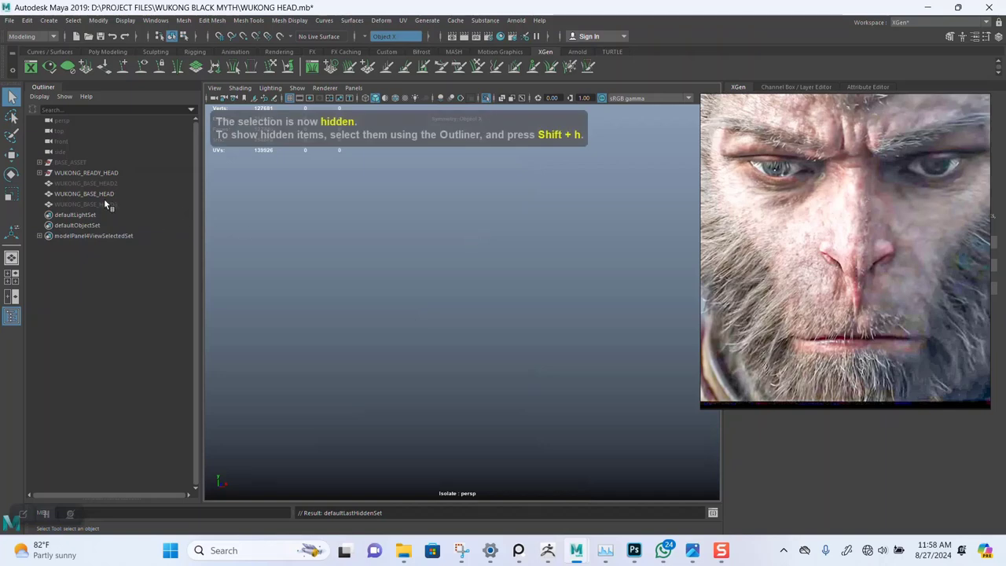
- Select a chain of edges along the nose-to-eye crease, with symmetry turned off
left_click(84, 193)
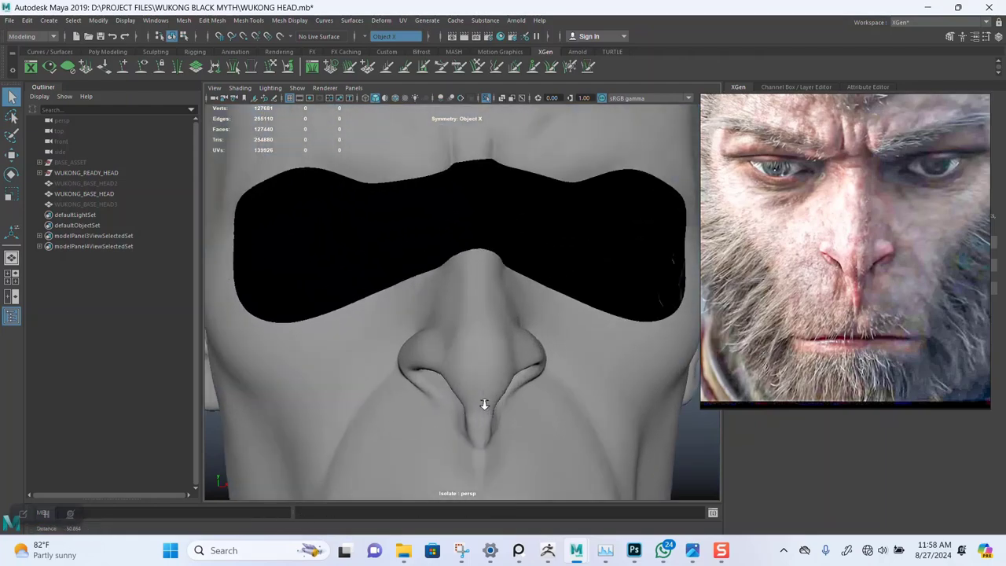
right_click(485, 403)
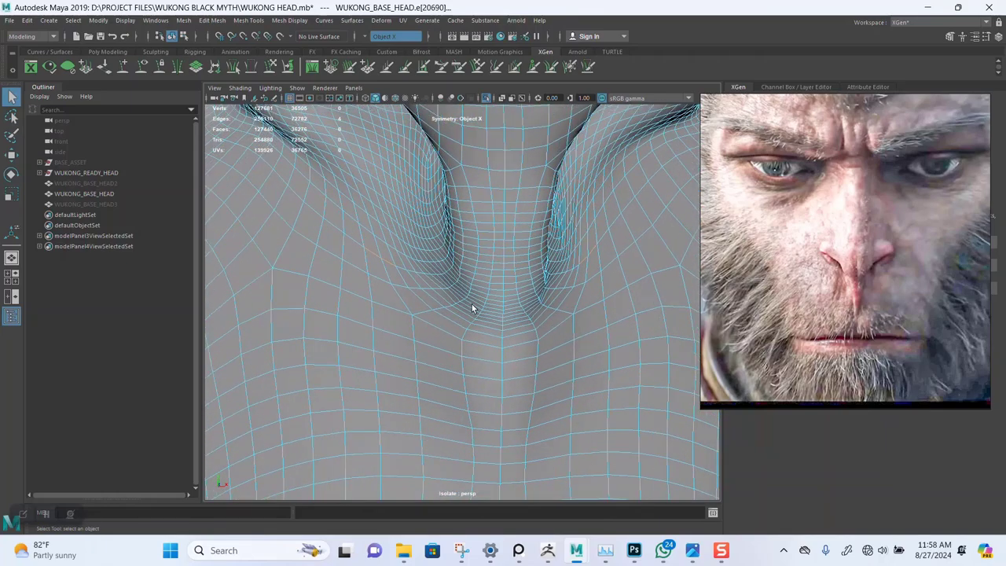
left_click_drag(472, 306, 482, 304)
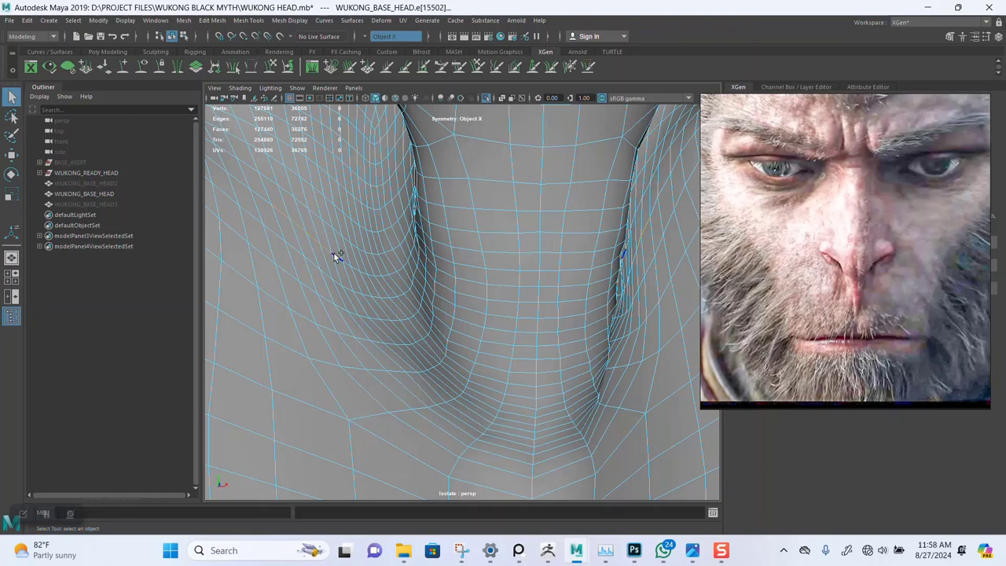
mouse_move(385, 278)
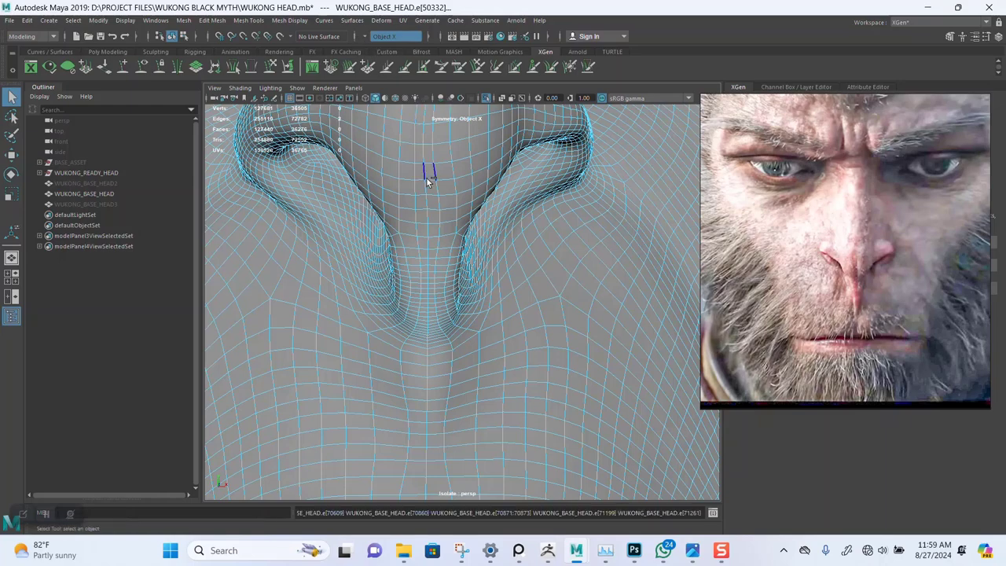
left_click(395, 36)
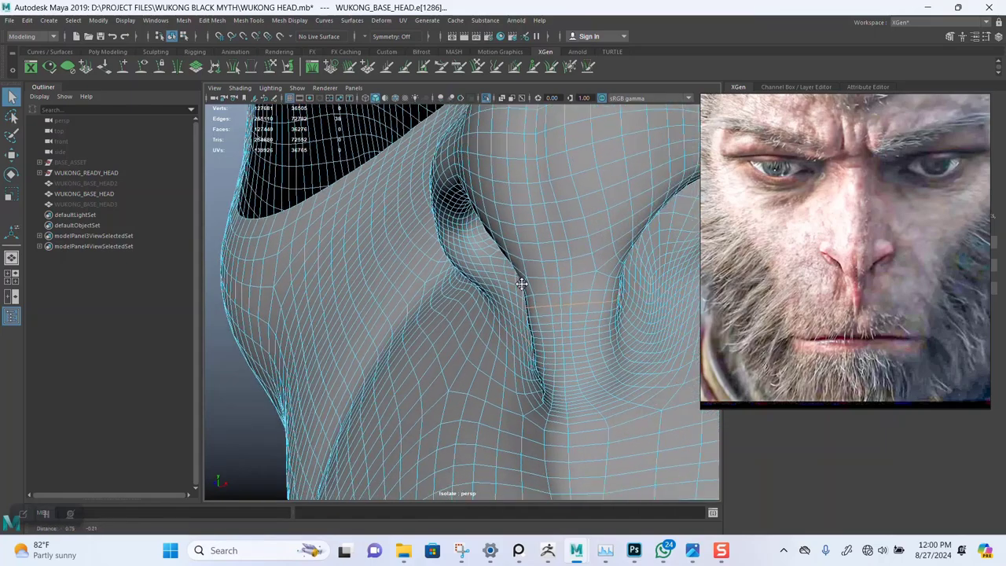
- Extend the edge selection along the eye-socket and upper-cheek border toward the eye corner
left_click_drag(522, 284, 524, 295)
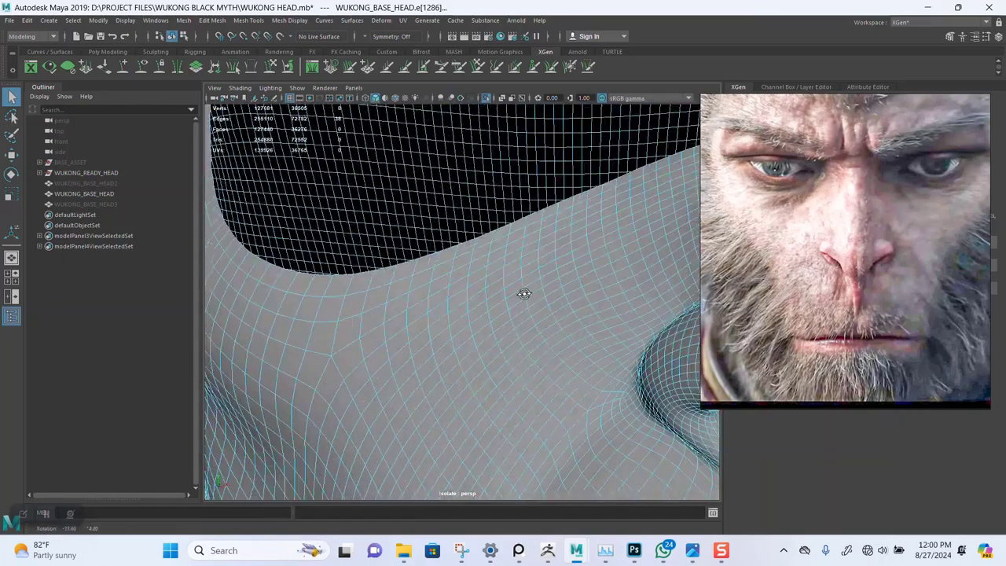
left_click_drag(524, 294, 480, 281)
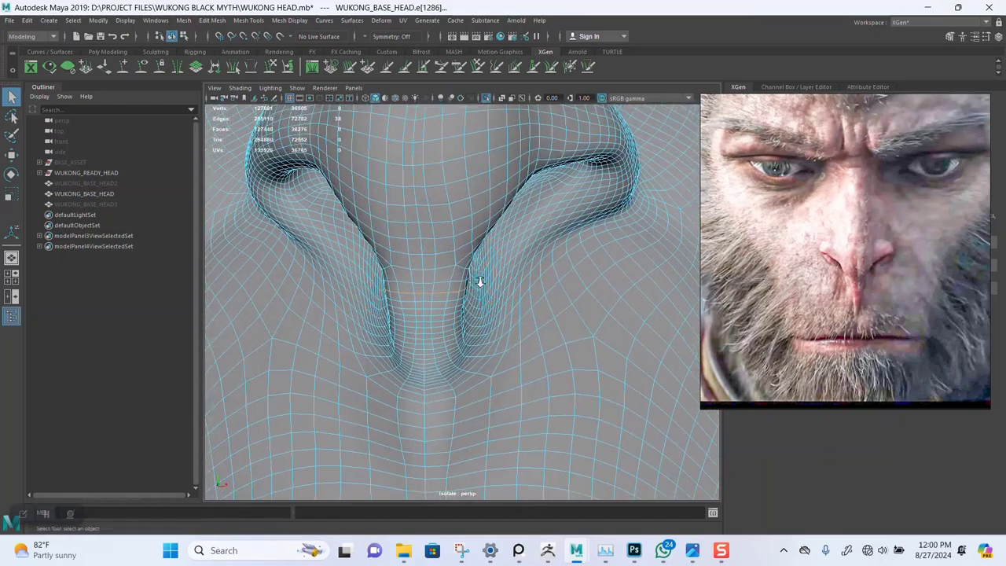
left_click_drag(481, 281, 446, 307)
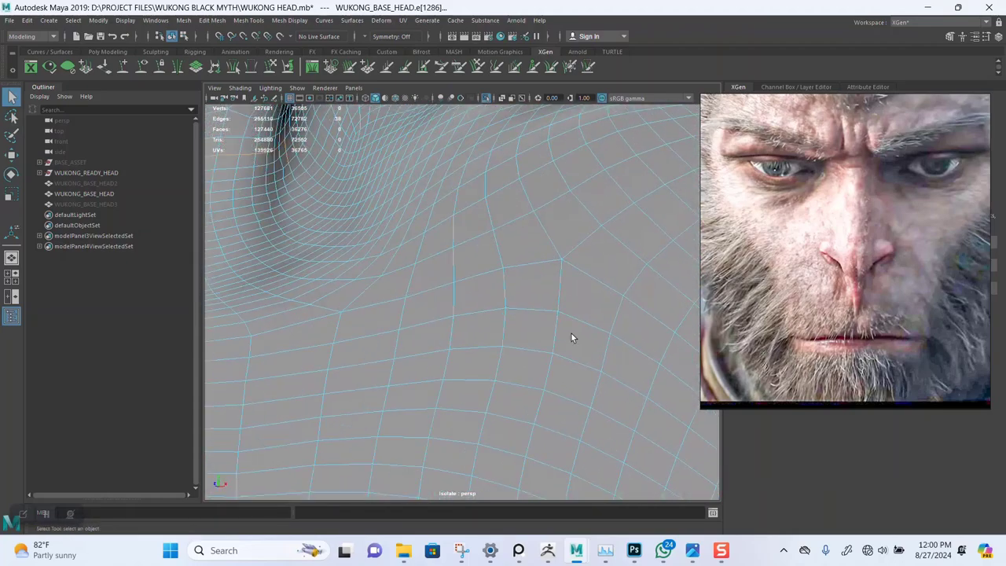
left_click_drag(572, 338, 469, 320)
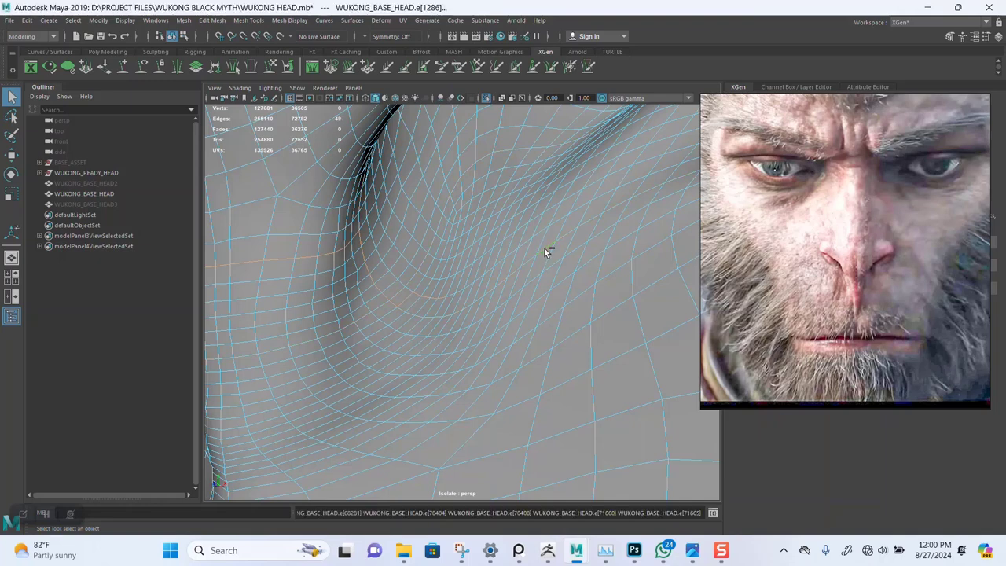
mouse_move(452, 297)
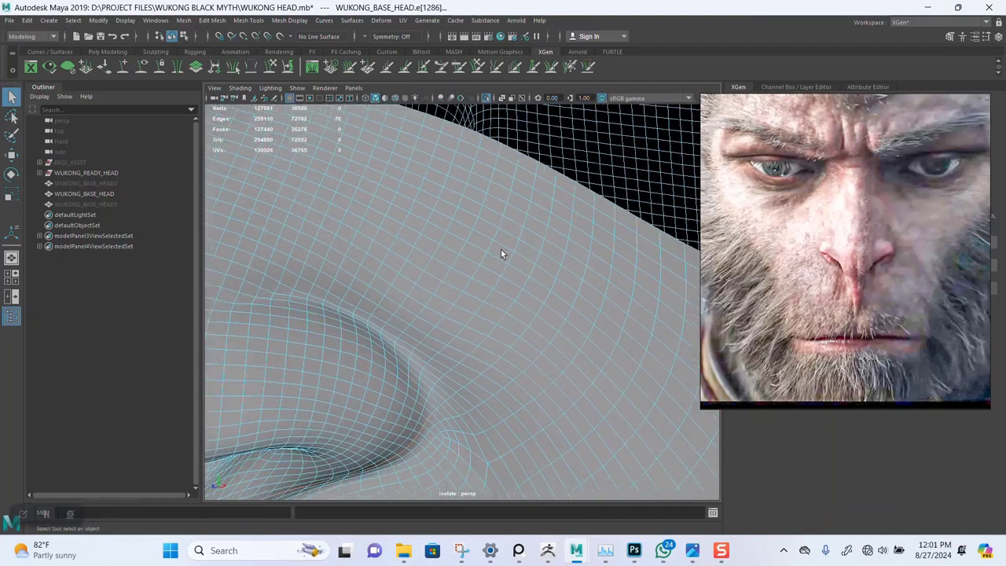
left_click_drag(503, 254, 437, 333)
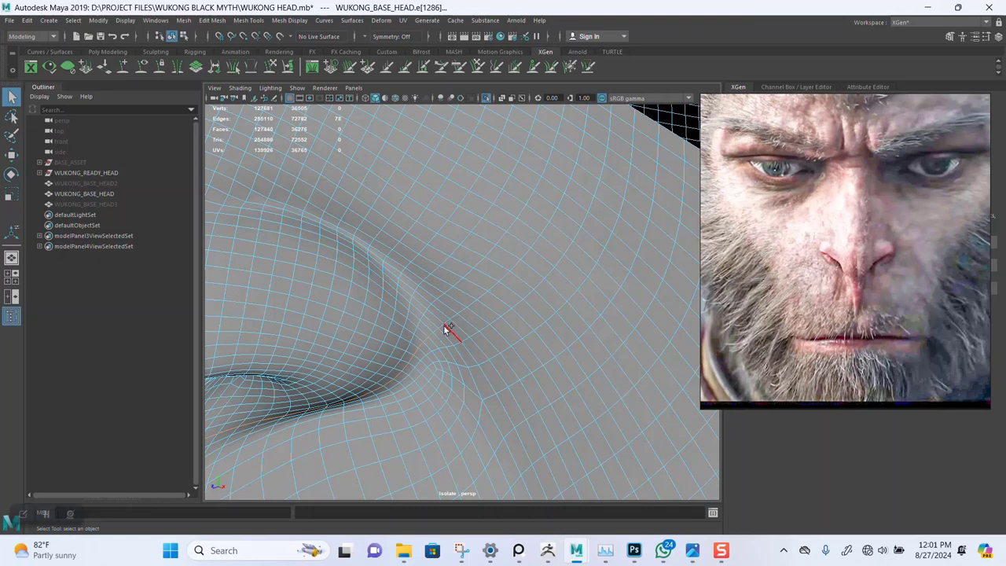
mouse_move(438, 333)
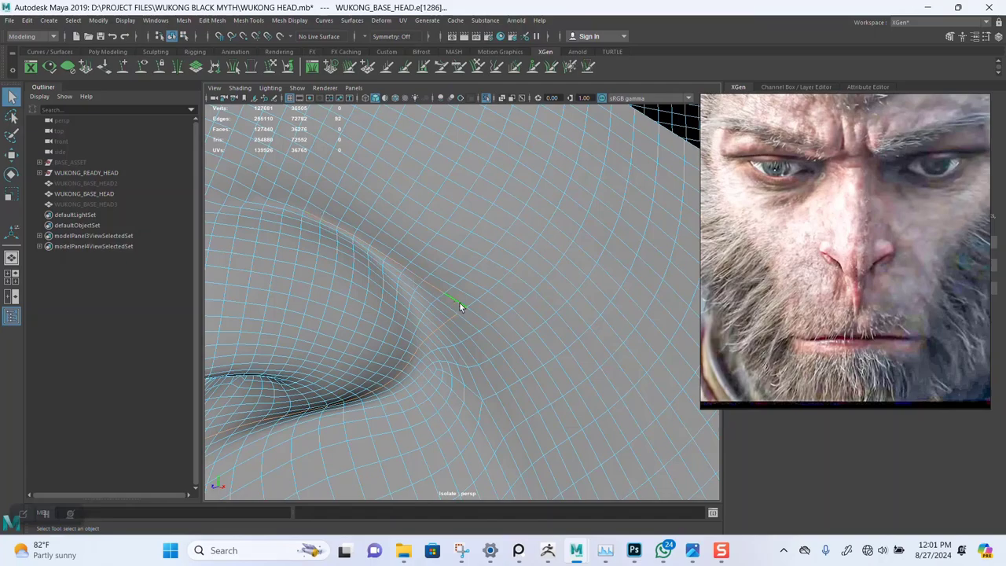
left_click_drag(460, 307, 397, 296)
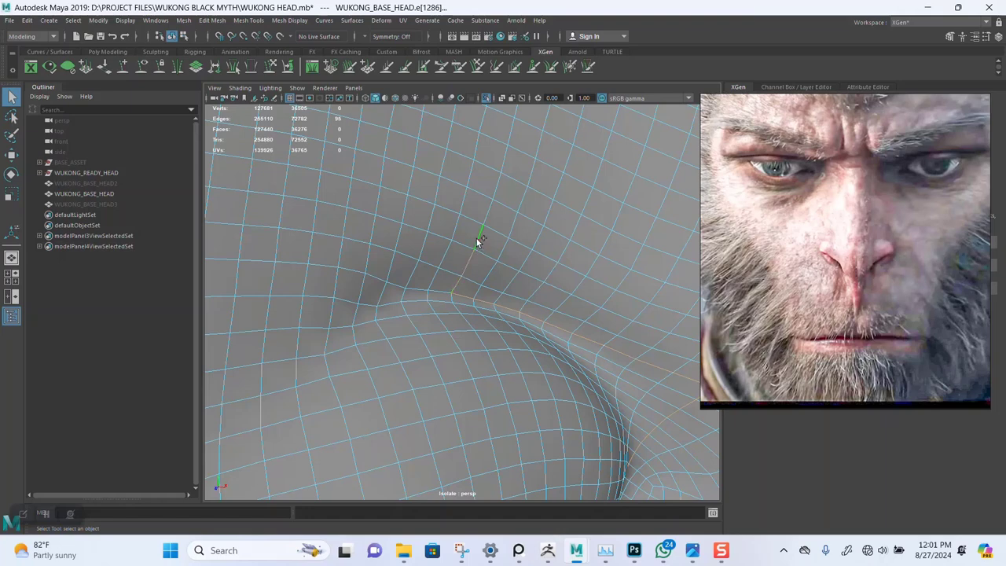
left_click(483, 228)
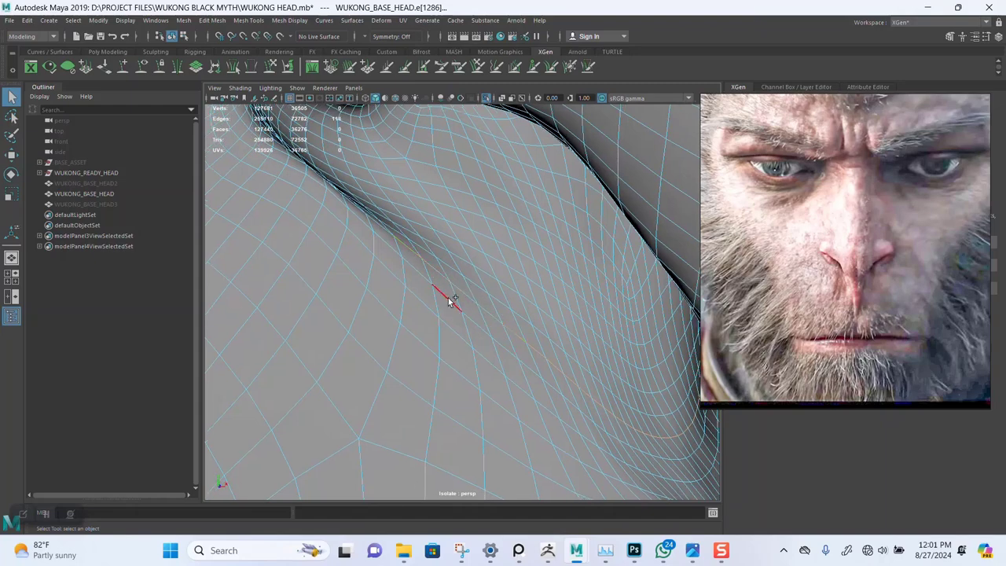
- Complete the border edge loop over the brow and down the nose side, then bring up edge operations
left_click_drag(448, 299, 503, 329)
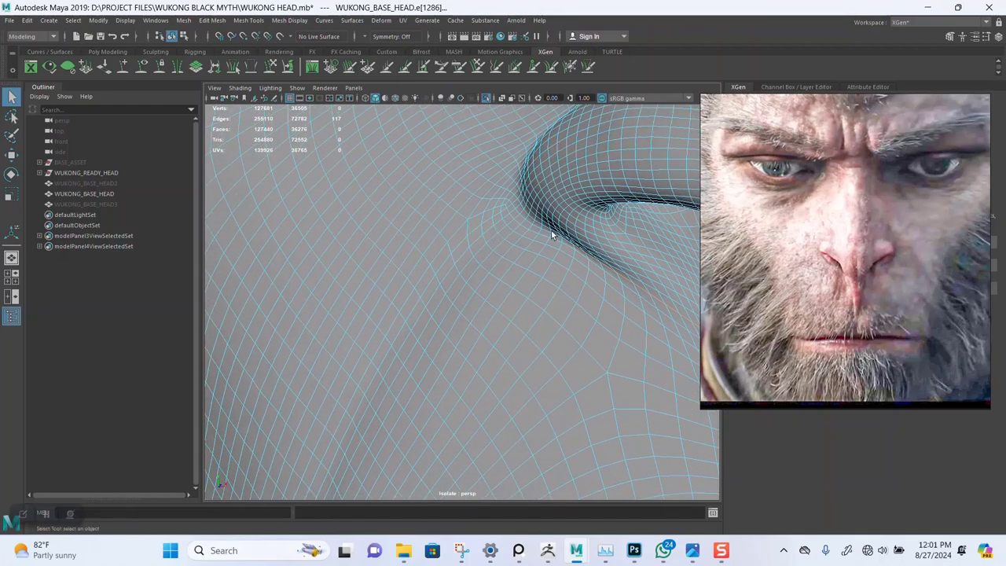
left_click_drag(550, 236, 425, 346)
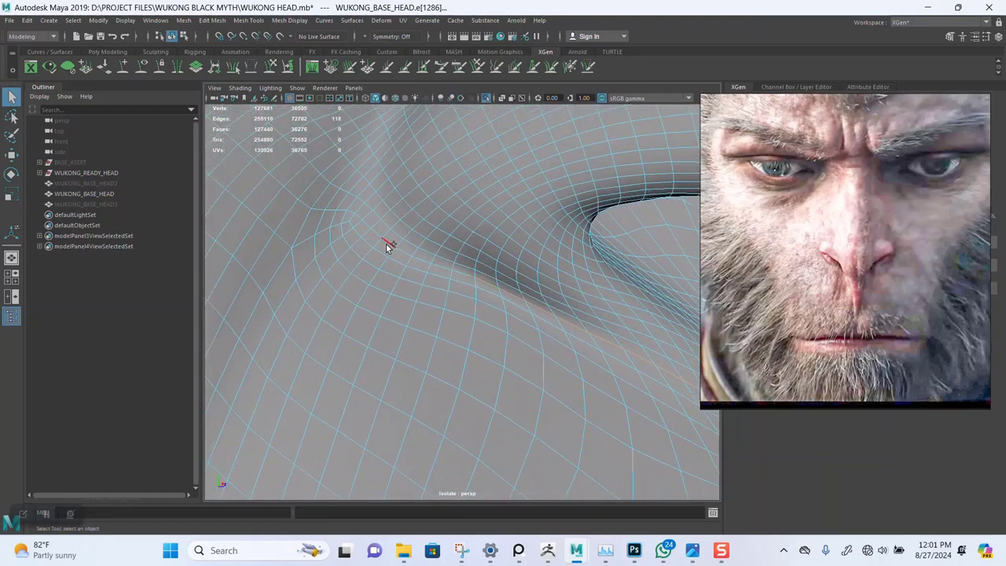
mouse_move(360, 220)
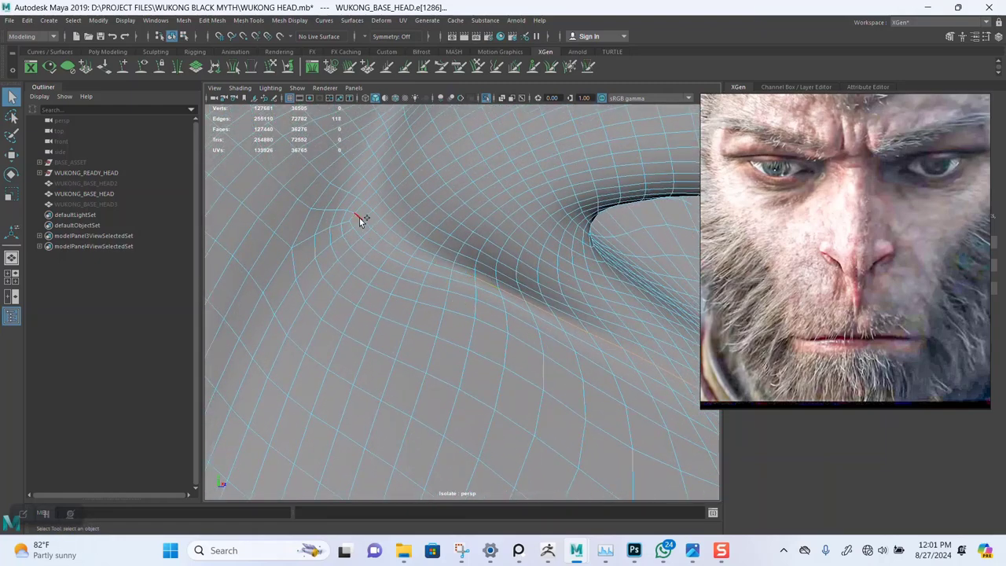
left_click_drag(358, 218, 417, 333)
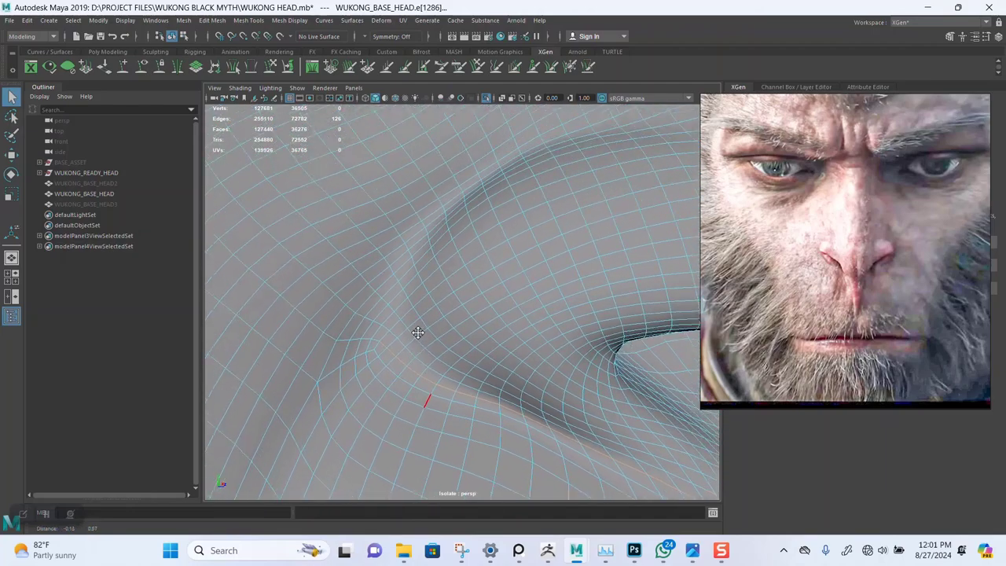
left_click_drag(417, 333, 315, 317)
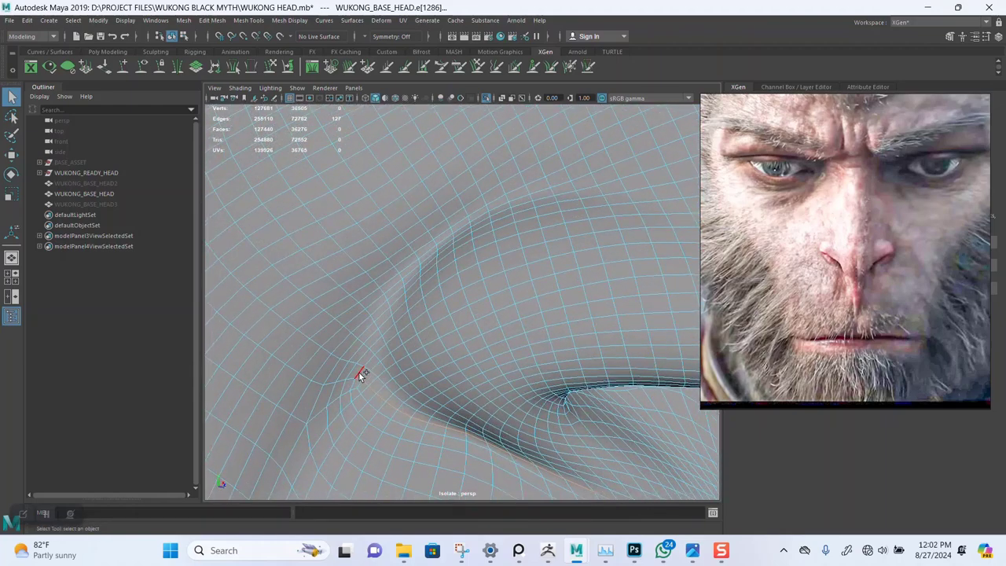
mouse_move(363, 365)
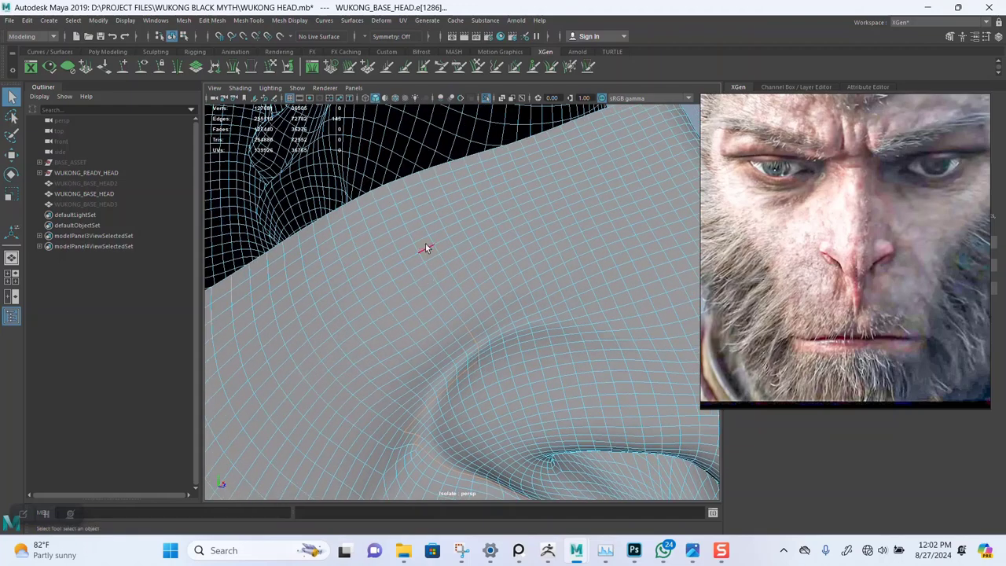
mouse_move(495, 305)
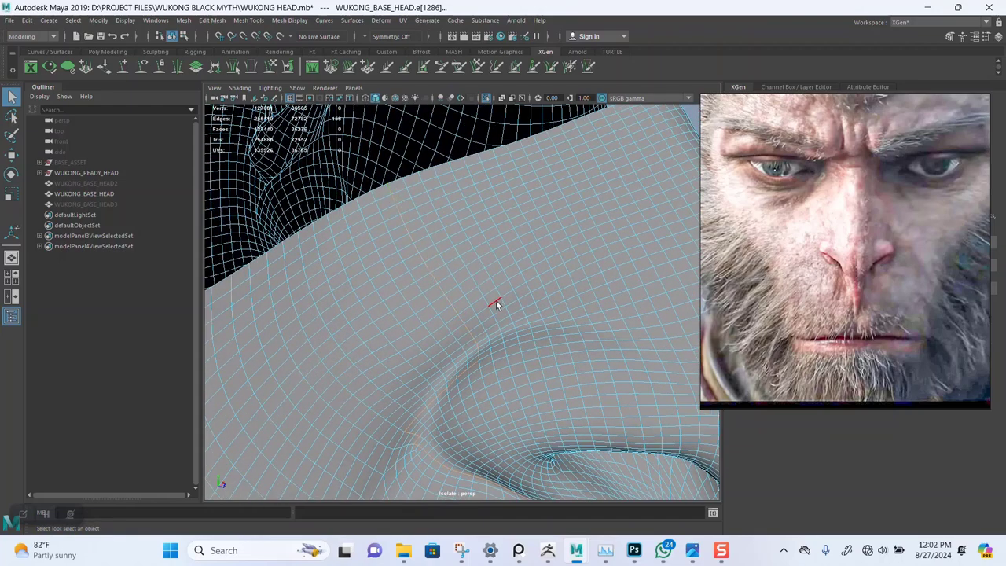
right_click(495, 305)
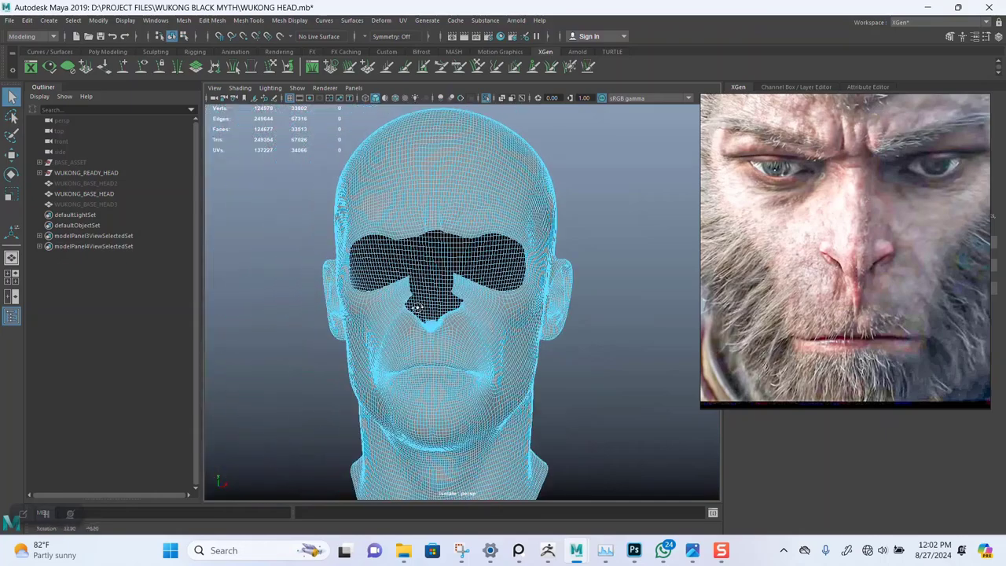
right_click(440, 307)
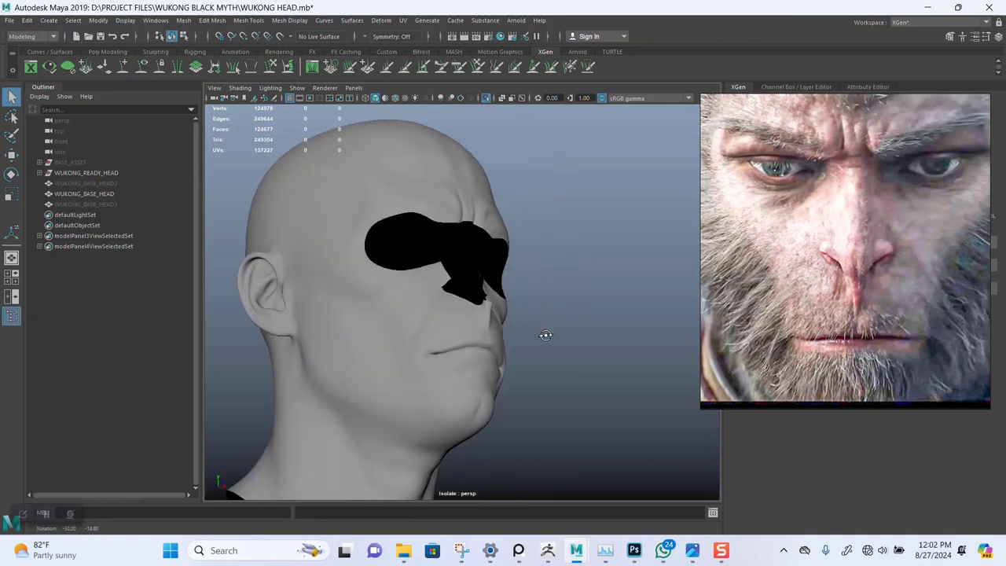
left_click_drag(546, 336, 494, 361)
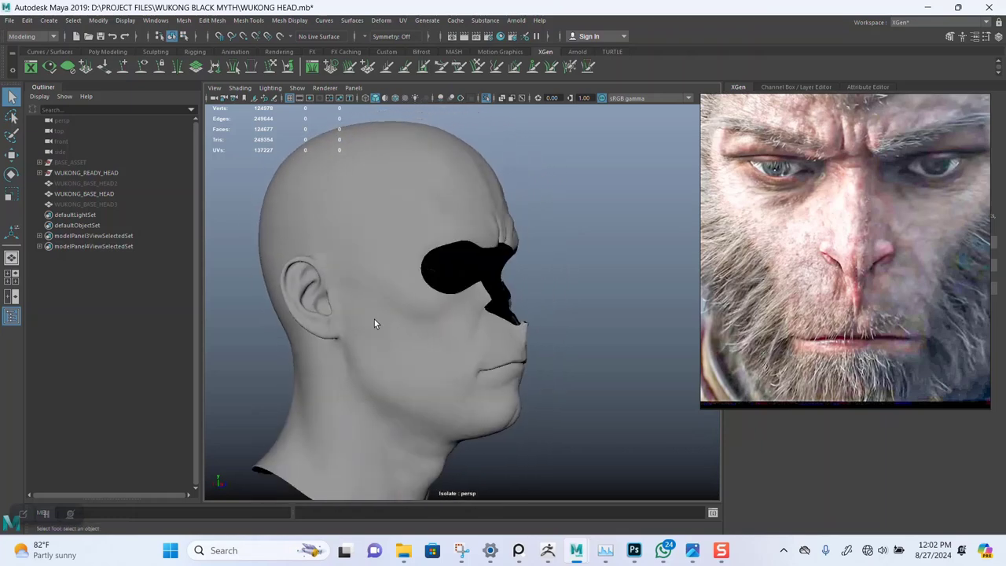
left_click_drag(373, 323, 467, 350)
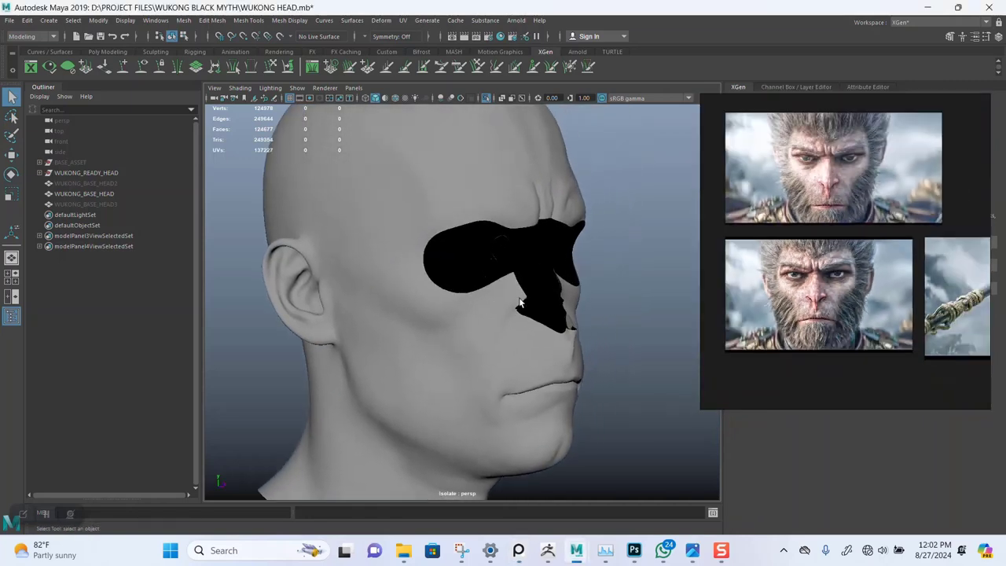
left_click_drag(519, 303, 374, 283)
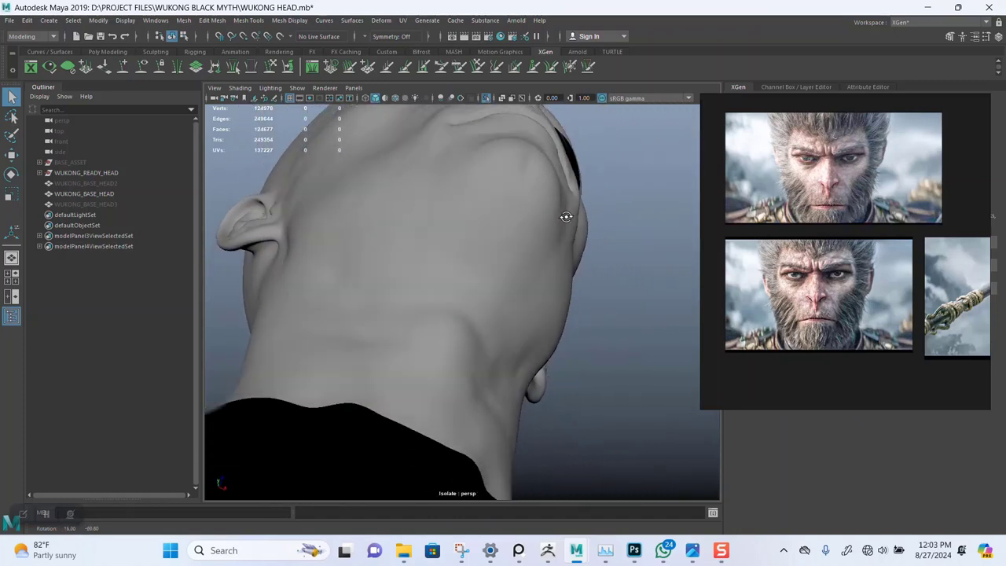
left_click_drag(566, 216, 472, 294)
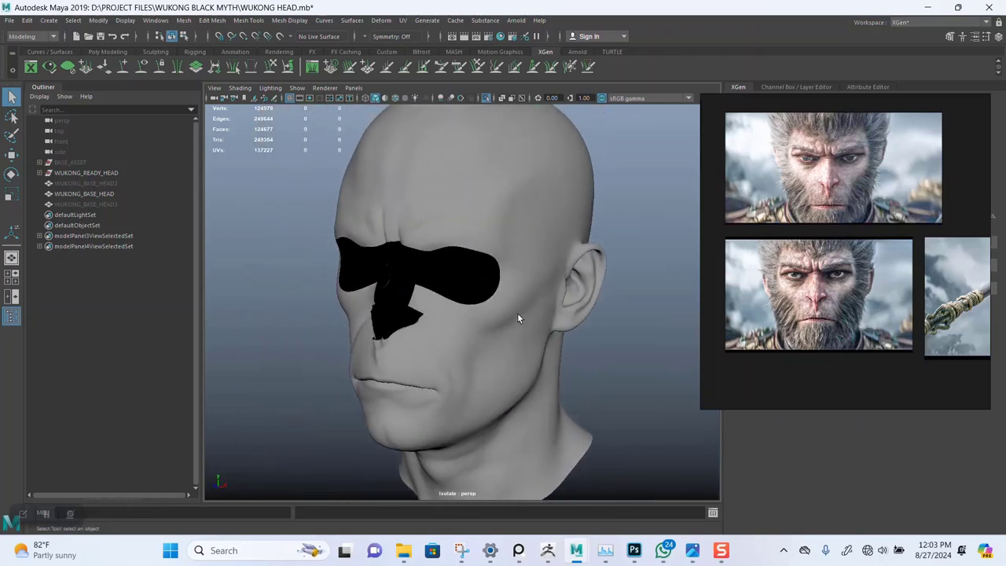
left_click_drag(518, 319, 491, 307)
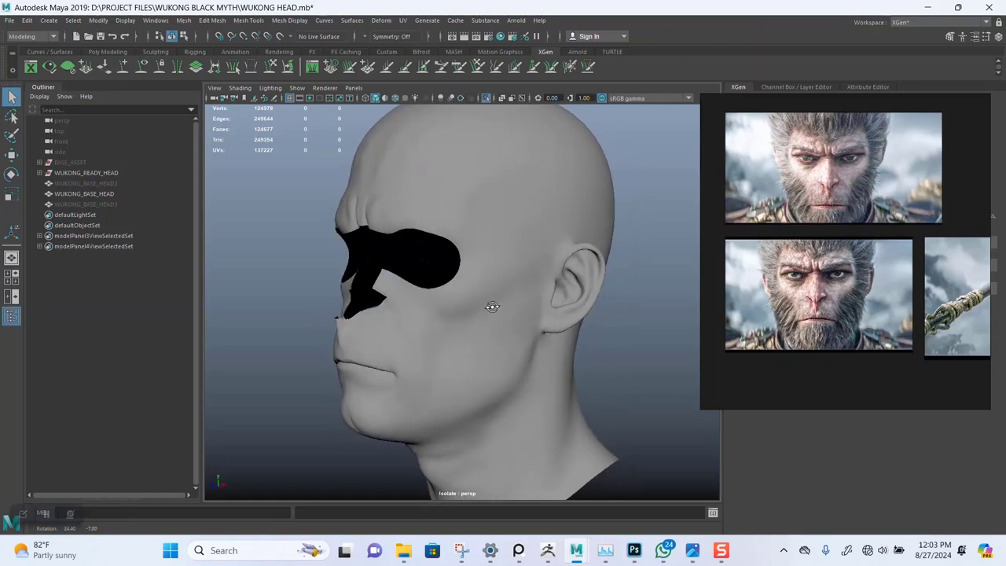
left_click_drag(493, 306, 444, 298)
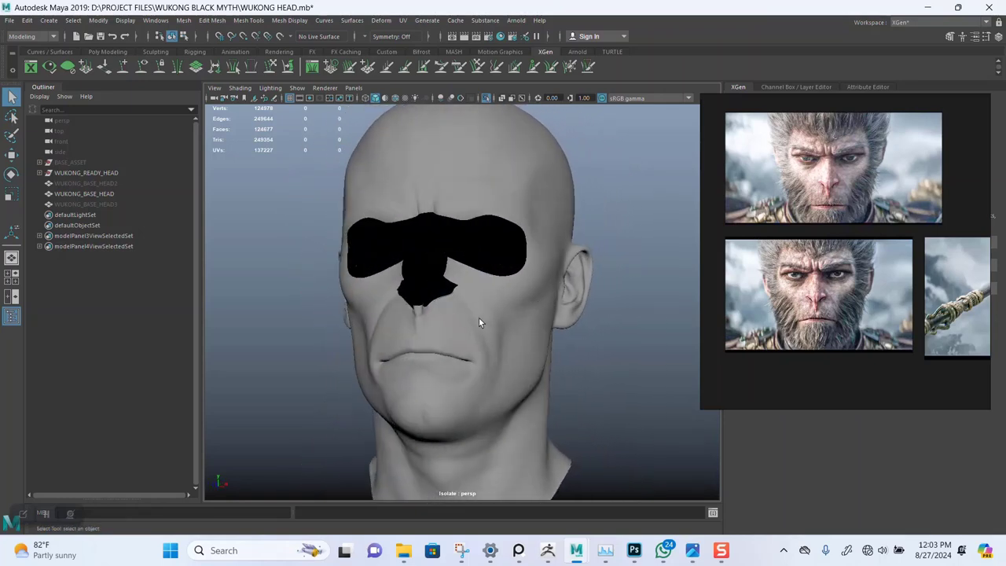
left_click_drag(480, 323, 594, 343)
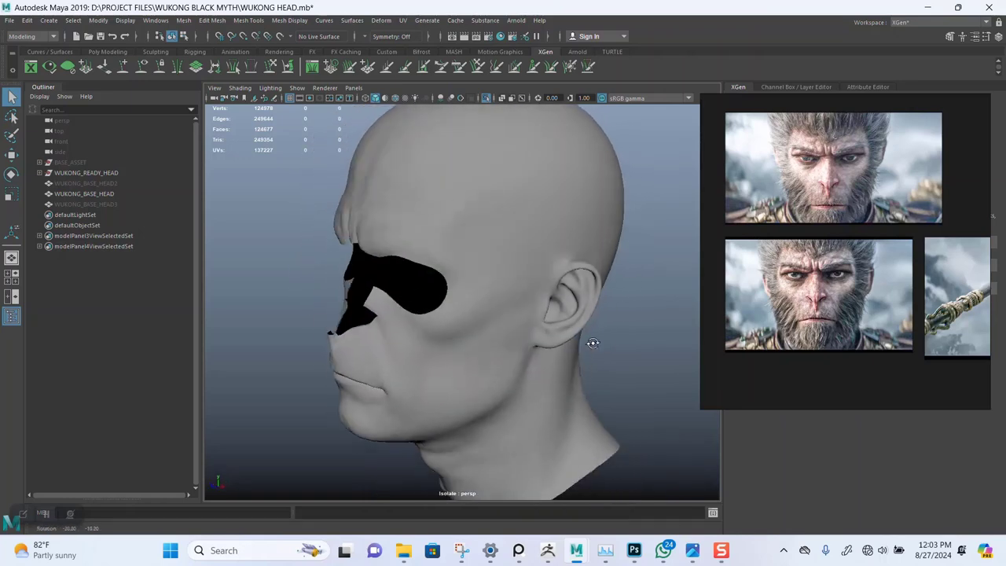
left_click_drag(593, 342, 416, 319)
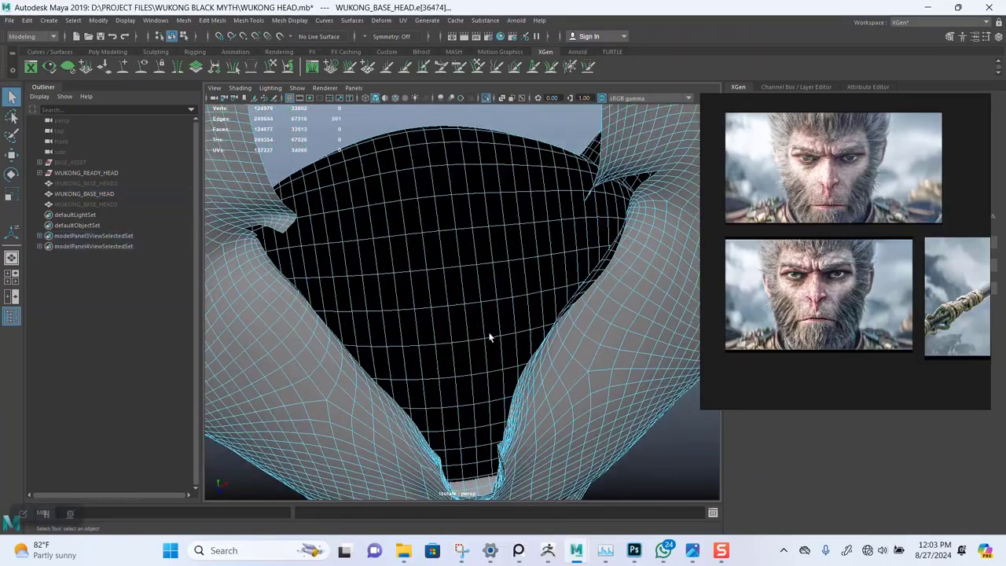
- Delete the leftover inner faces inside the eye-and-nose opening, leaving about 123,000 faces
left_click_drag(487, 338, 344, 325)
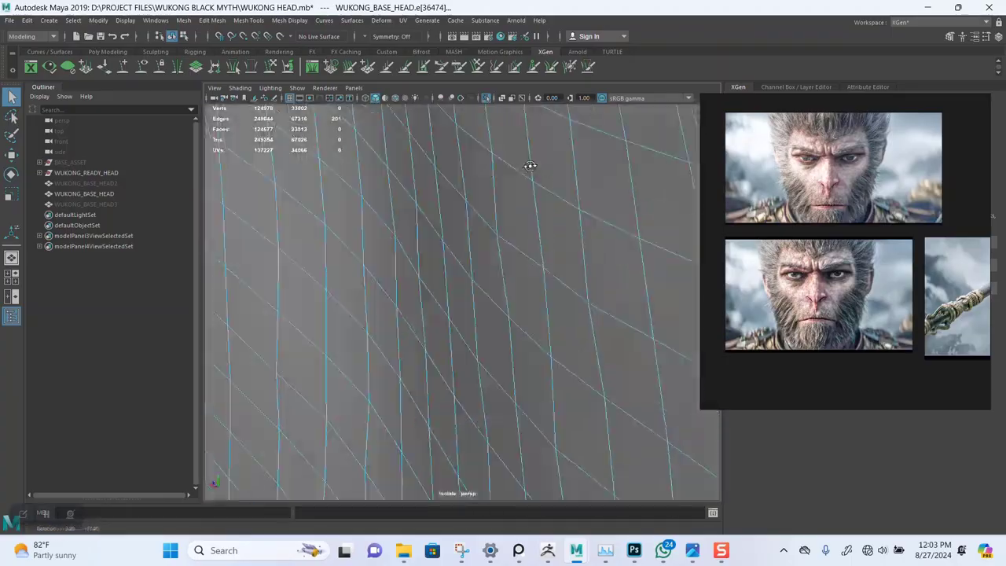
left_click_drag(530, 165, 487, 274)
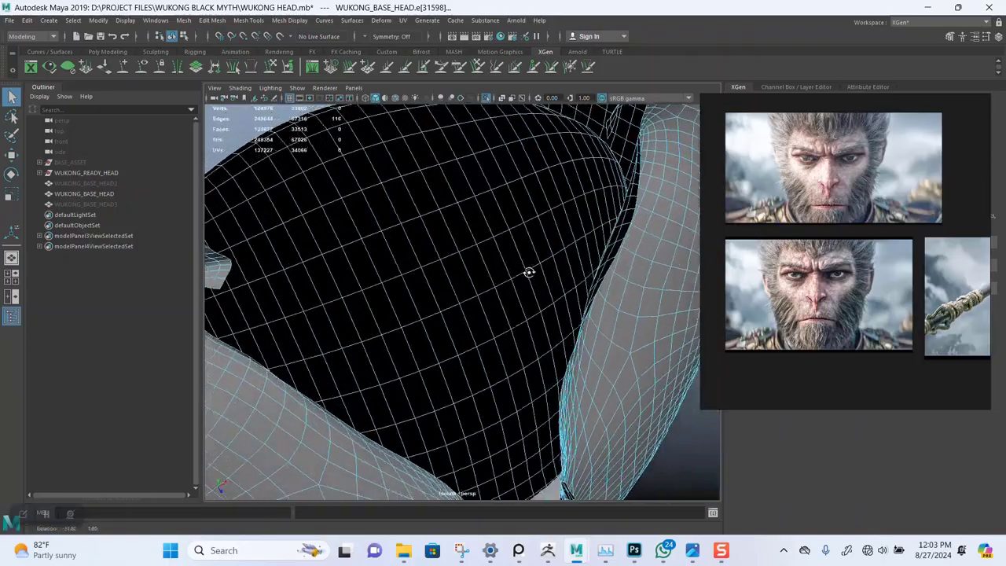
left_click_drag(529, 272, 531, 216)
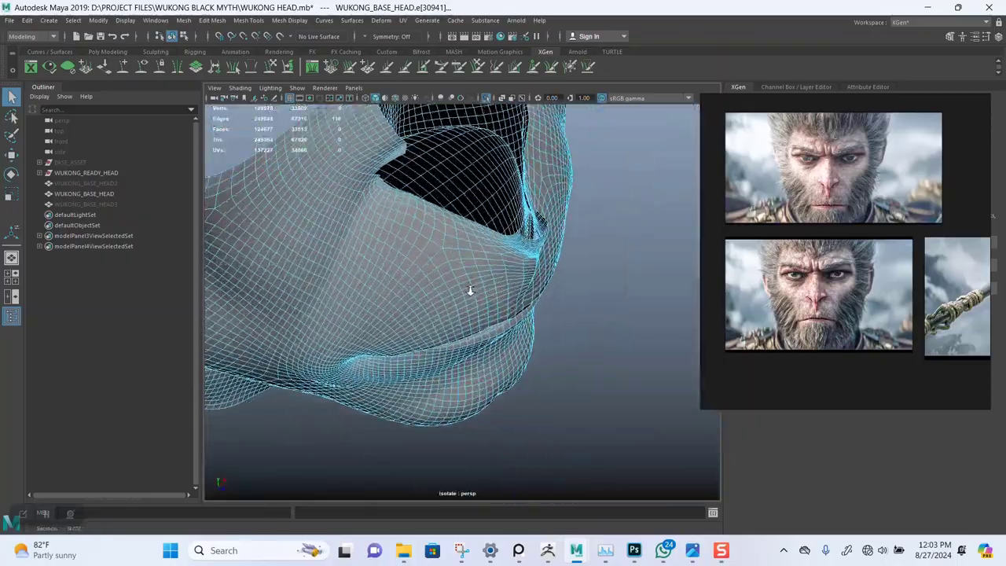
left_click_drag(470, 291, 518, 196)
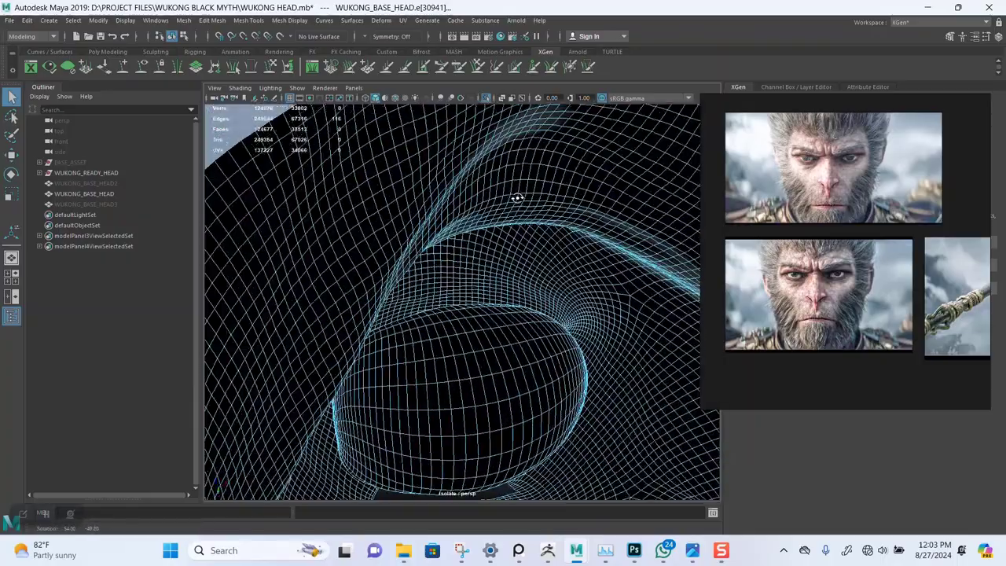
right_click(442, 362)
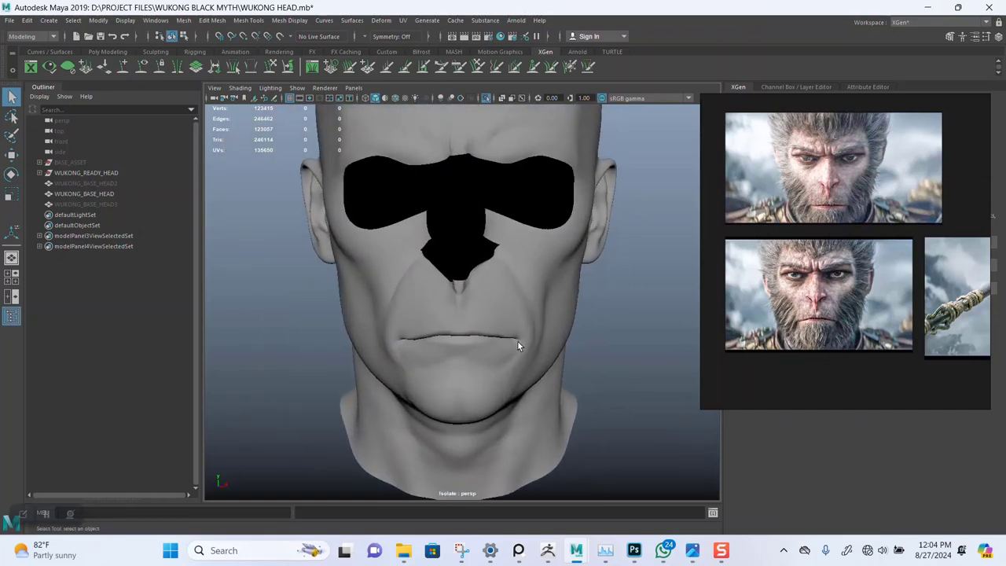
mouse_move(524, 327)
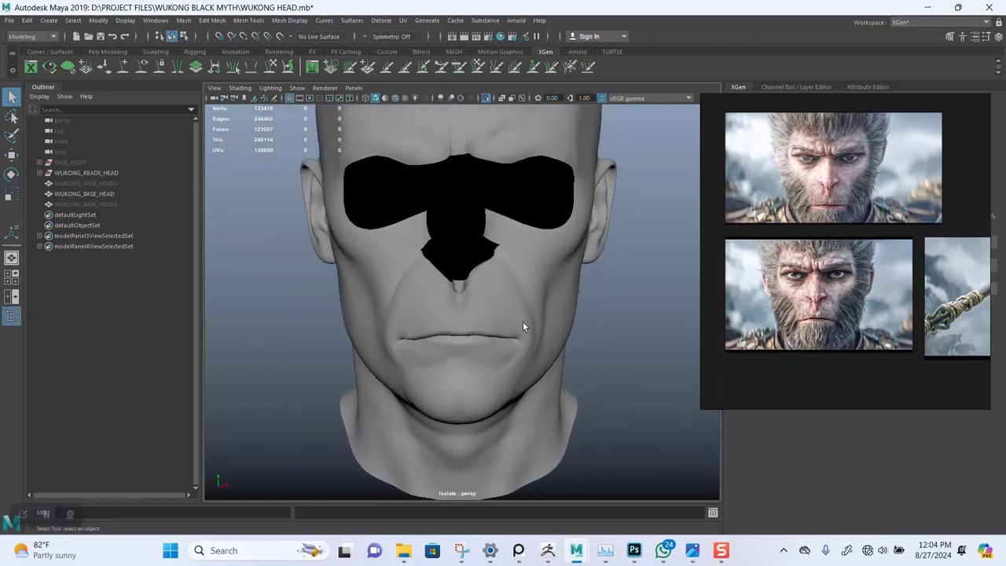
left_click_drag(525, 327, 465, 284)
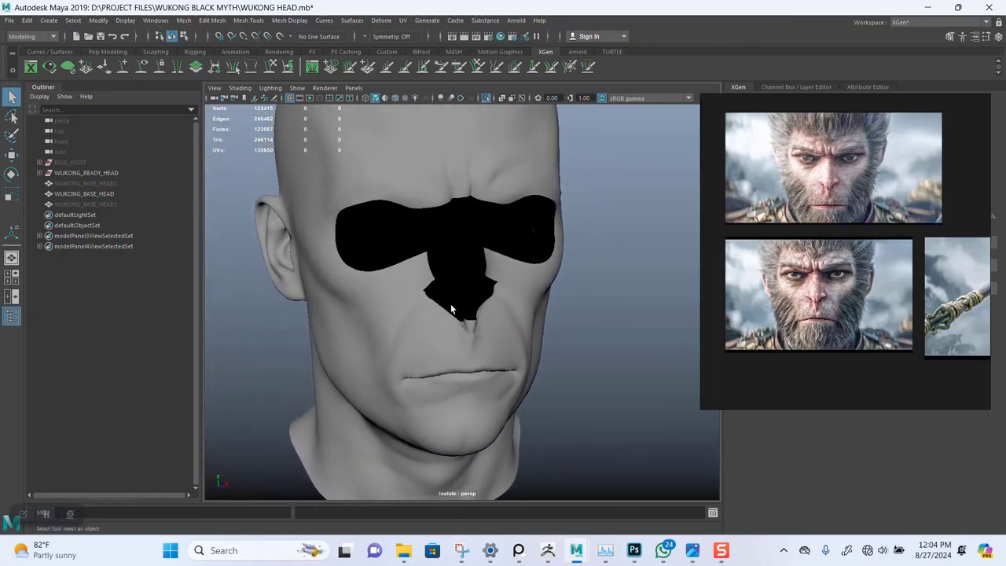
- Rename the mask-cut WUKONG_BASE_HEAD to HEAD_HAIR_SCALP in the Outliner
left_click_drag(452, 311, 448, 287)
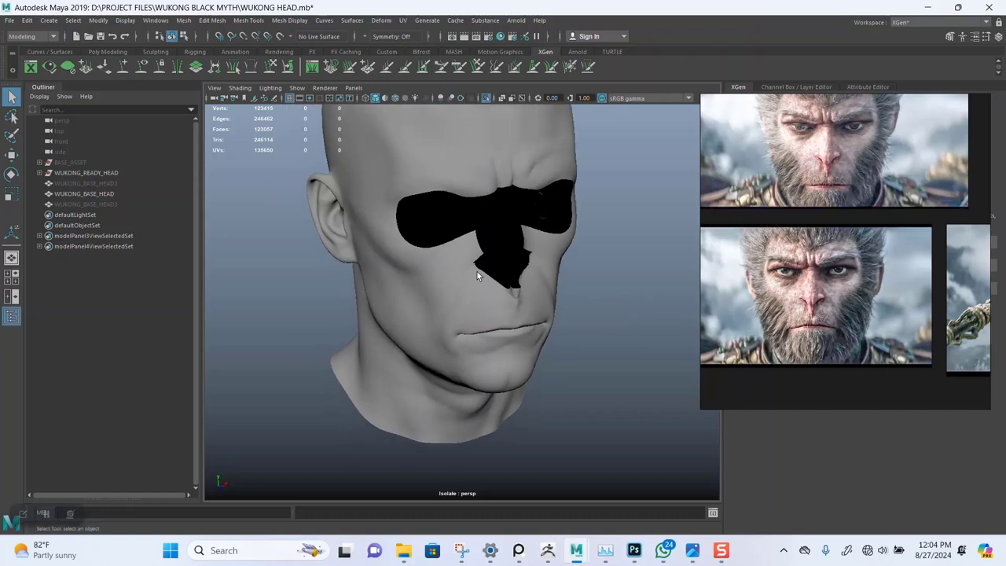
left_click(84, 194)
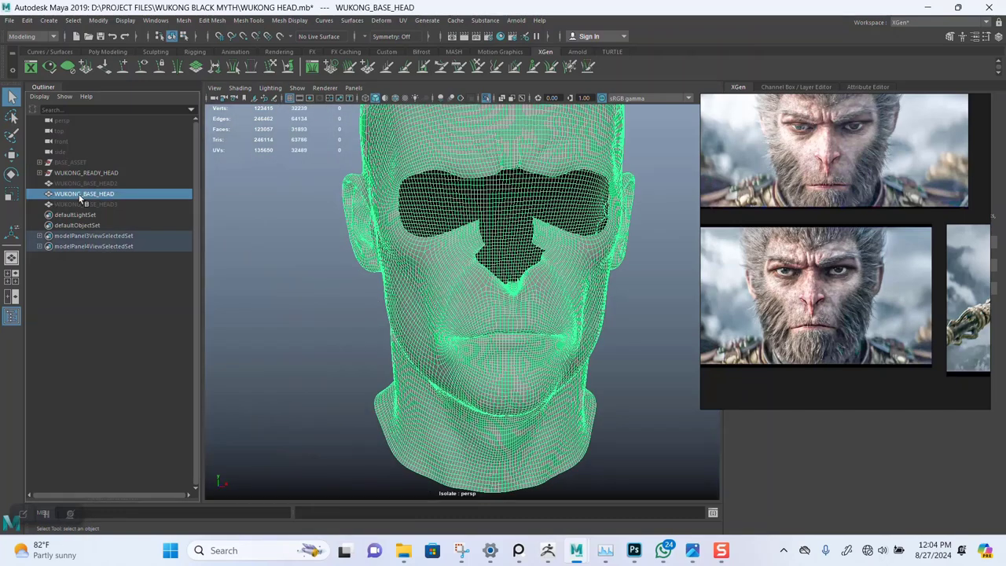
double_click(84, 193)
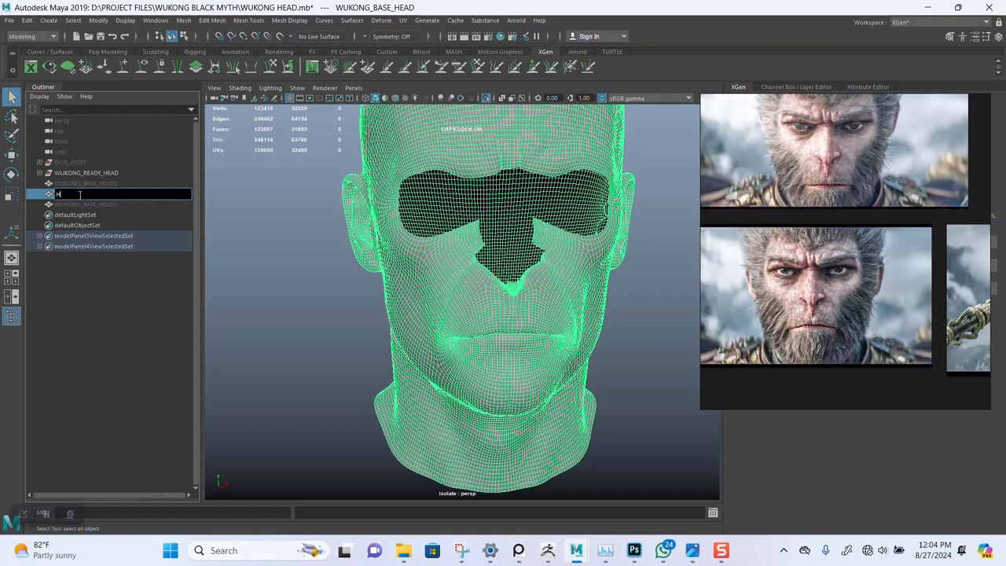
type("HEAD H")
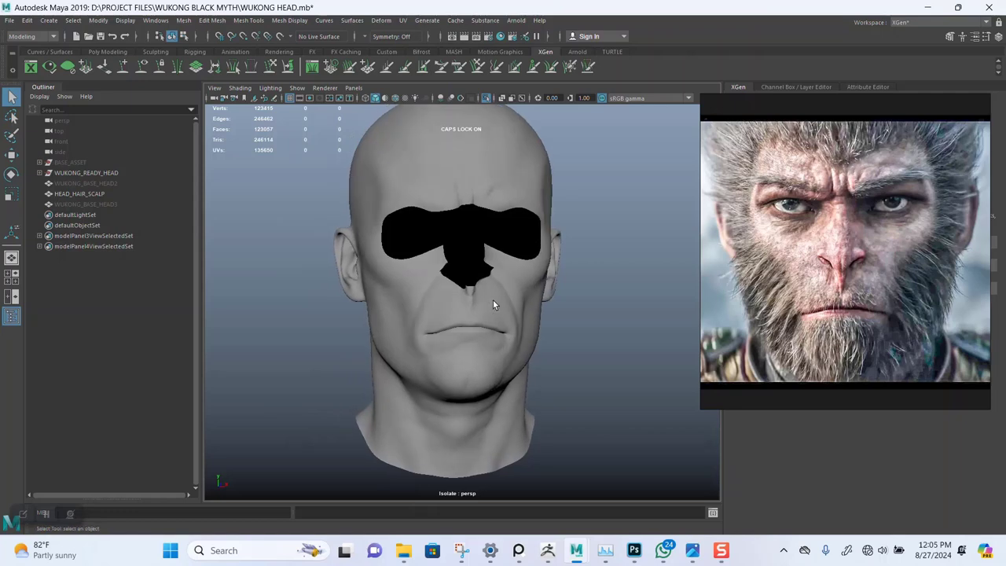
- Hide HEAD_HAIR_SCALP and show the intact WUKONG_BASE_HEAD3 copy of about 140,900 faces
left_click_drag(495, 305, 586, 305)
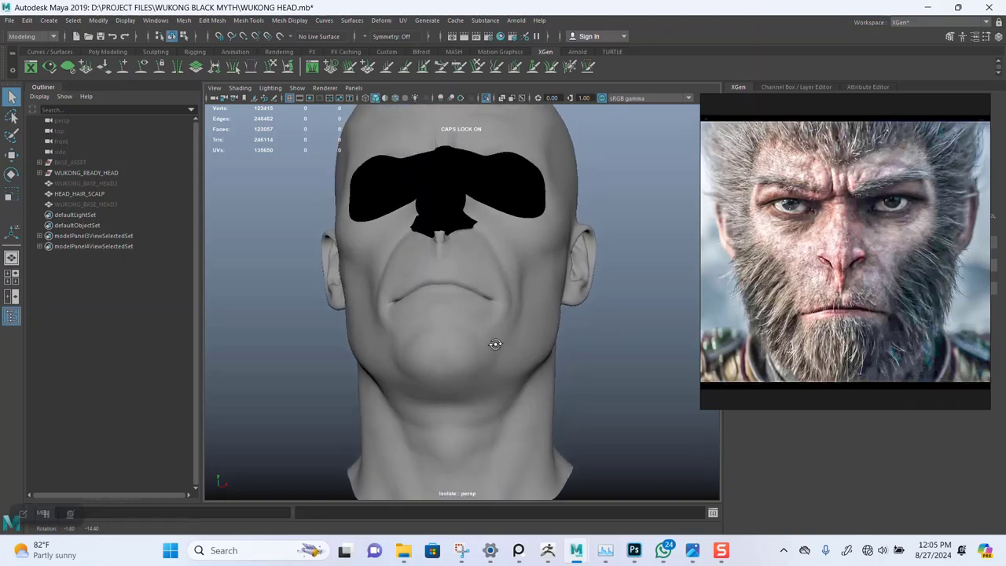
left_click_drag(495, 345, 567, 362)
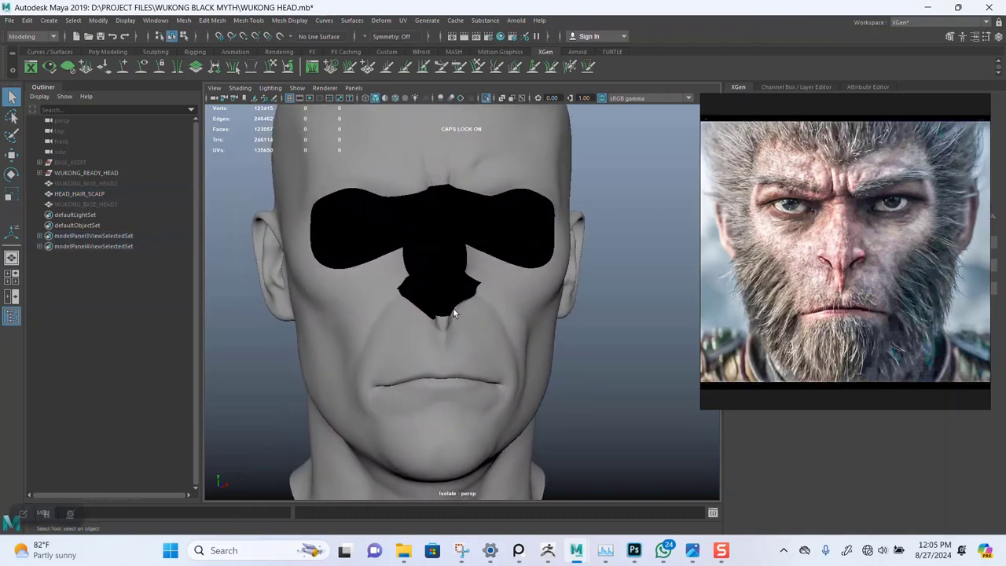
left_click(78, 193)
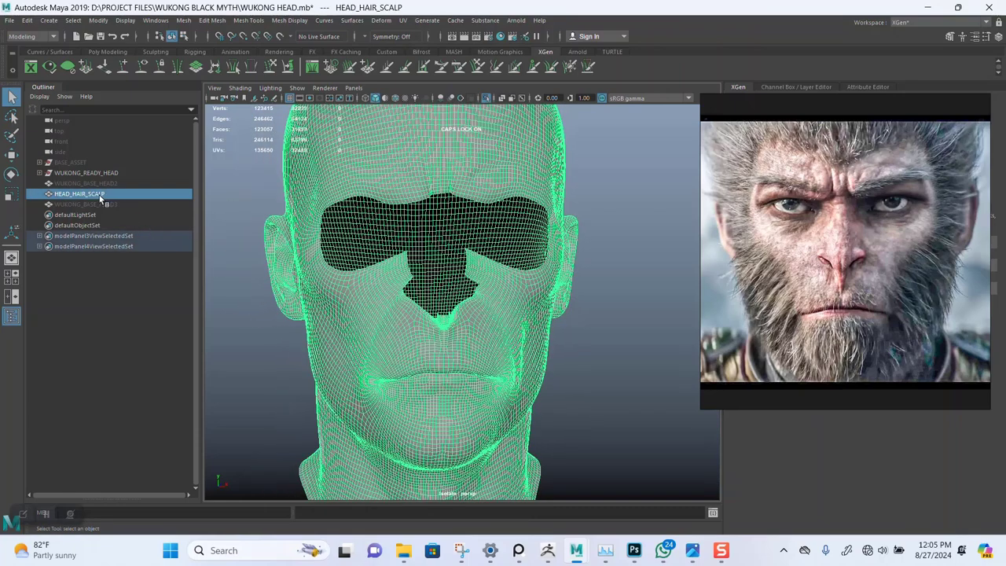
left_click(86, 204)
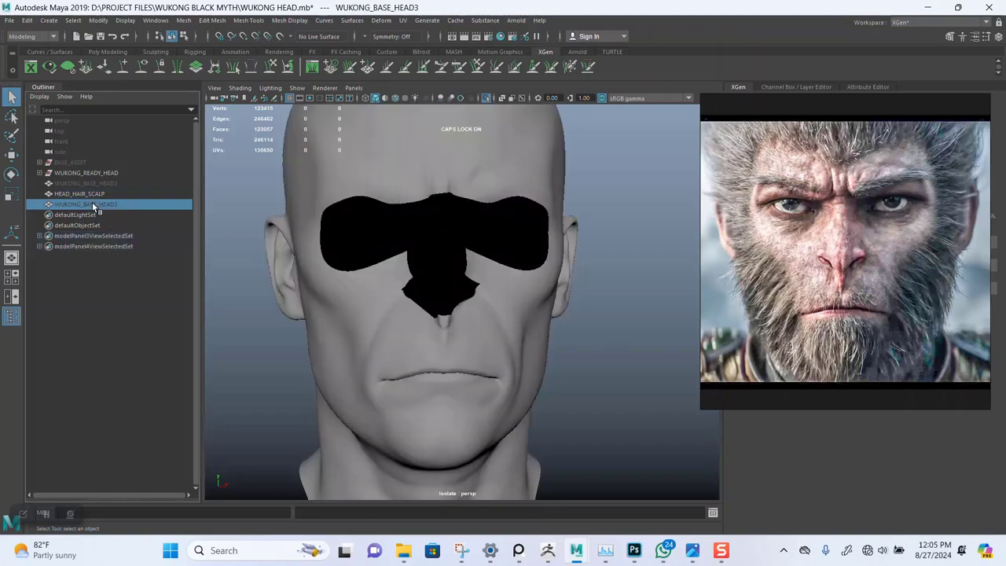
left_click(78, 193)
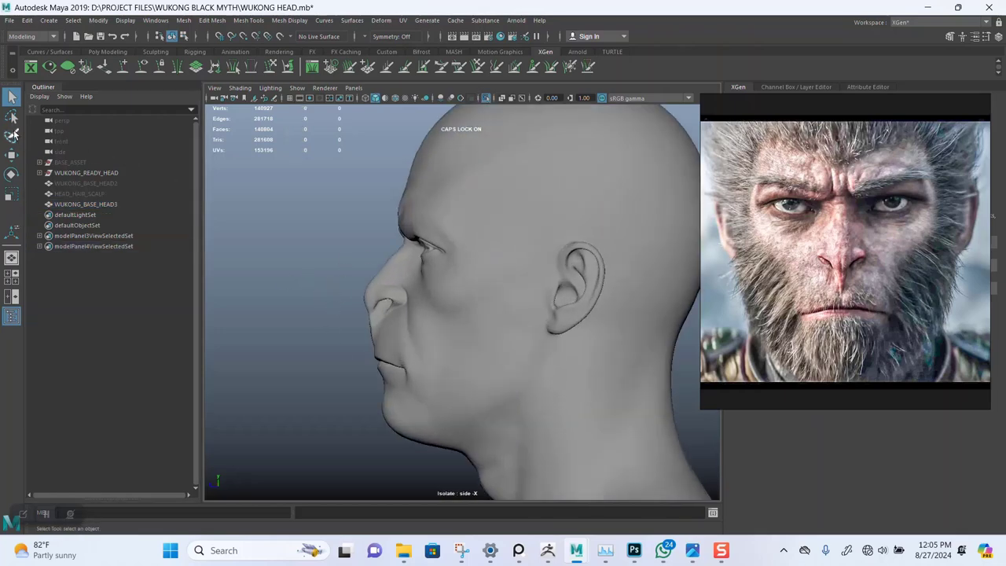
- Select the eye-and-brow faces on WUKONG_BASE_HEAD3 and extract them as a separate patch
left_click(12, 135)
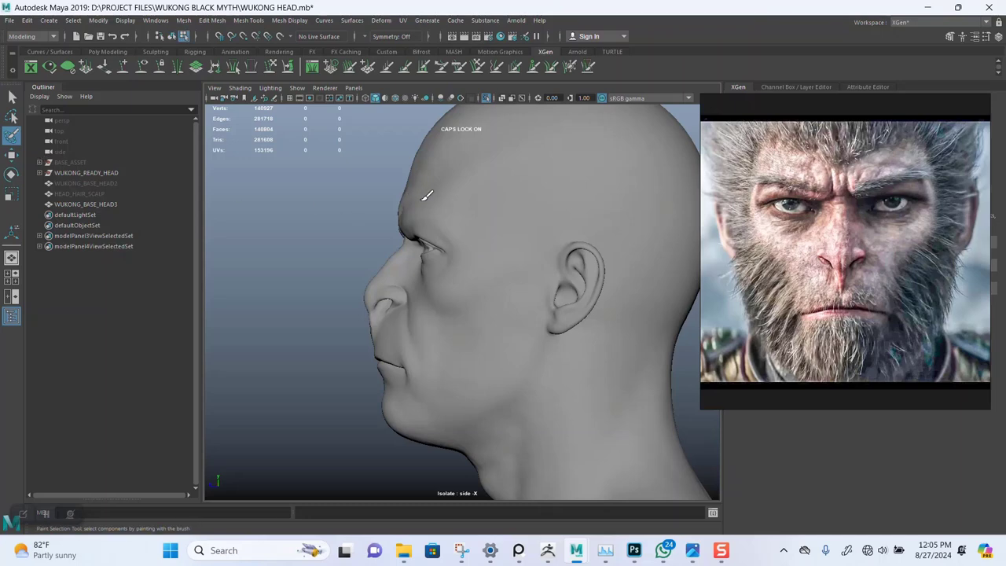
mouse_move(320, 174)
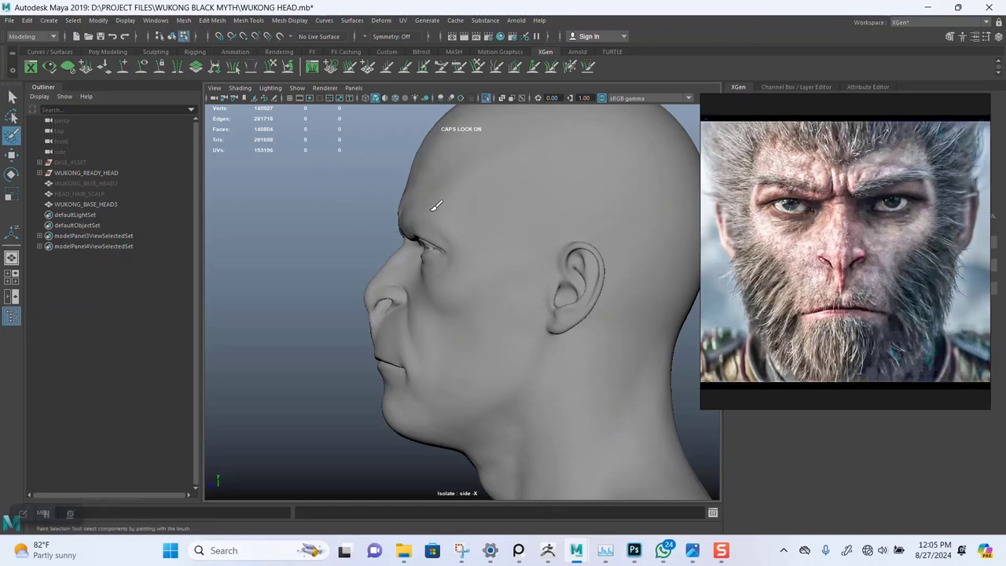
right_click(451, 220)
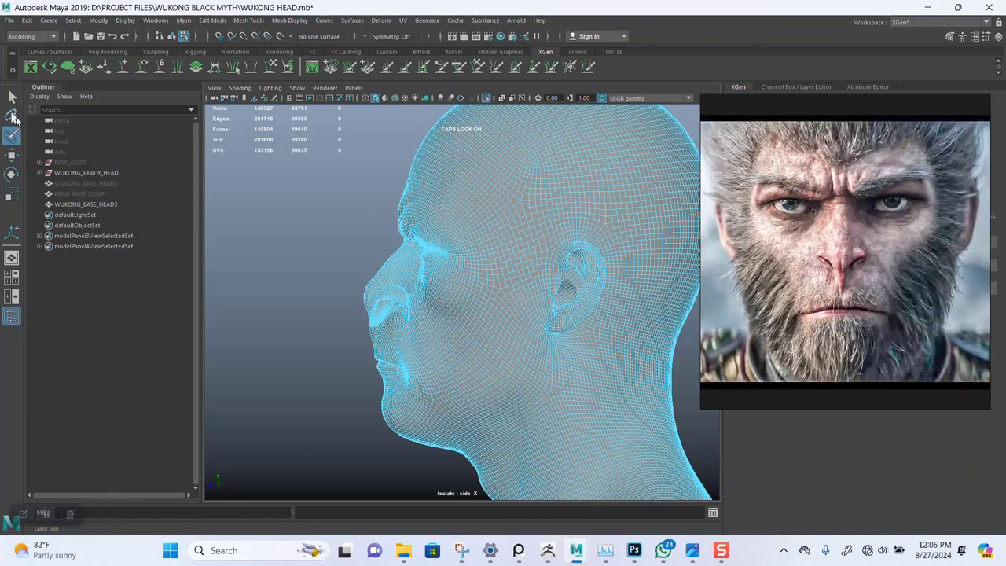
mouse_move(12, 116)
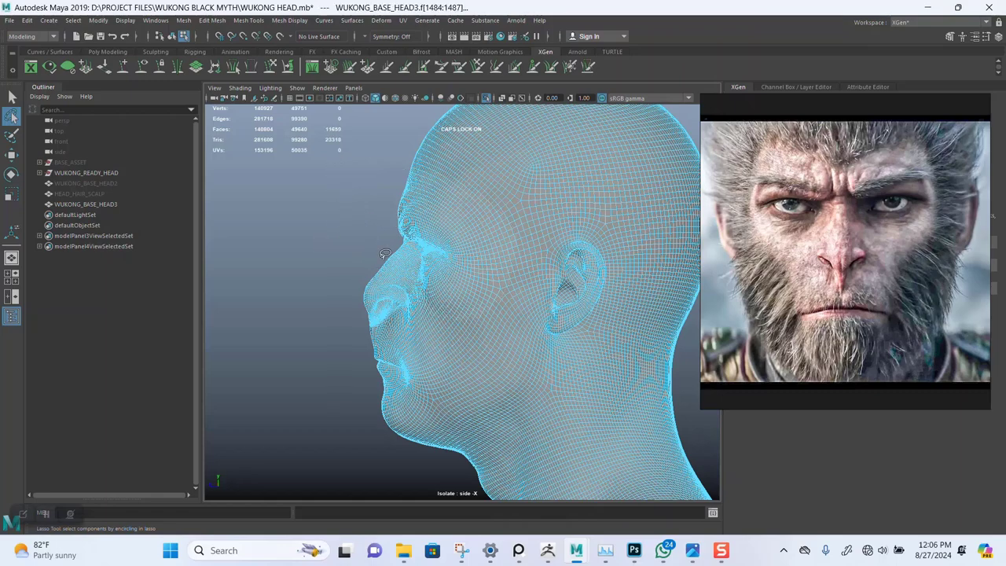
left_click_drag(386, 254, 484, 282)
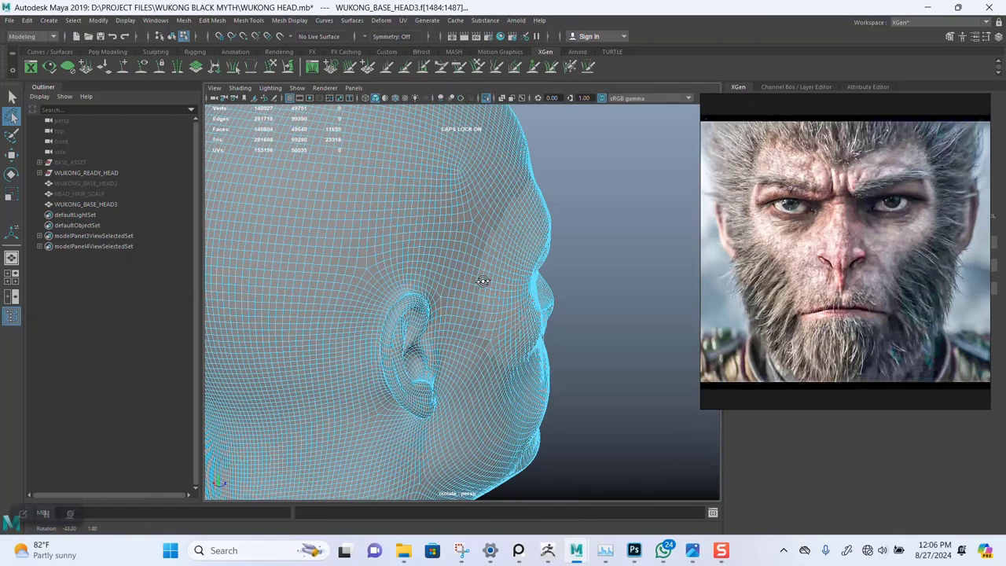
left_click_drag(483, 281, 449, 266)
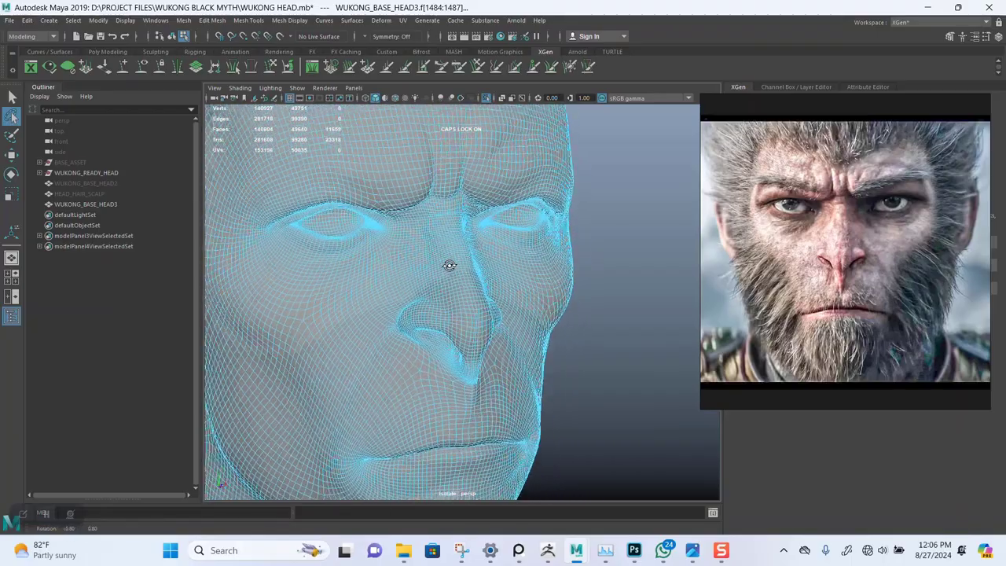
left_click_drag(449, 265, 499, 277)
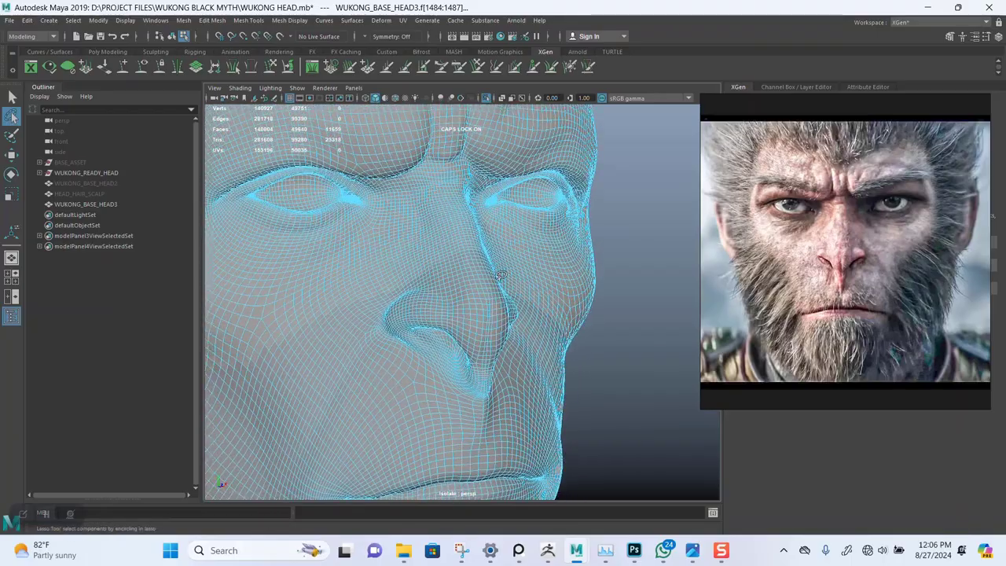
left_click_drag(499, 275, 472, 247)
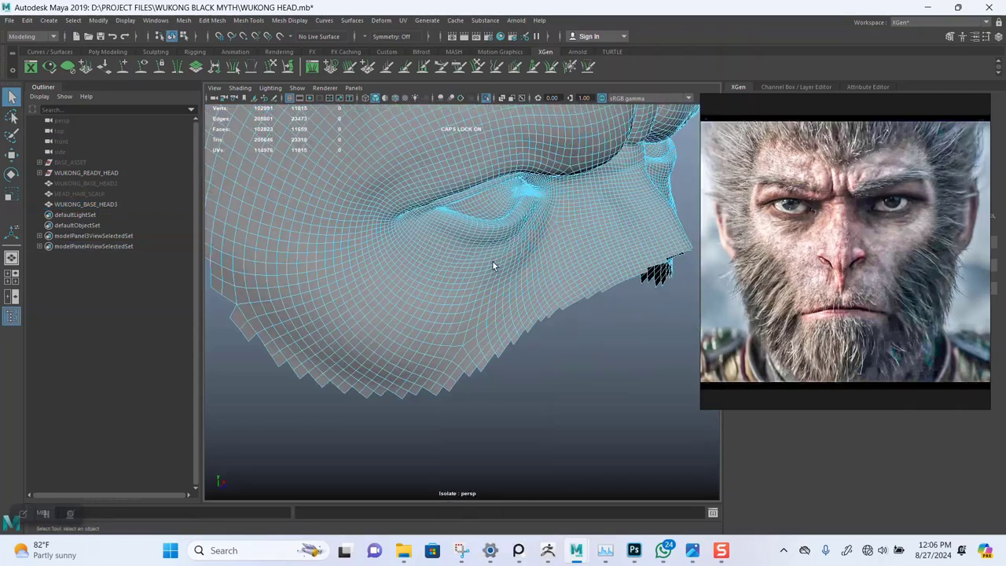
- Select and delete stray faces along the eye strip's jagged lower edge
left_click_drag(494, 265, 529, 309)
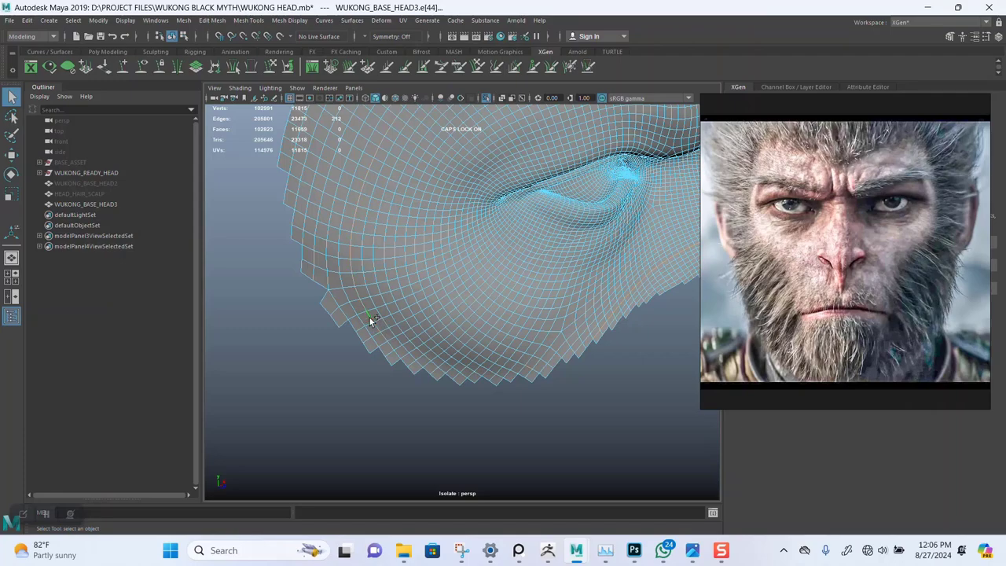
left_click_drag(369, 315, 441, 287)
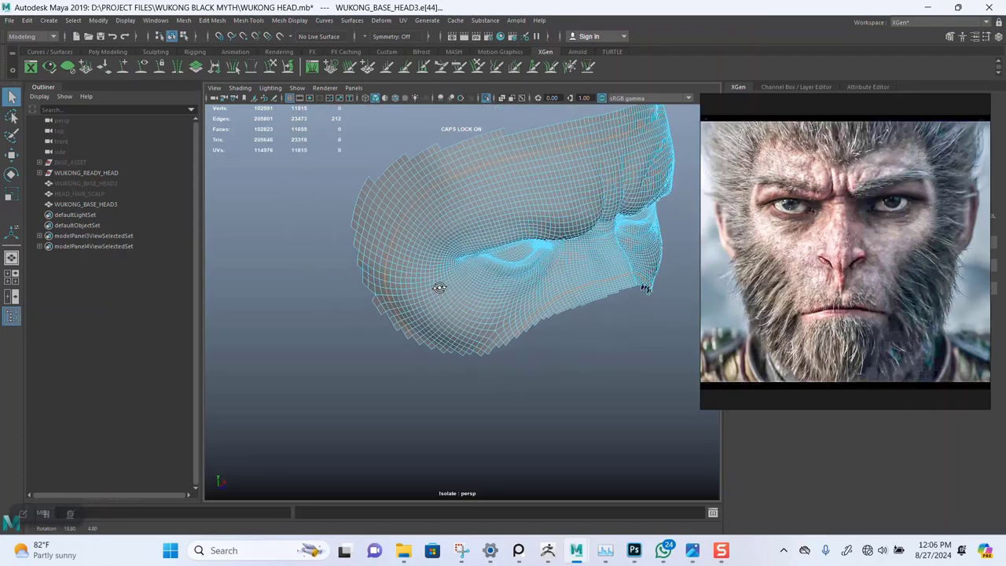
left_click_drag(441, 287, 328, 271)
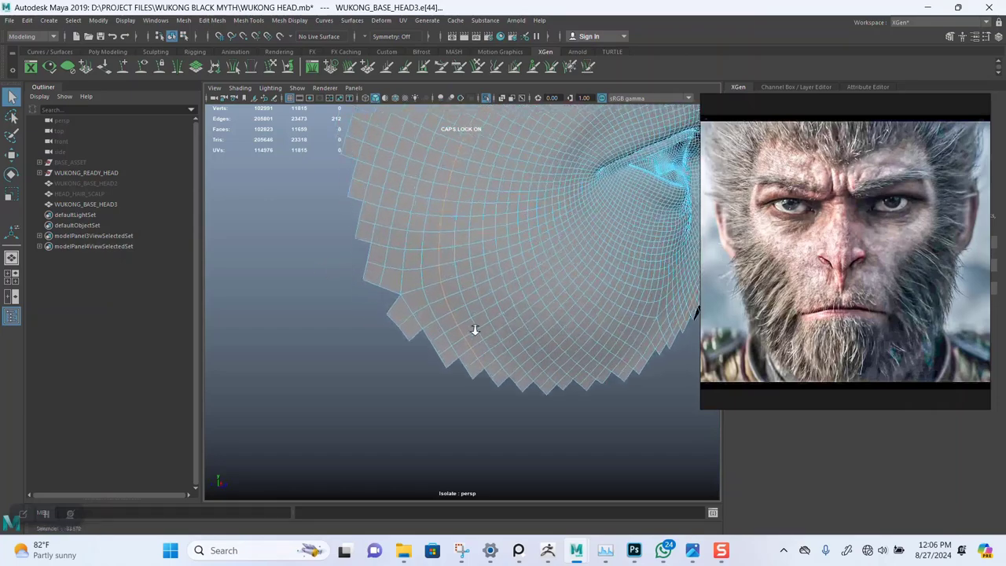
left_click_drag(475, 329, 462, 289)
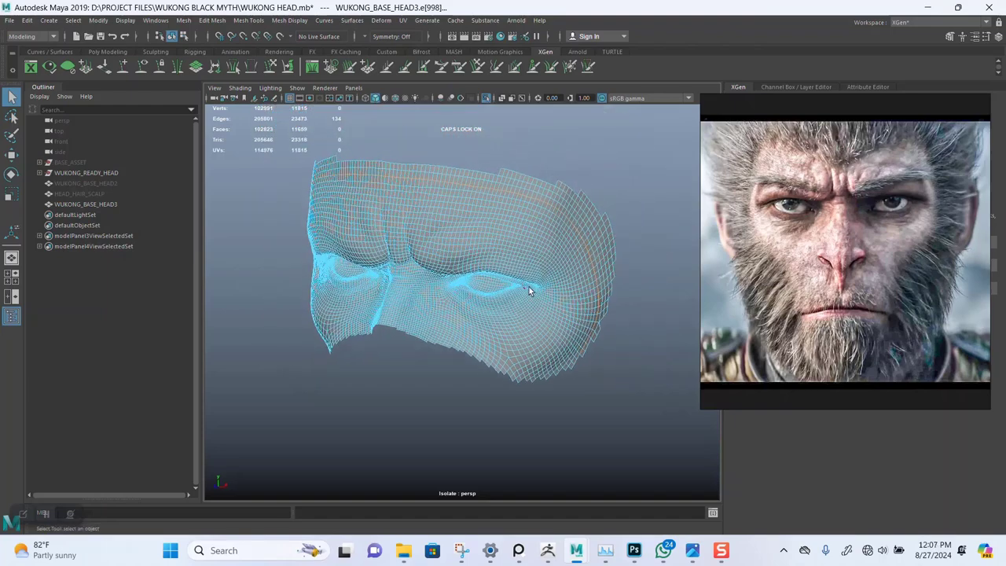
right_click(531, 291)
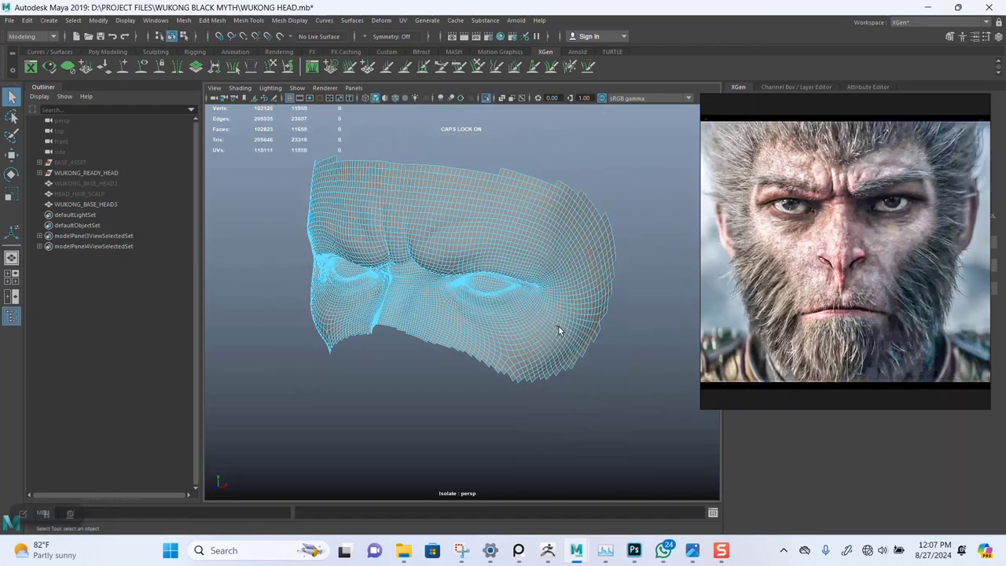
left_click_drag(558, 331, 598, 224)
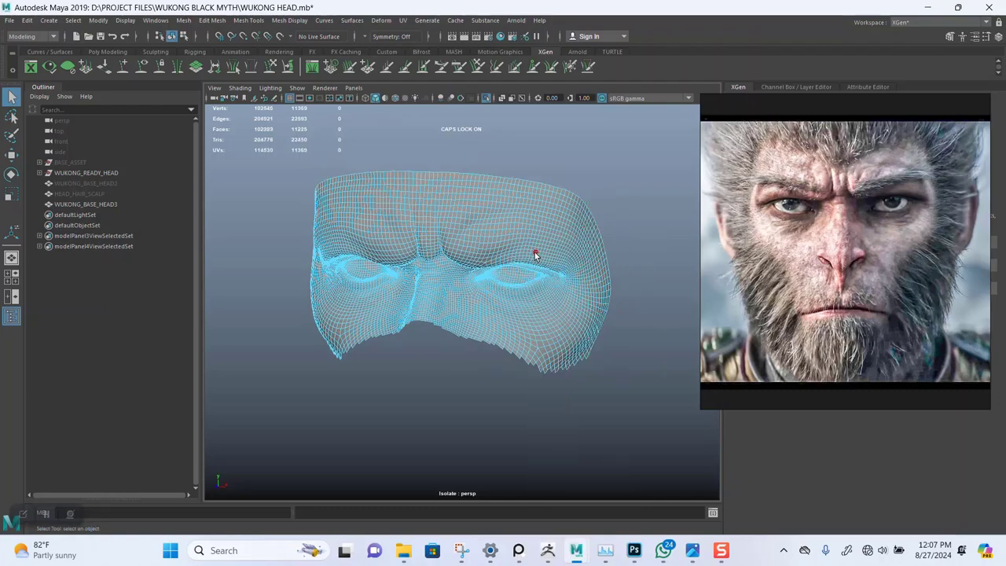
- Trim the remaining ragged lower-edge faces into a symmetrical mask spanning both eyes and brows
left_click_drag(535, 256, 509, 397)
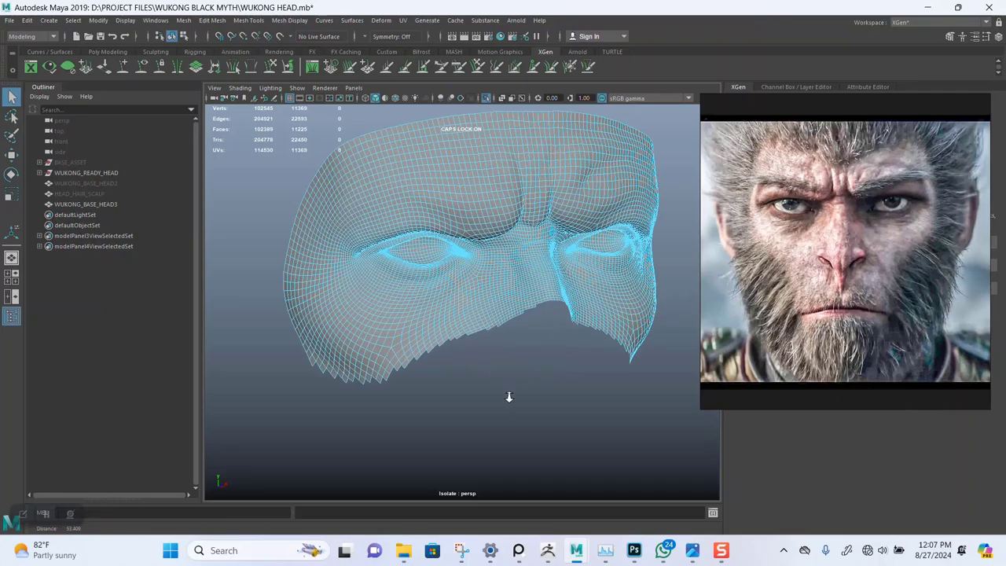
left_click_drag(509, 396, 525, 323)
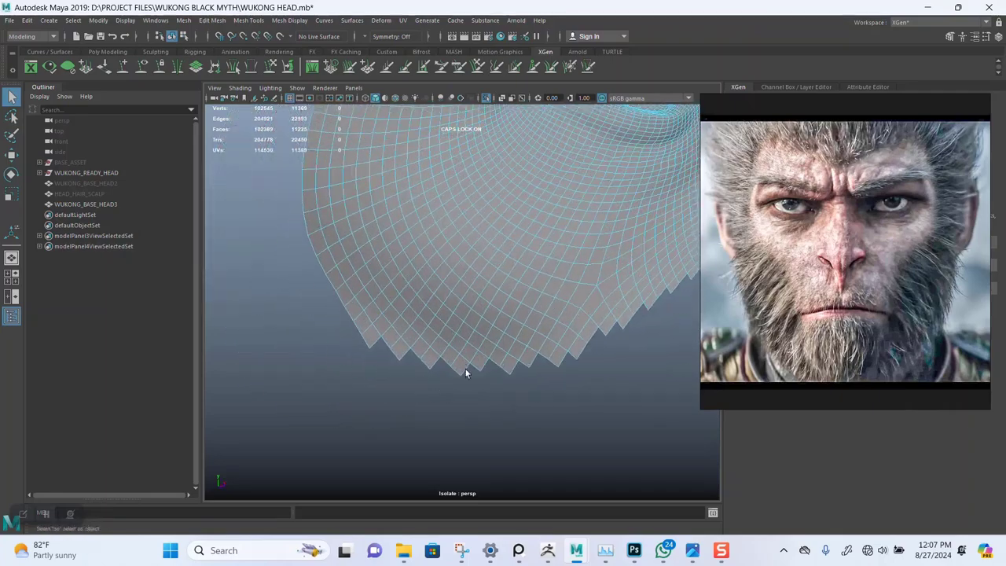
left_click_drag(466, 373, 582, 303)
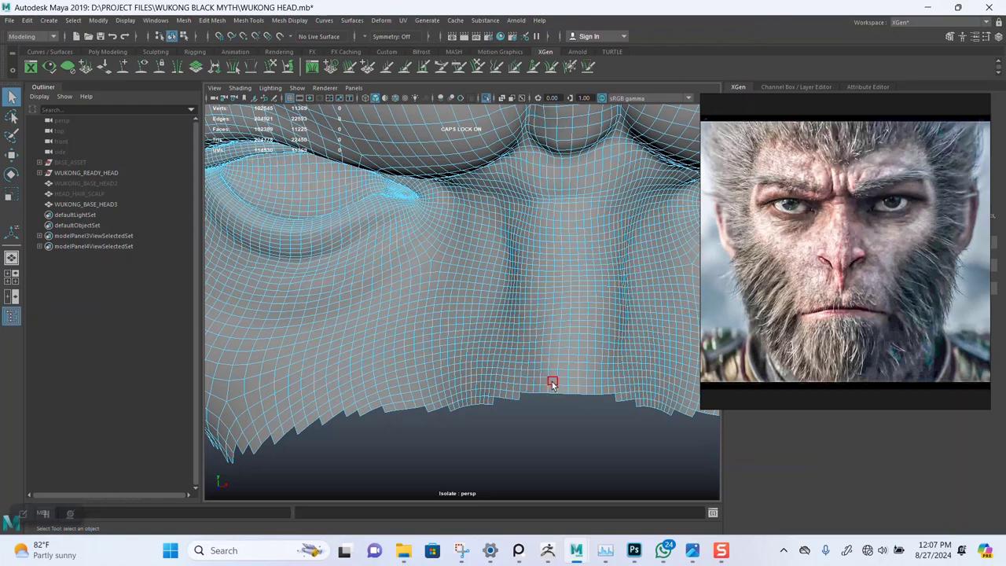
left_click(553, 383)
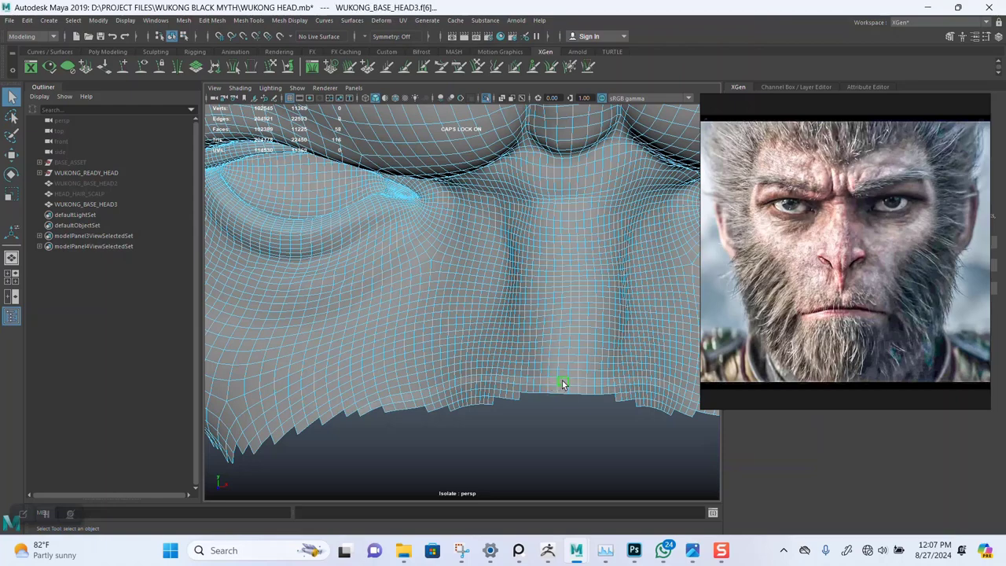
left_click_drag(562, 384, 610, 386)
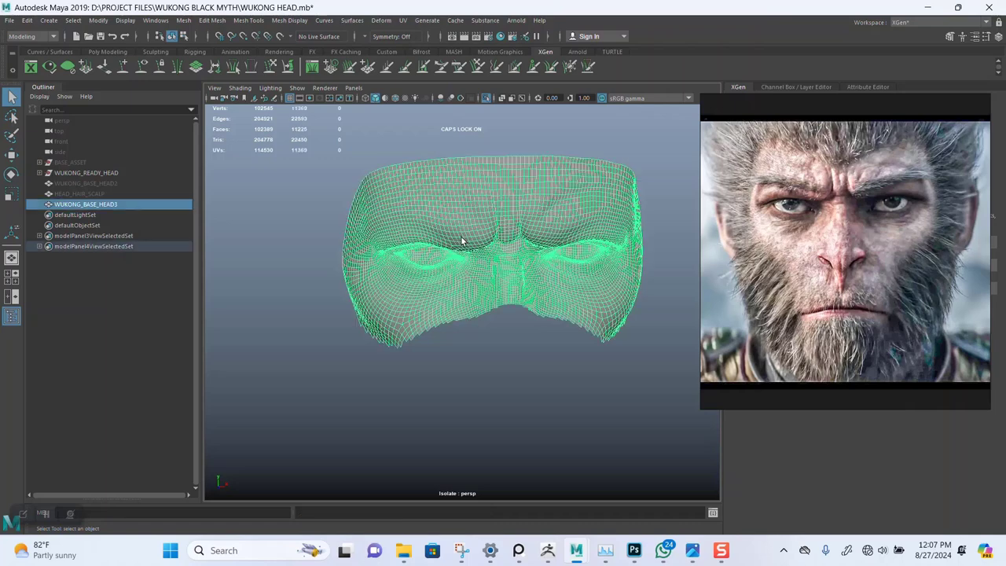
- Rename the eye-and-brow patch EYE_SCALP and bring the complete WUKONG_READY_HEAD back into view
double_click(86, 204)
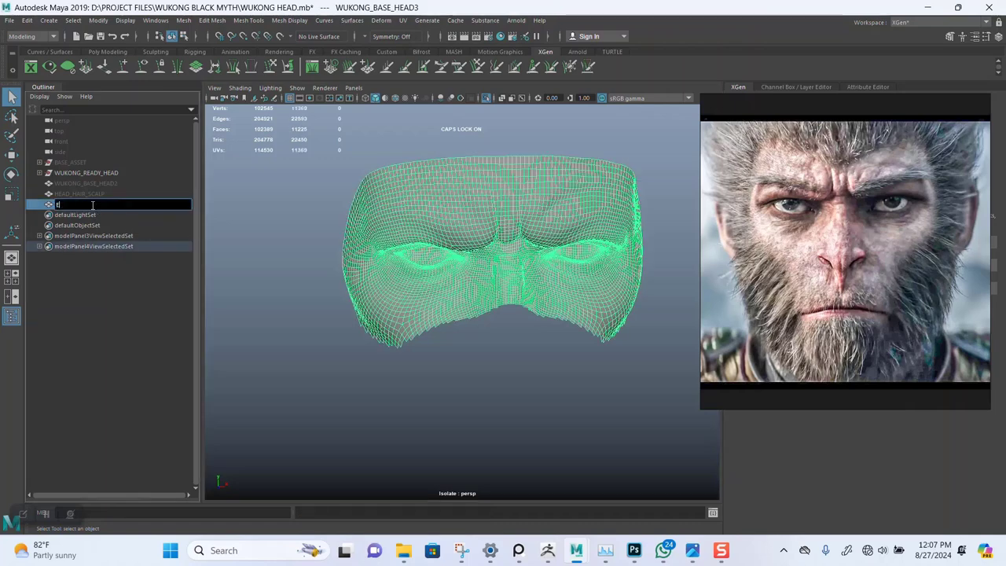
type("ye")
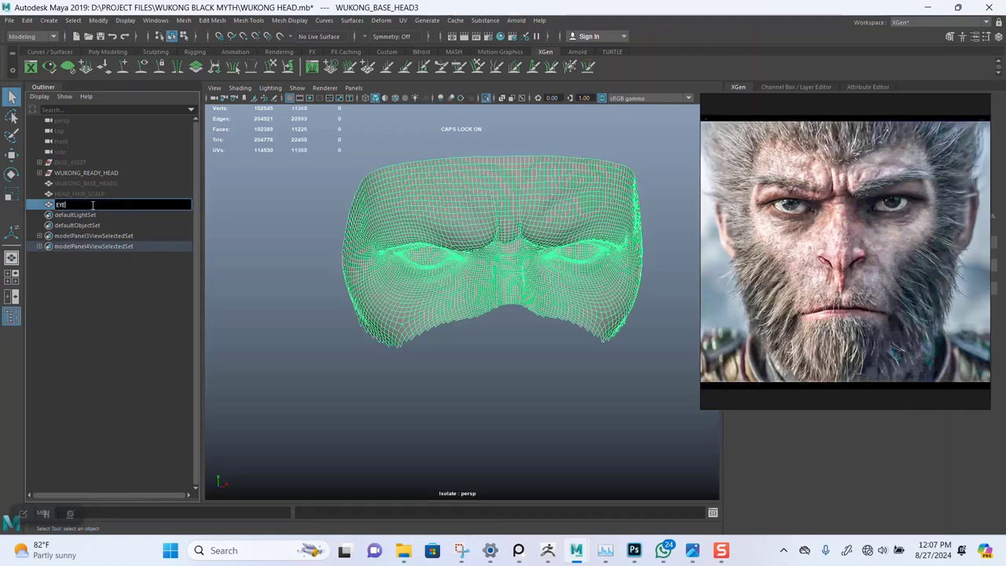
type("EYE SCALP")
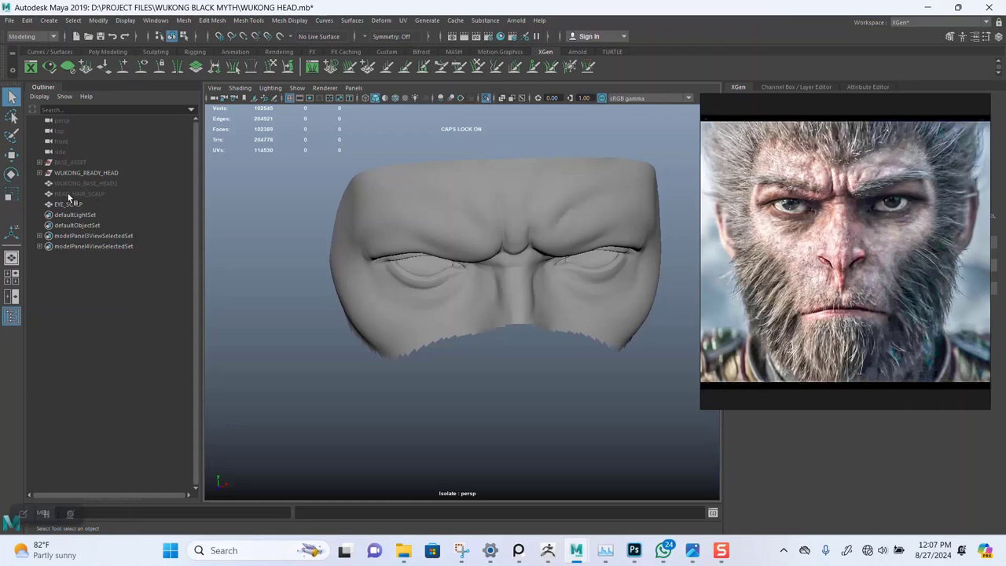
left_click(78, 193)
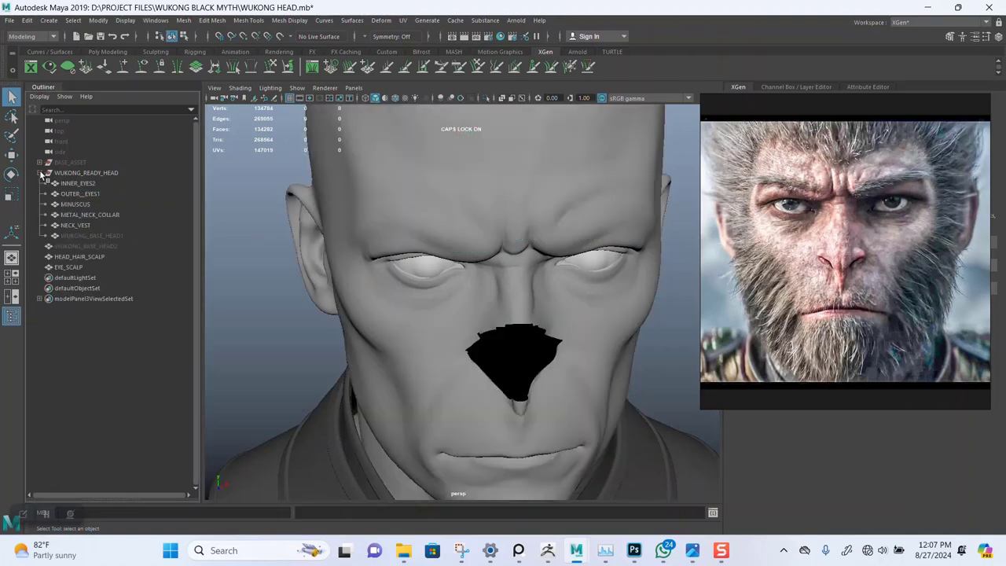
- Rename WUKONG_BASE_HEAD1 to WUKONG_MAIN_HEAD, hide it, and group HEAD_HAIR_SCALP with EYE_SCALP
left_click(92, 236)
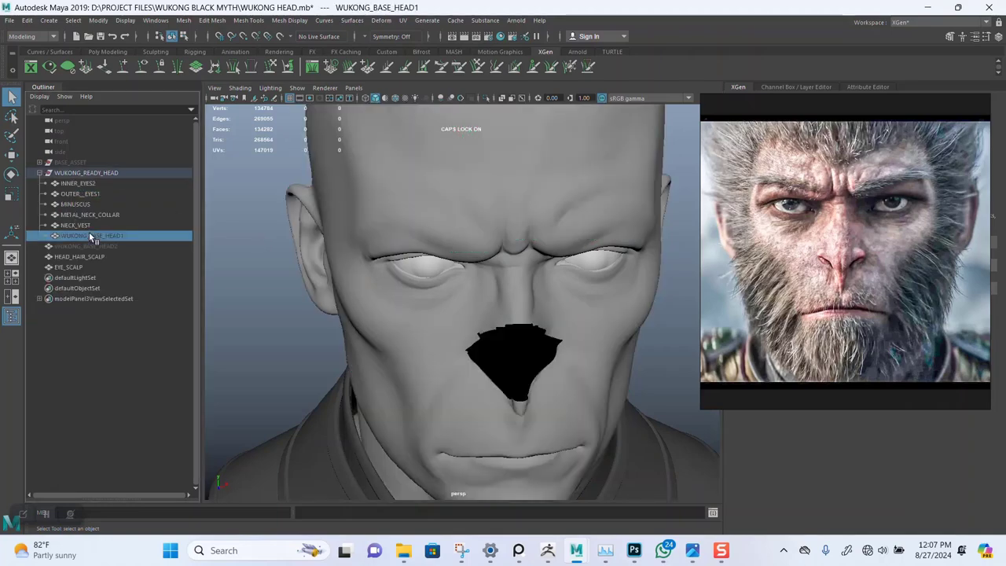
double_click(93, 236)
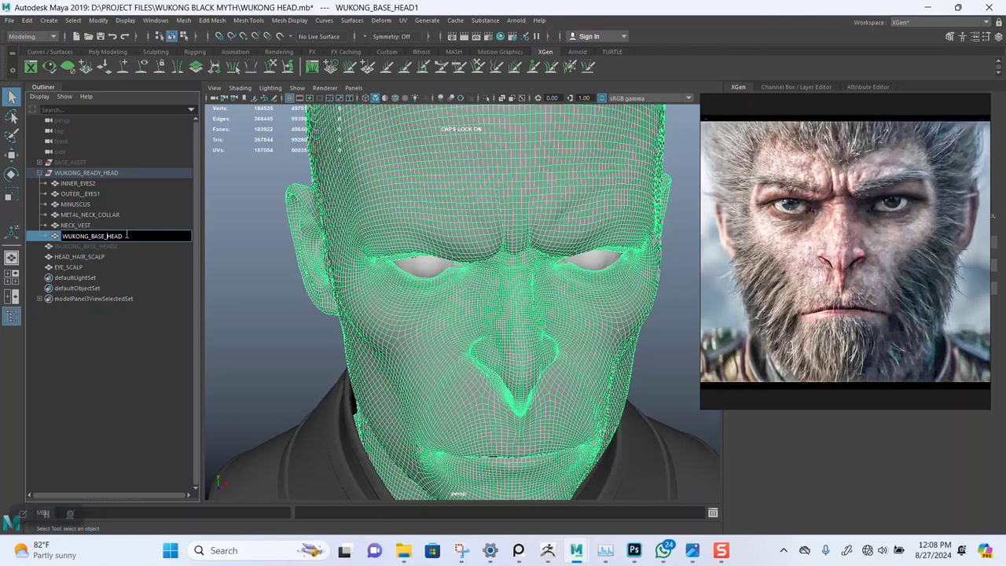
type("WUKONG_HEAD")
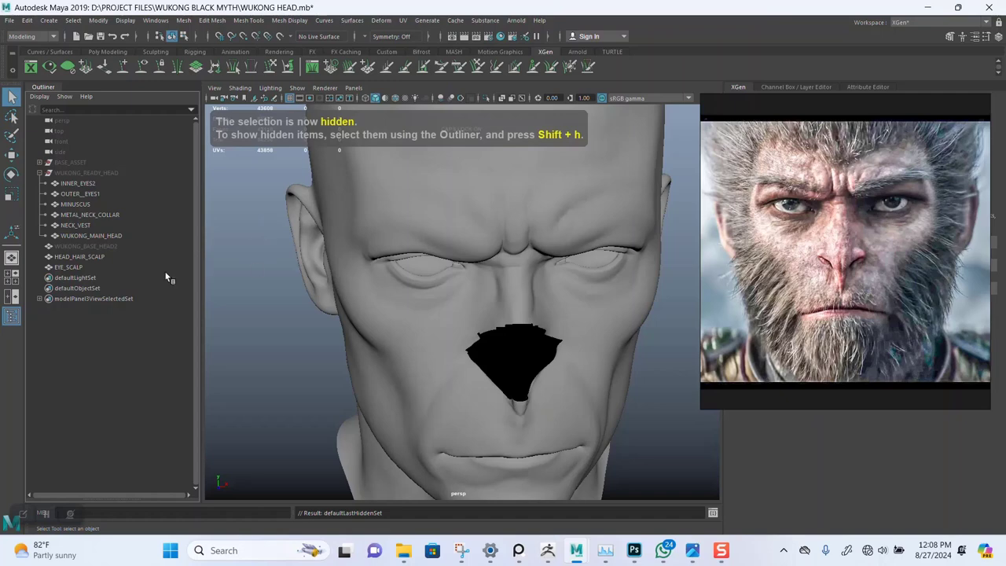
left_click(79, 257)
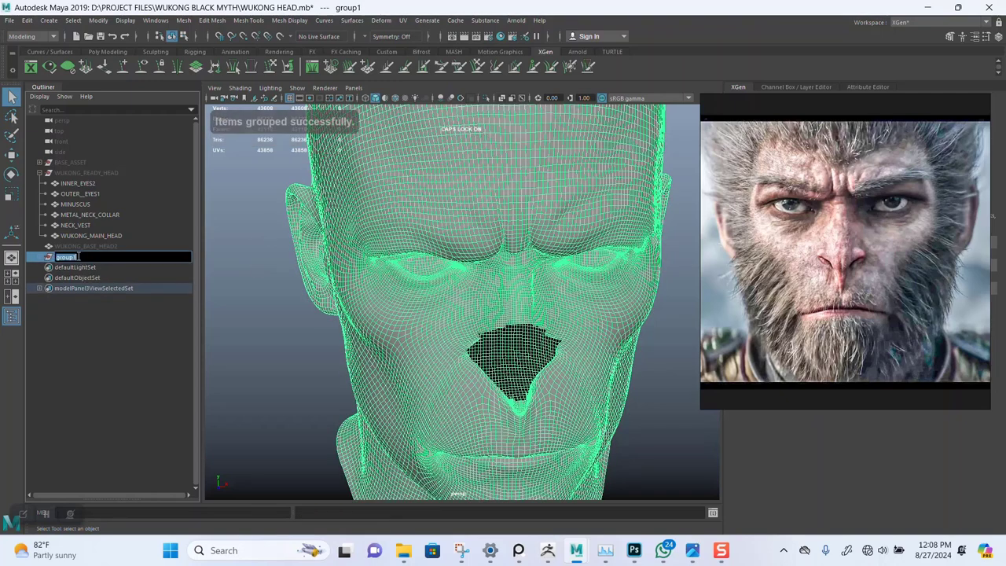
- Name group1 HAIR_SCALP and orbit the viewport to check the head from several angles
type("HAIR")
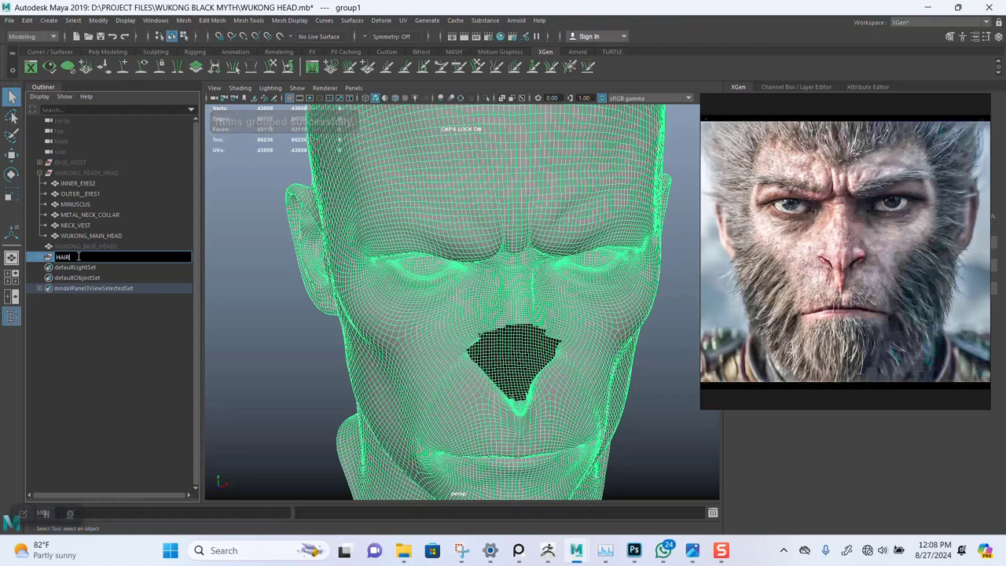
type("SCALP")
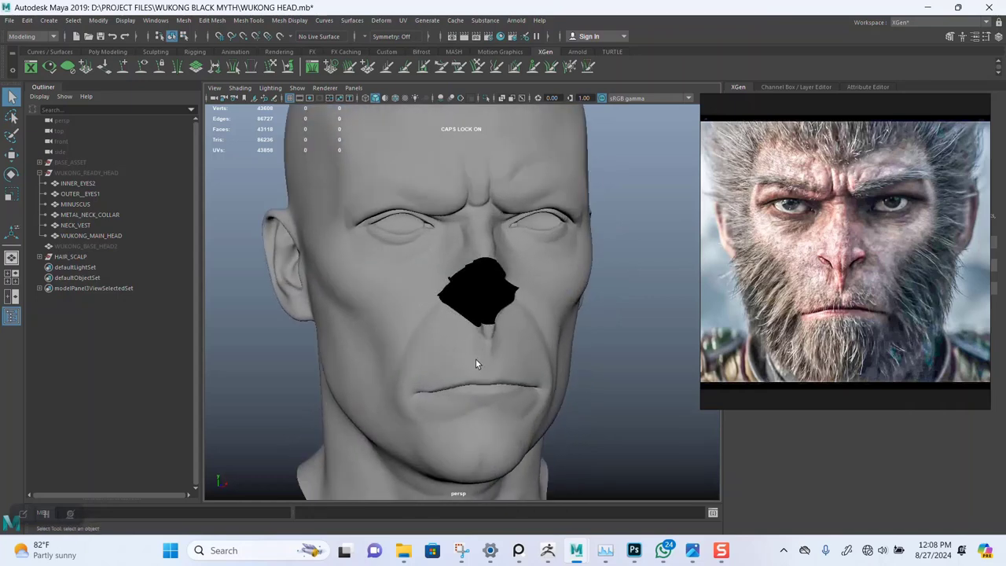
mouse_move(430, 339)
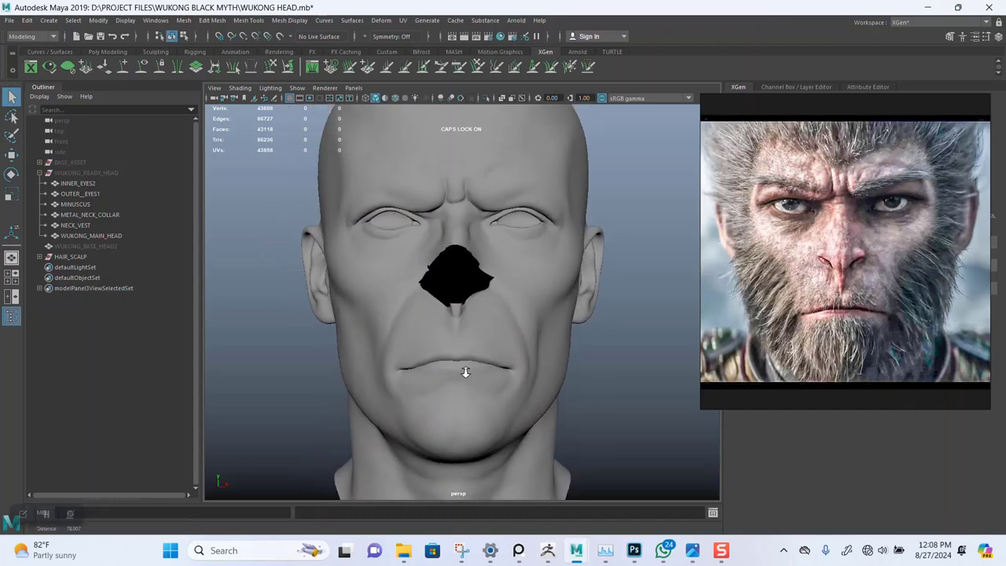
left_click_drag(466, 372, 496, 334)
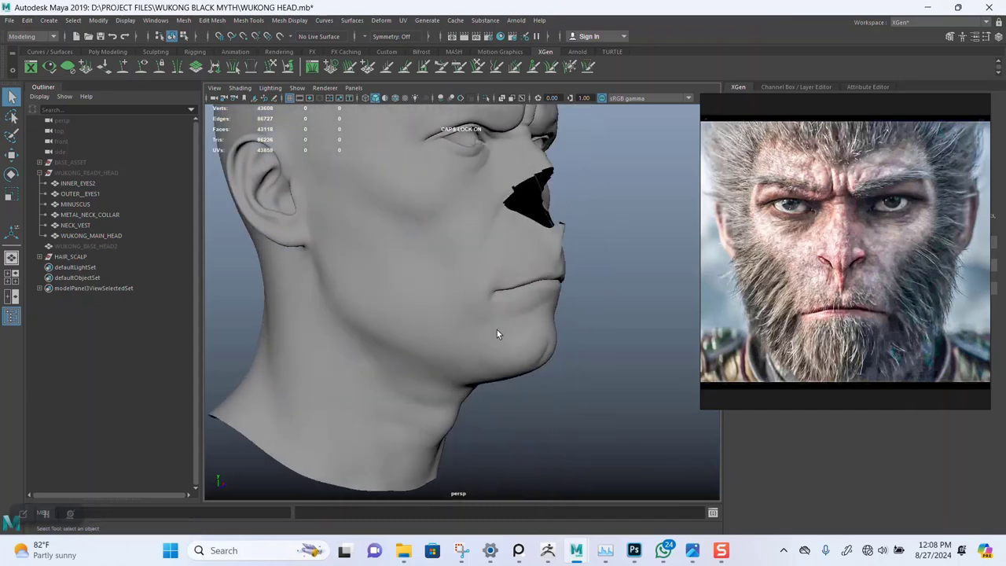
left_click_drag(497, 335, 377, 285)
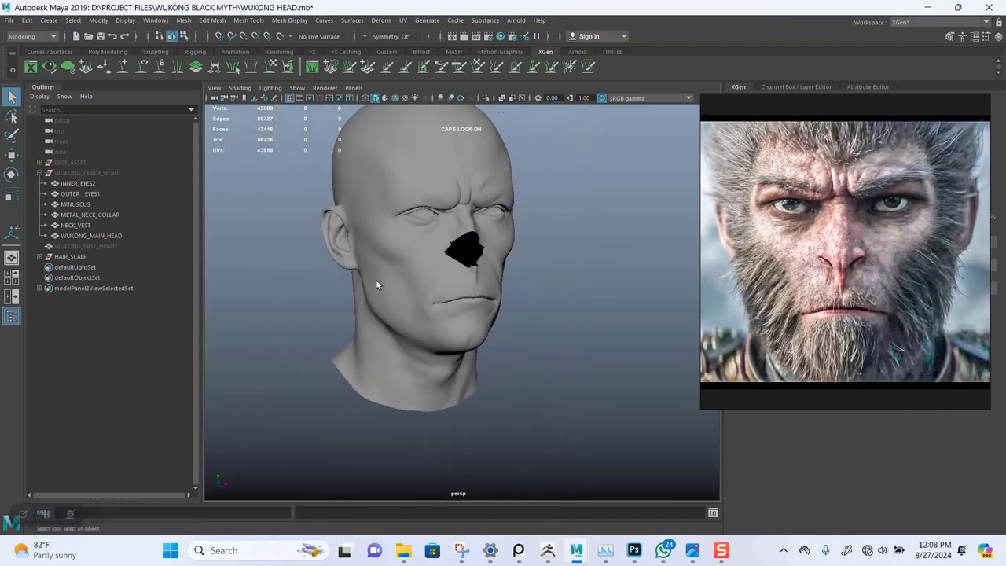